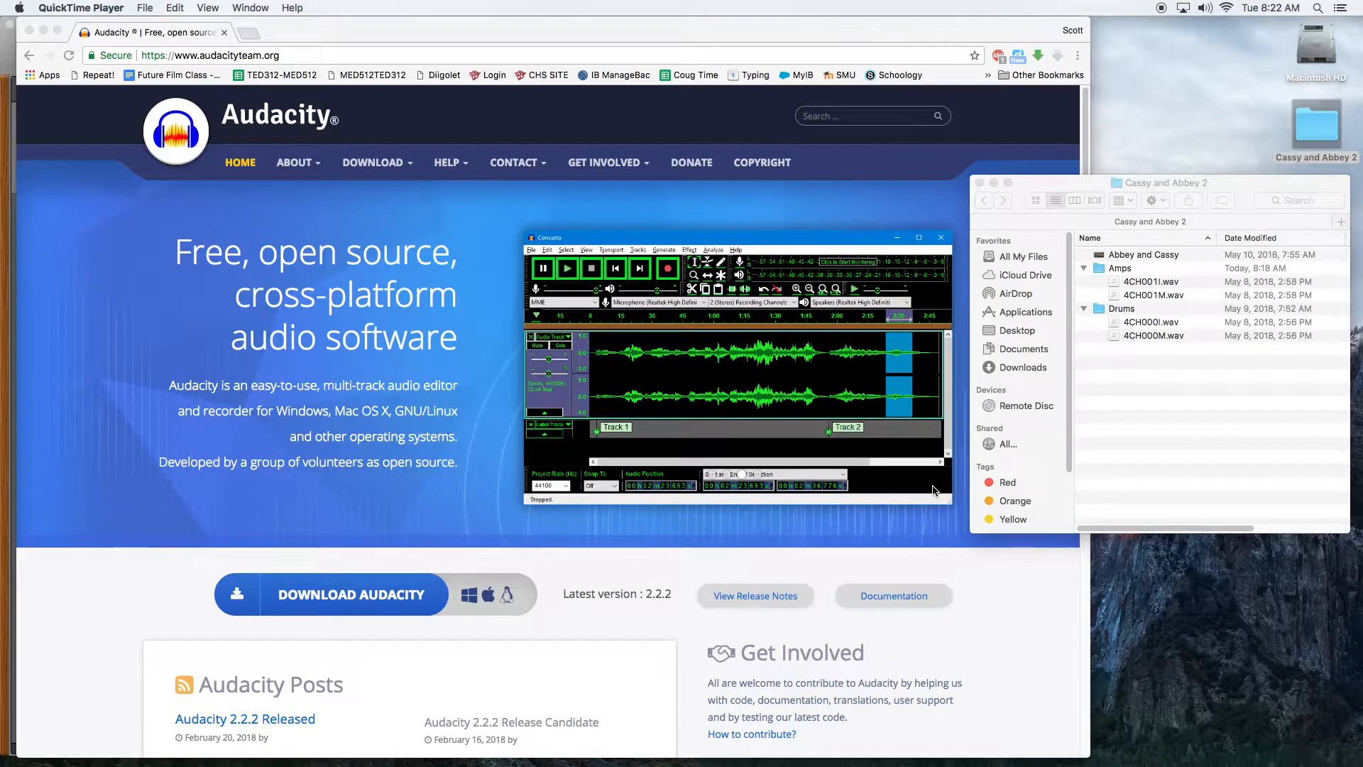
{"action": "mouse_move", "coordinate": [1168, 349]}
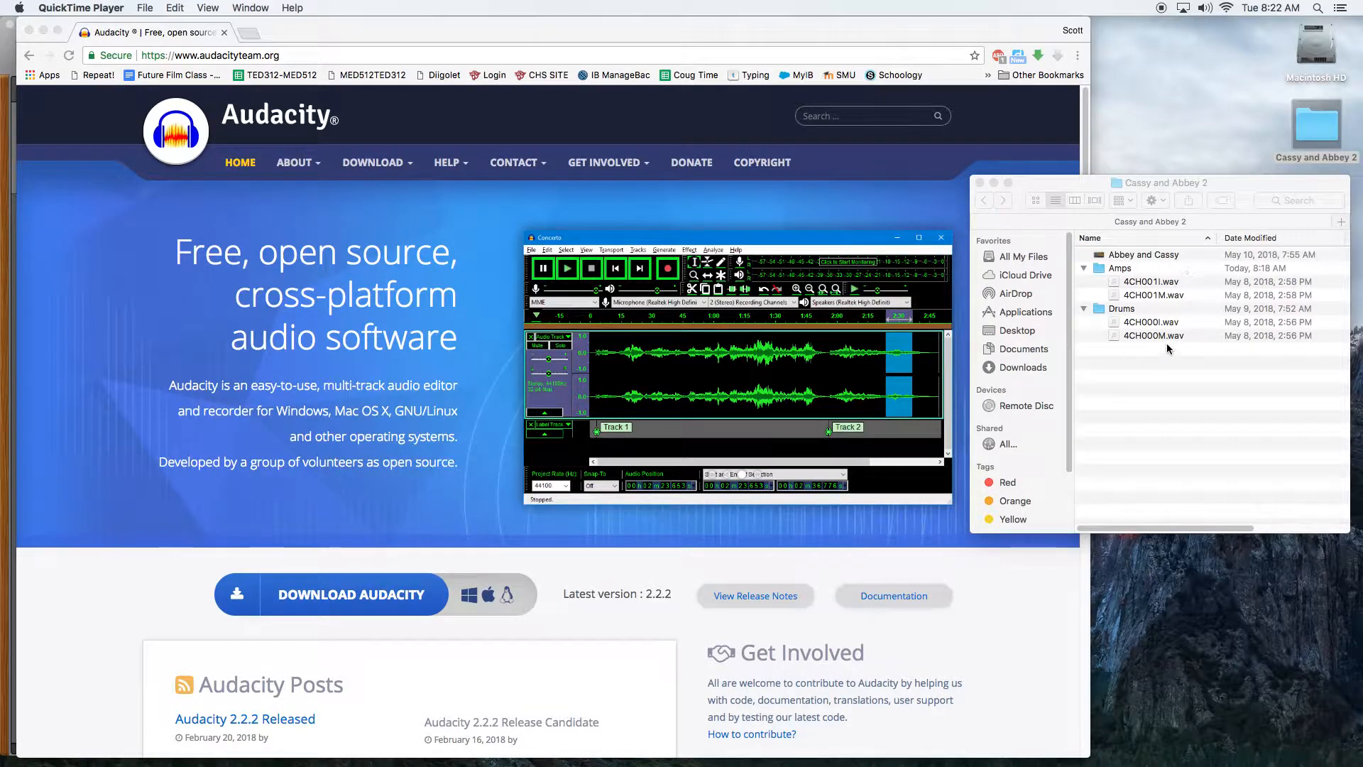
- Select the 4CH001I.wav amp recording in the Amps folder and launch Audacity
{"action": "left_click", "coordinate": [1148, 281]}
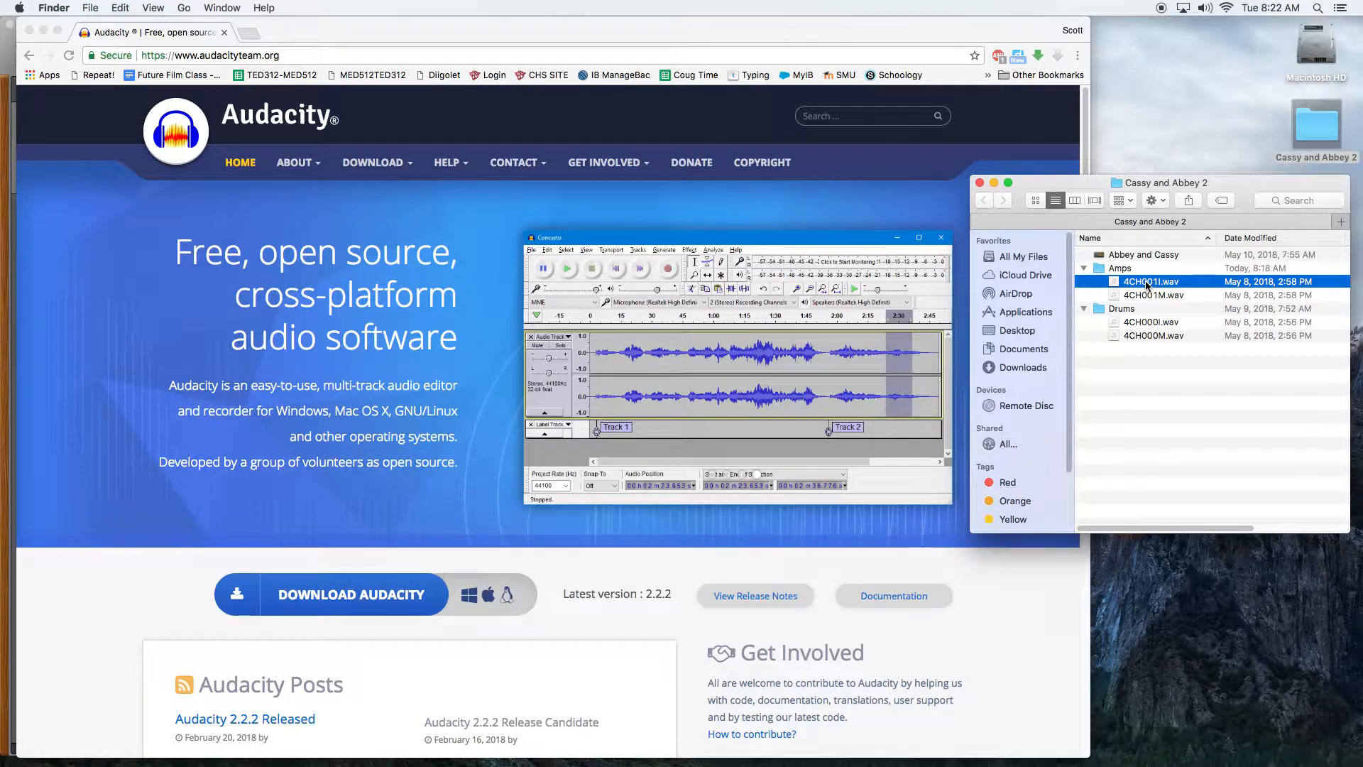
{"action": "left_click", "coordinate": [1152, 295]}
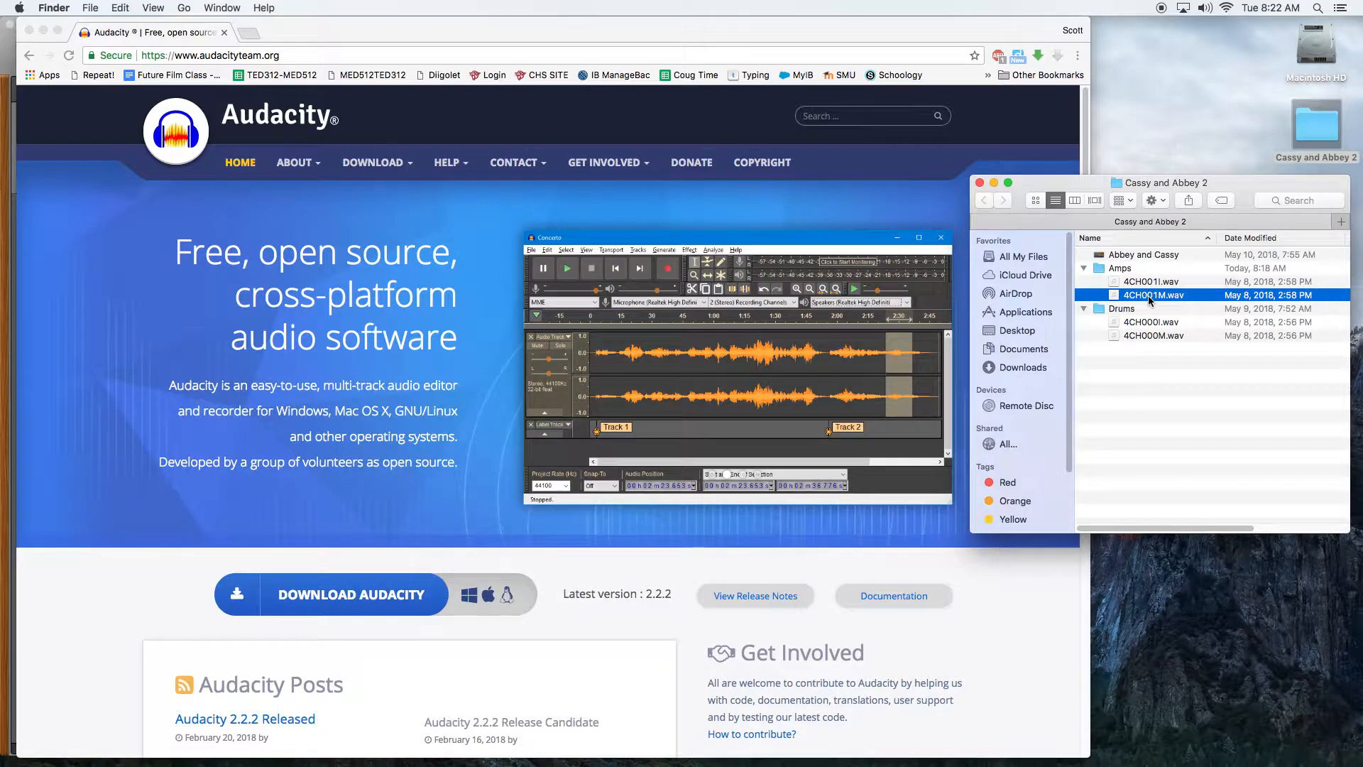
{"action": "left_click", "coordinate": [294, 162]}
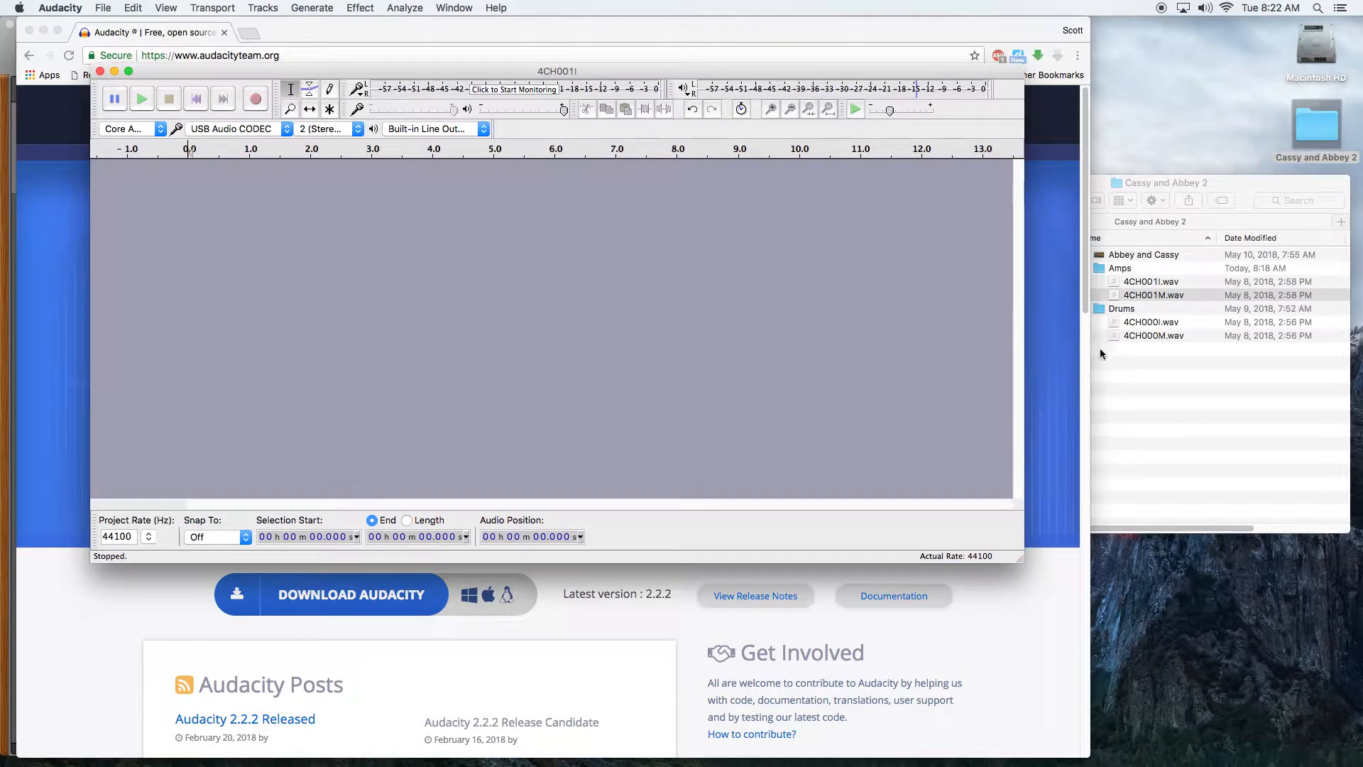
- Import 4CH001I.wav as a stereo track and audition it from about 50 seconds
{"action": "left_click", "coordinate": [1153, 295]}
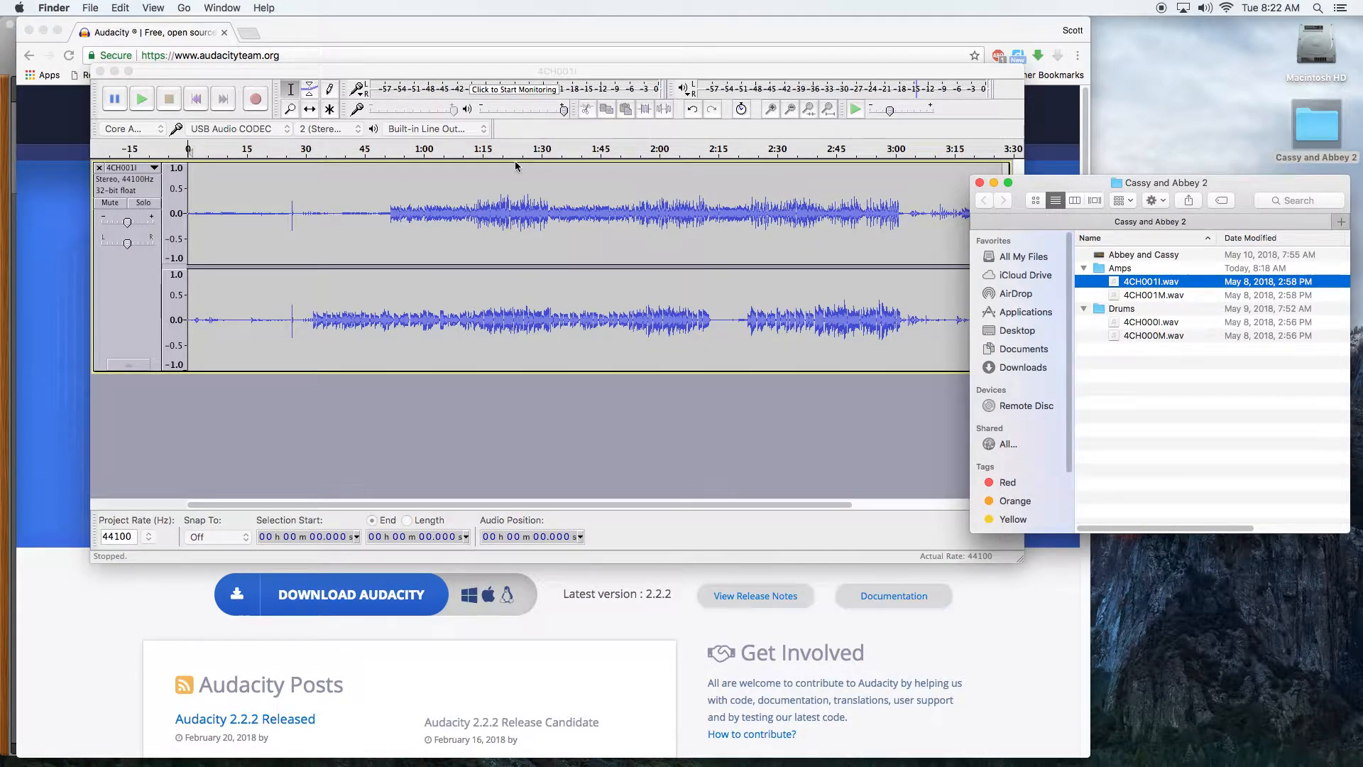
{"action": "left_click", "coordinate": [141, 98]}
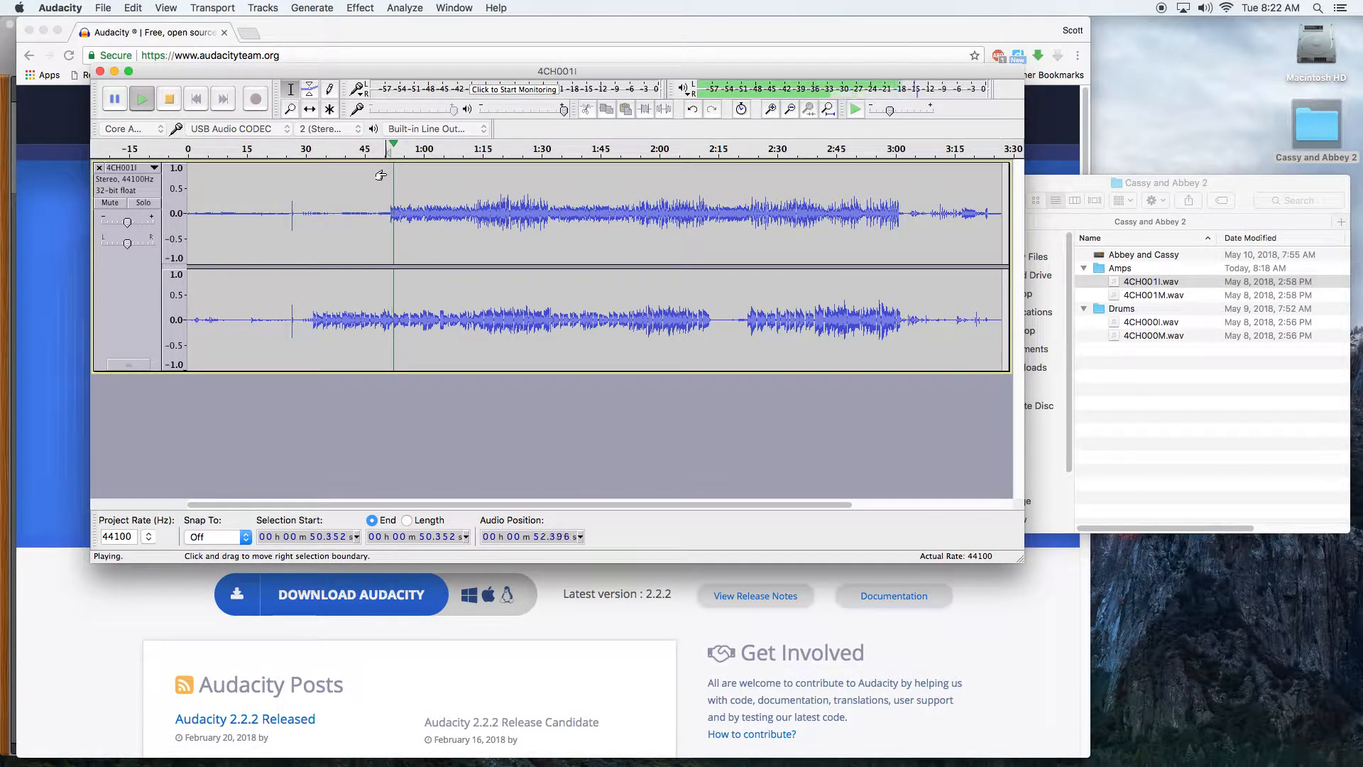
{"action": "left_click", "coordinate": [168, 98]}
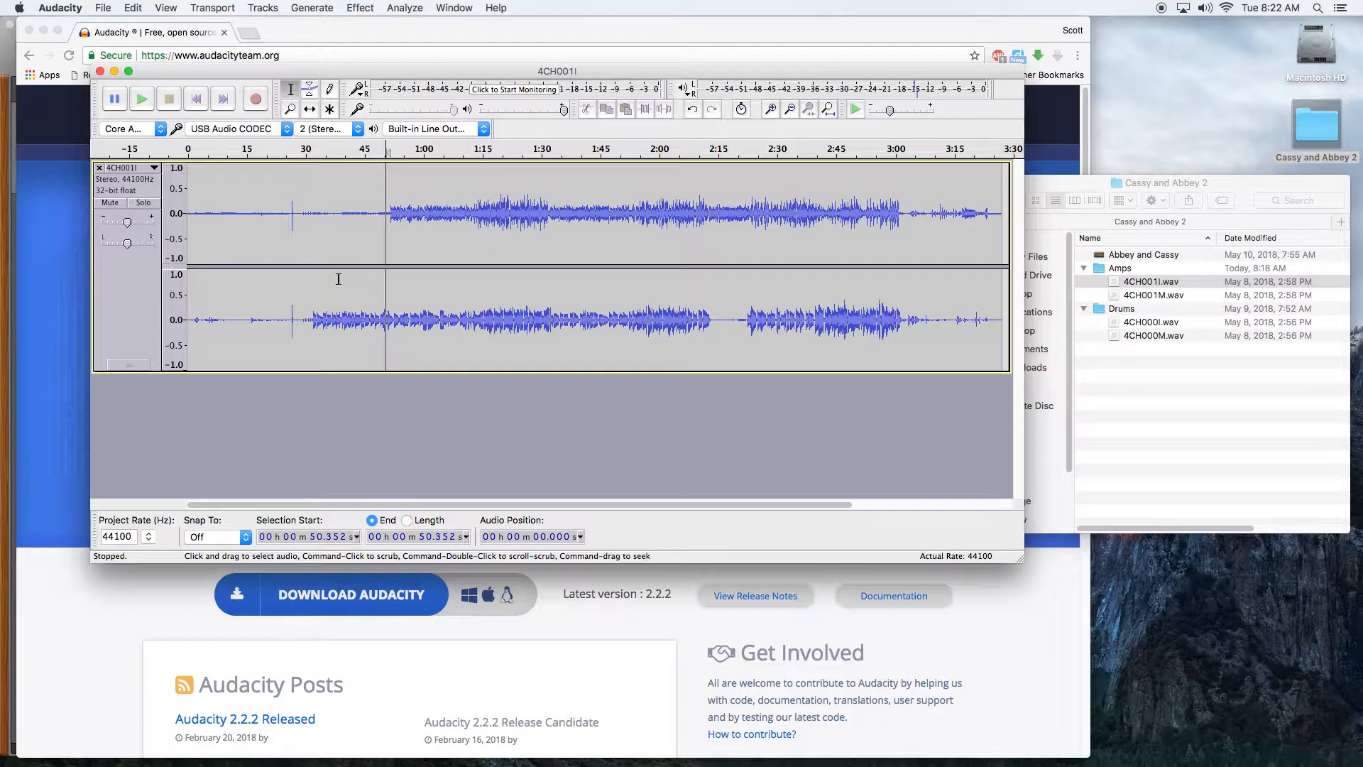
- Split the 4CH001I stereo track to mono and remove the lower channel
{"action": "left_click", "coordinate": [127, 168]}
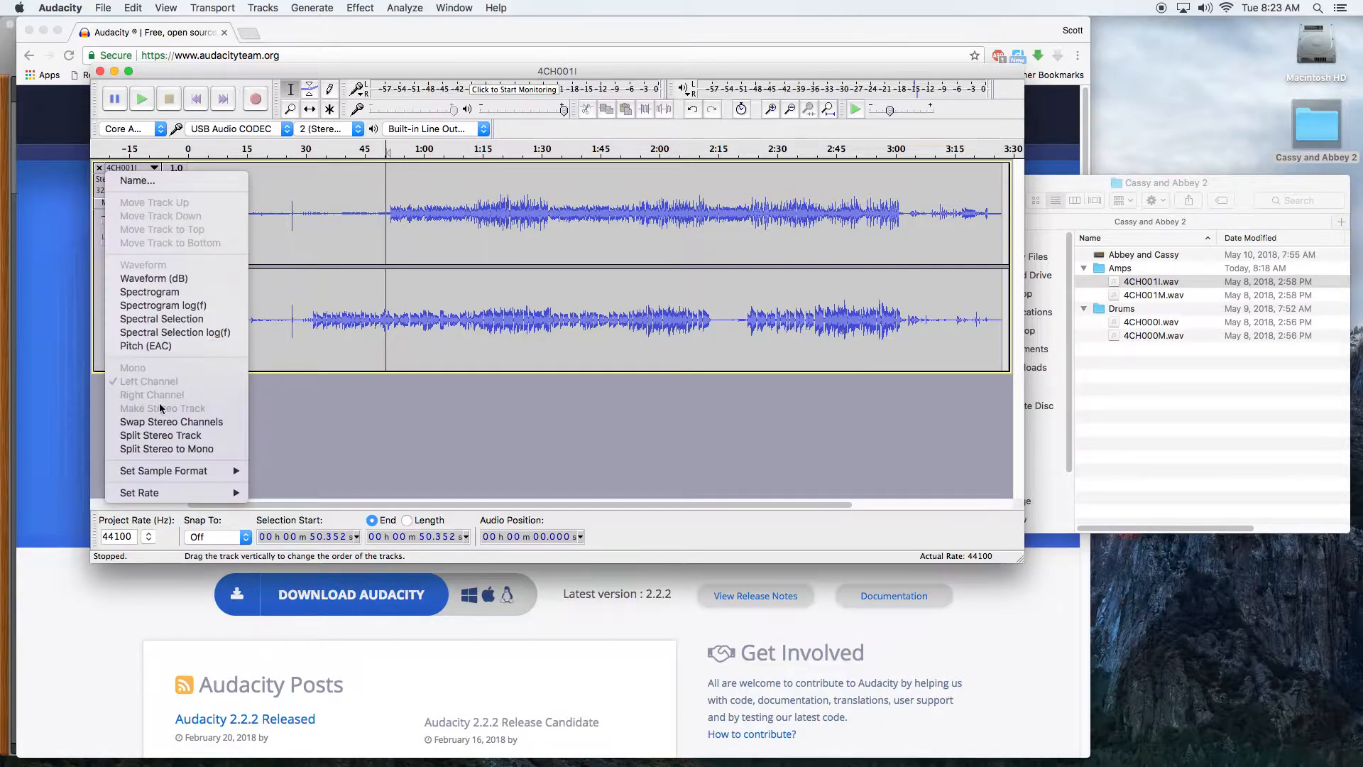
{"action": "mouse_move", "coordinate": [166, 449]}
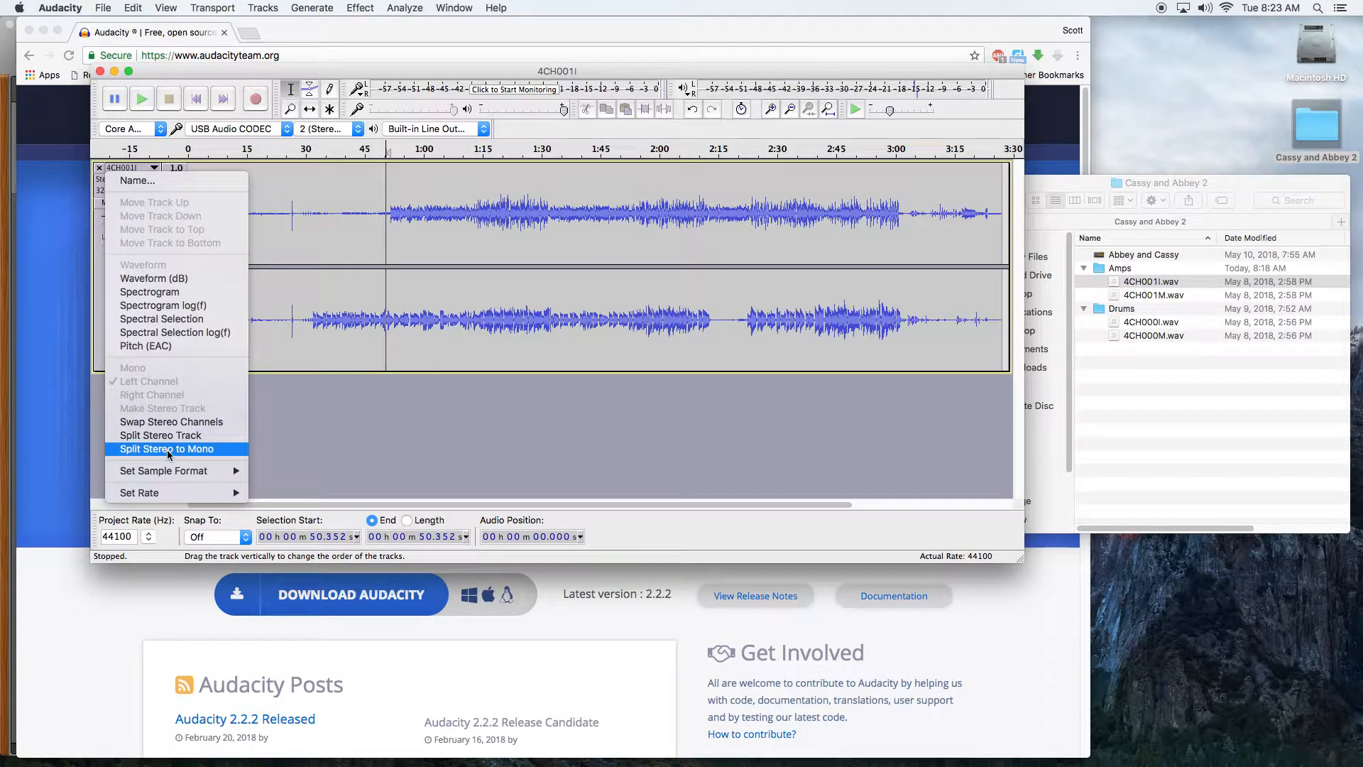
{"action": "left_click", "coordinate": [166, 449]}
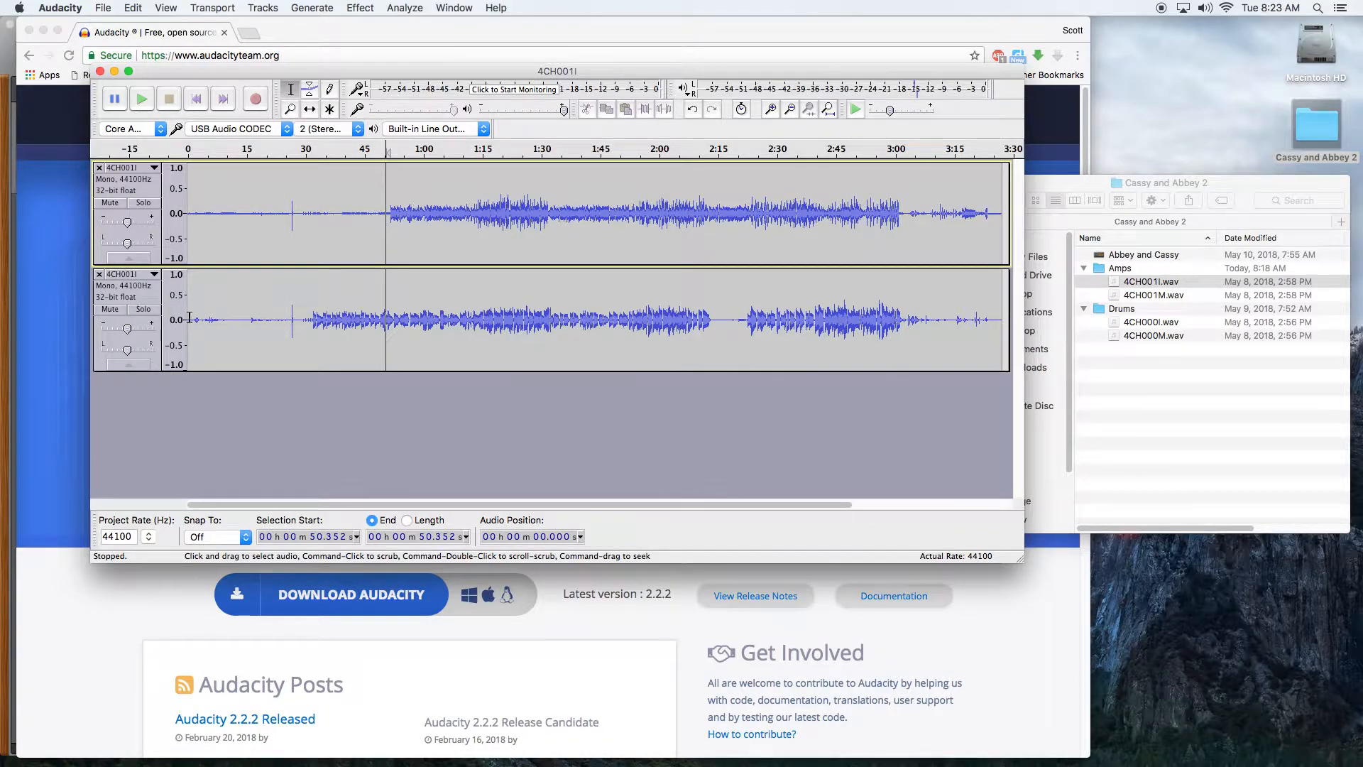
{"action": "left_click", "coordinate": [100, 273]}
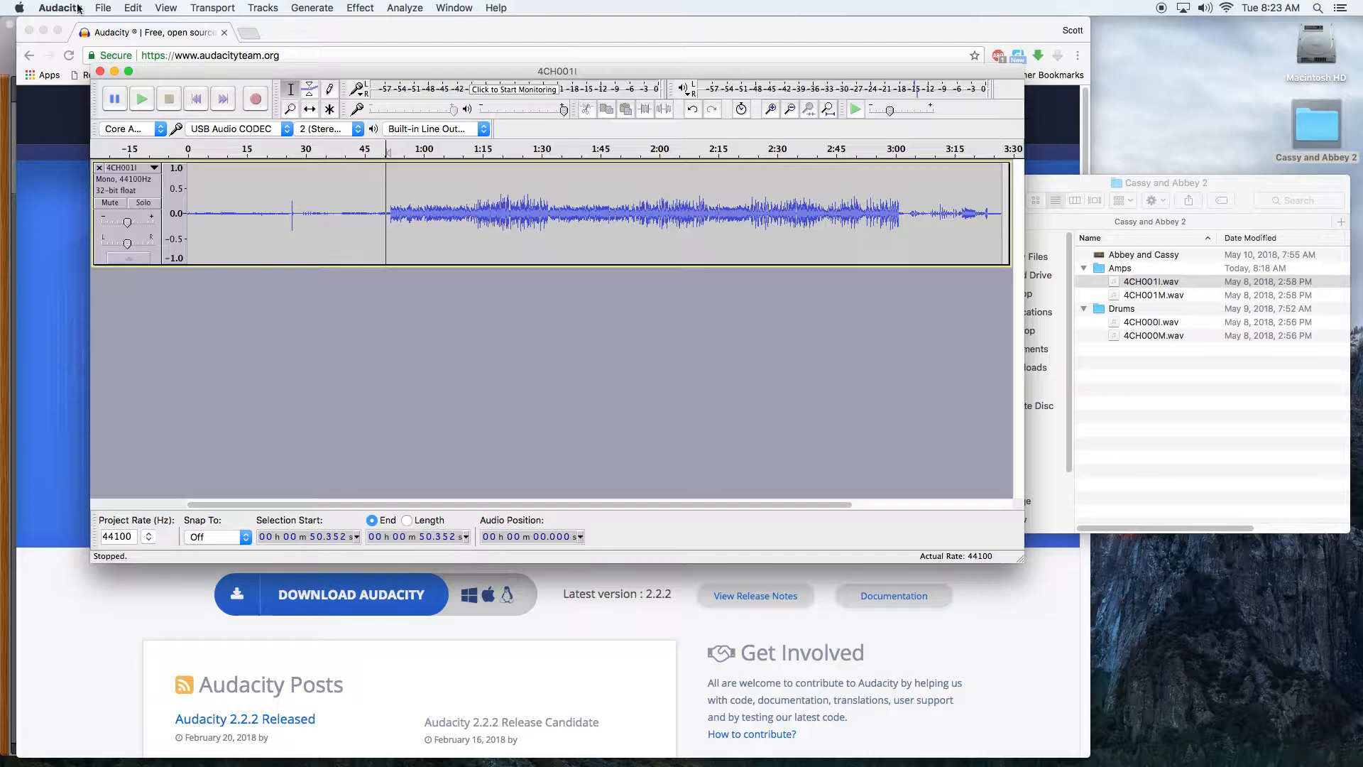
- Export the remaining channel as Guitar.wav in 16-bit WAV without metadata
{"action": "left_click", "coordinate": [102, 9]}
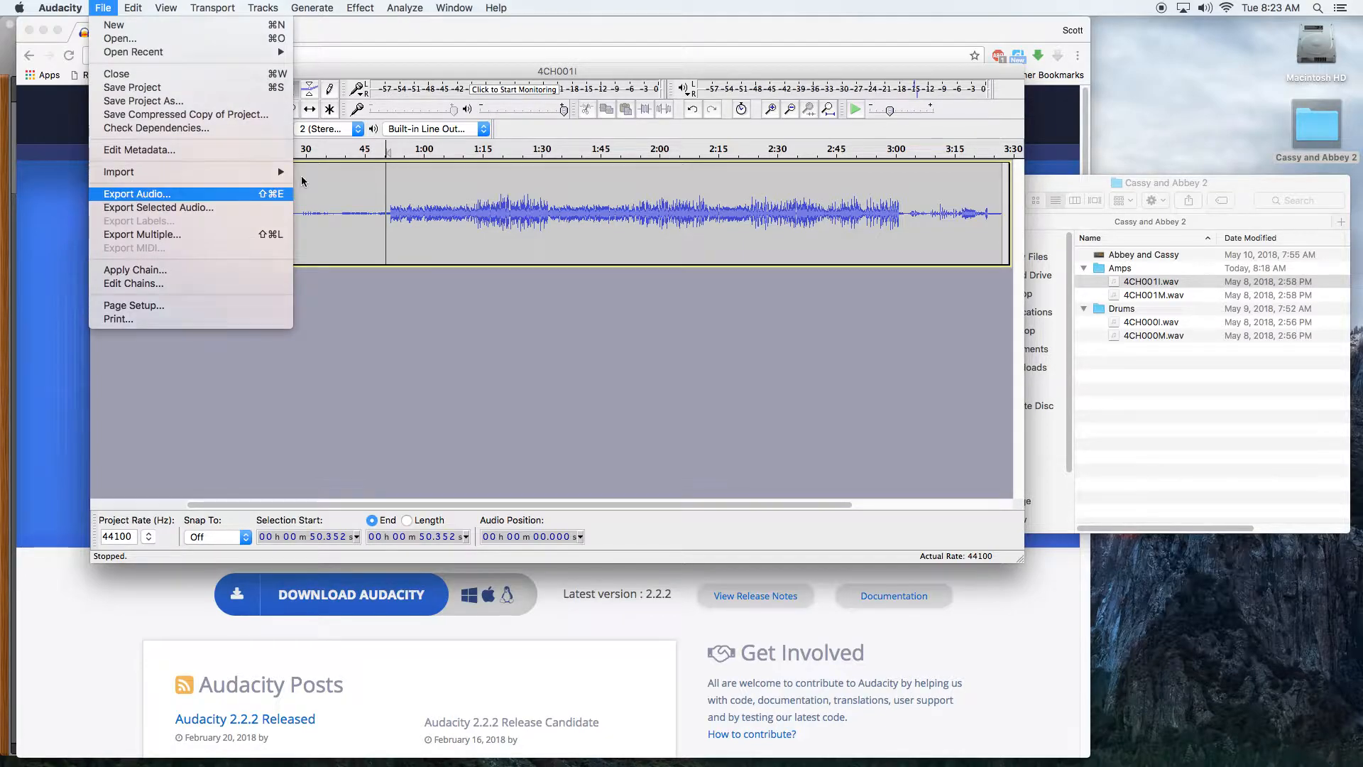
{"action": "left_click", "coordinate": [136, 195]}
{"action": "type", "text": "Guitar"}
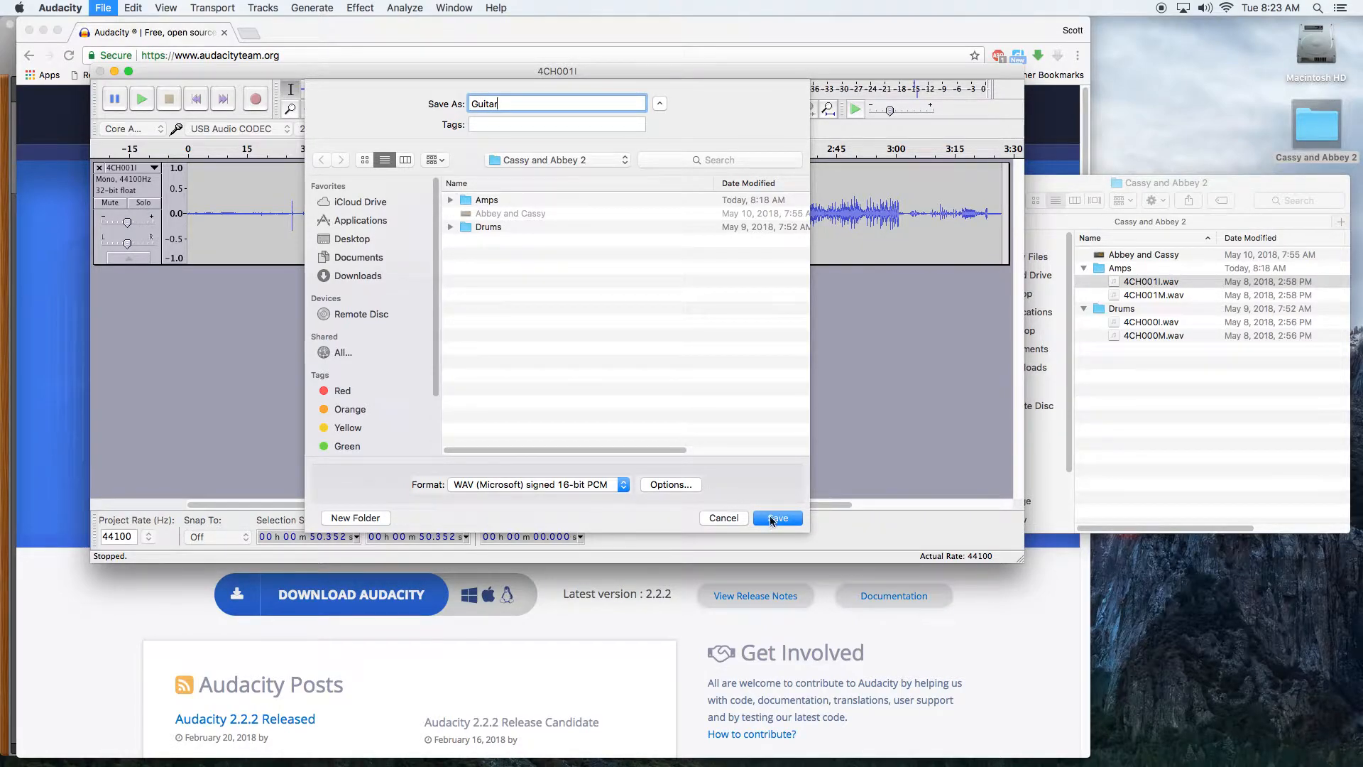
{"action": "left_click", "coordinate": [535, 485]}
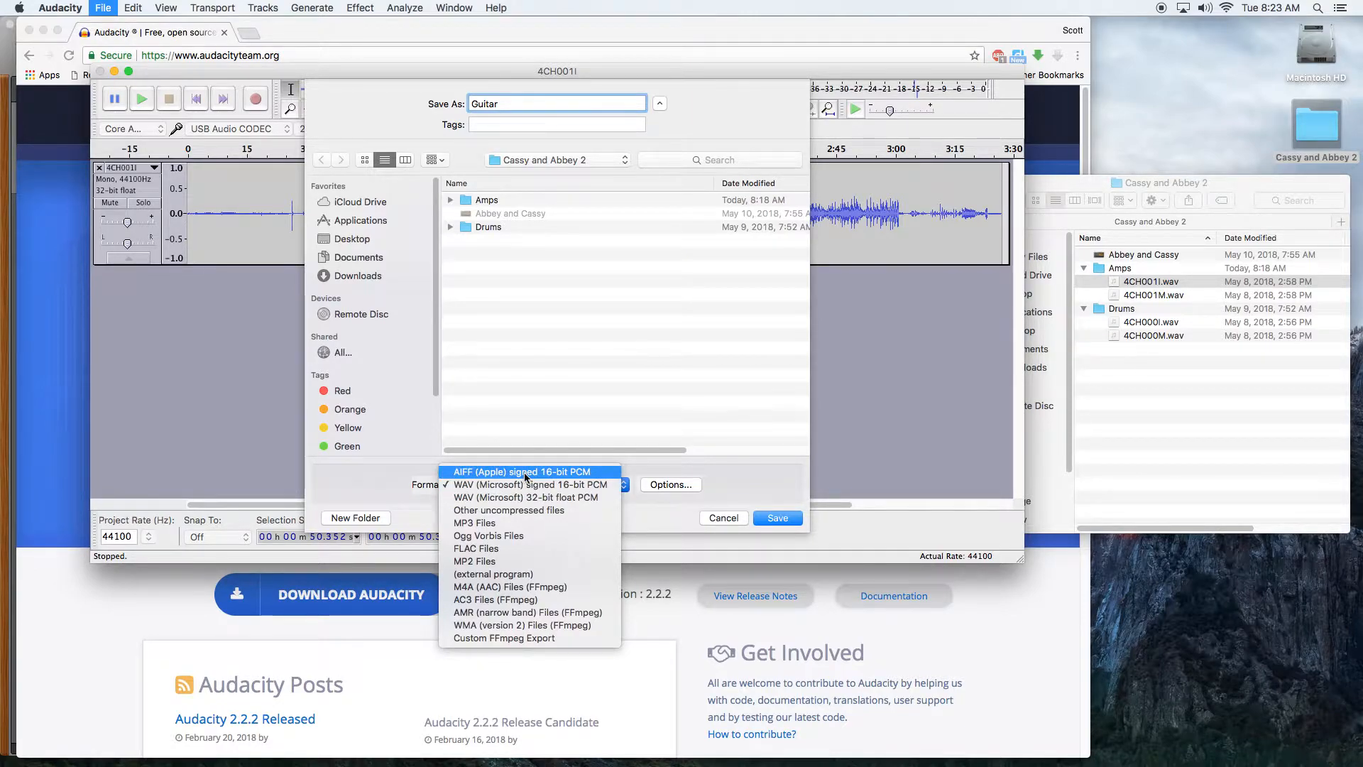
{"action": "left_click", "coordinate": [525, 484]}
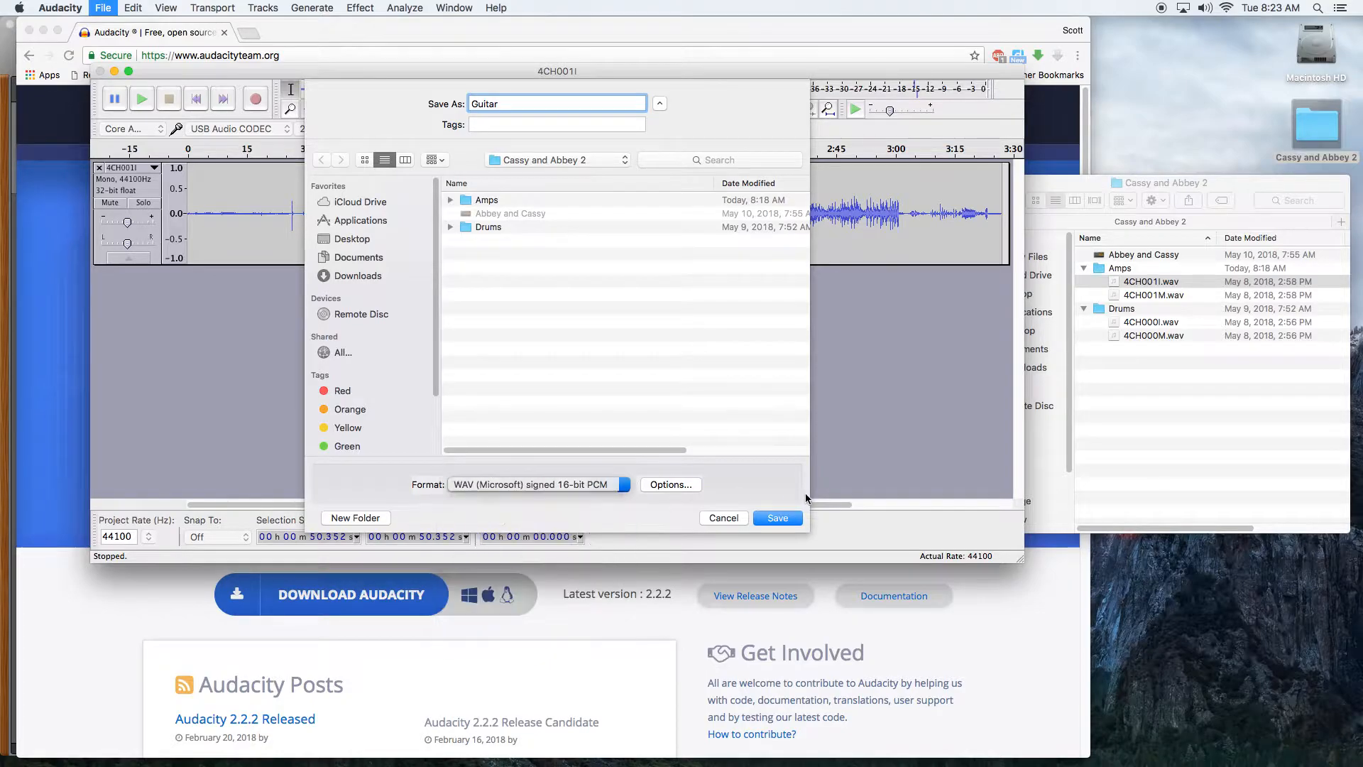
{"action": "left_click", "coordinate": [776, 517]}
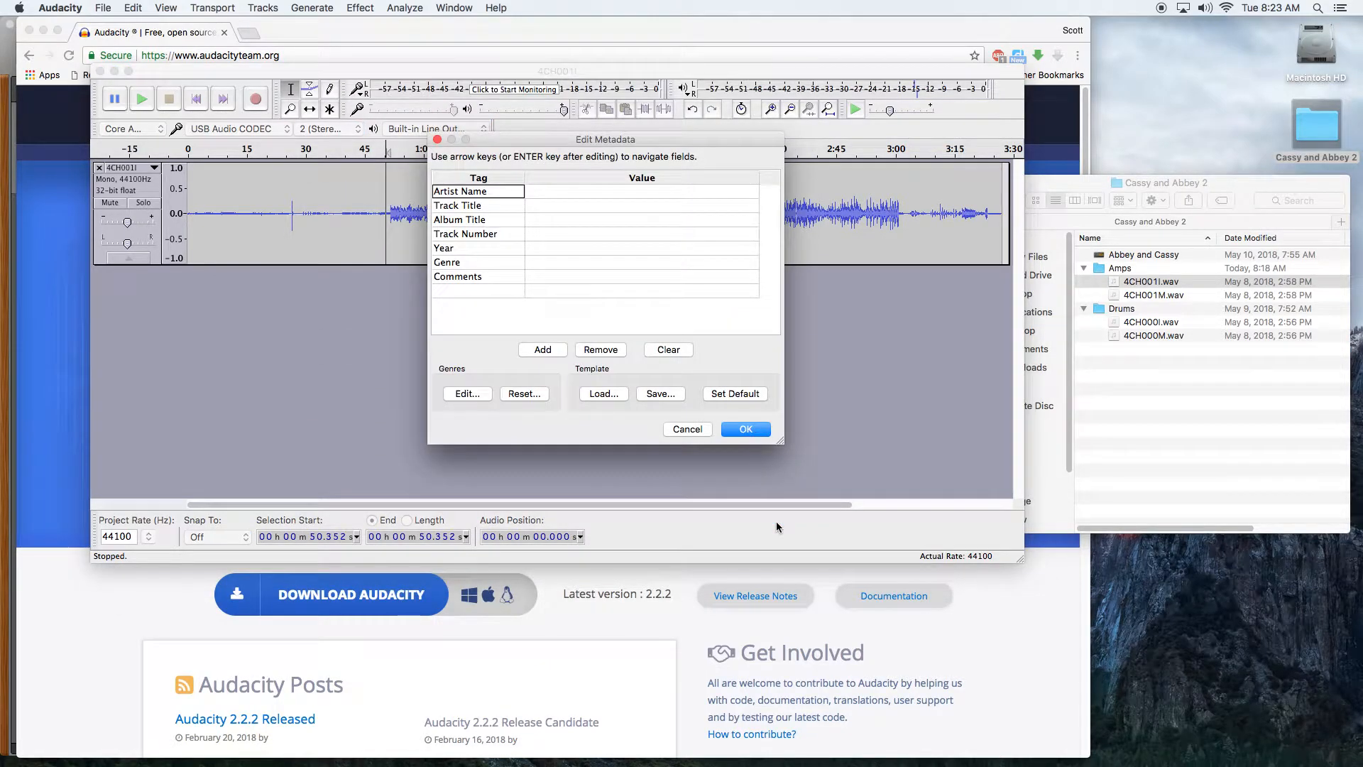
{"action": "left_click", "coordinate": [744, 429]}
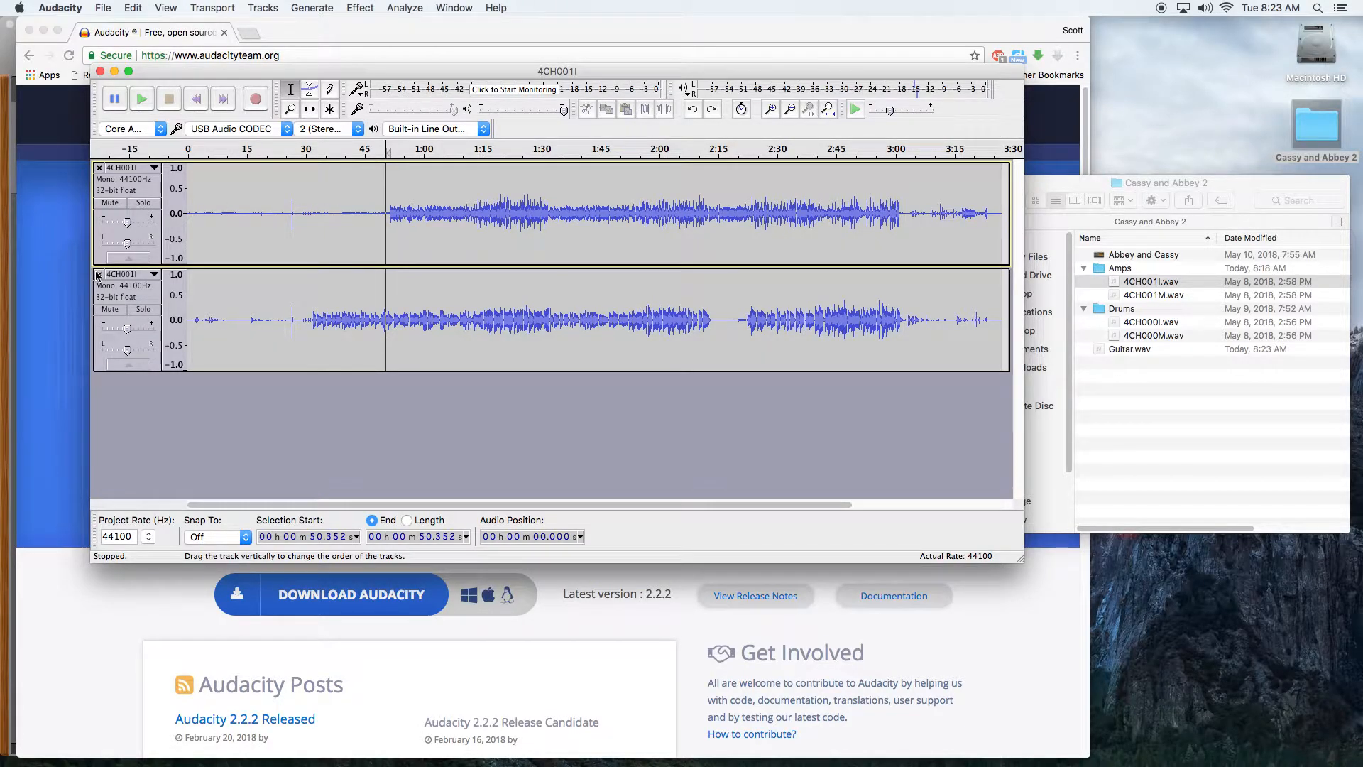
- Remove the upper channel and export the other one as Bass.wav without metadata
{"action": "left_click", "coordinate": [98, 275]}
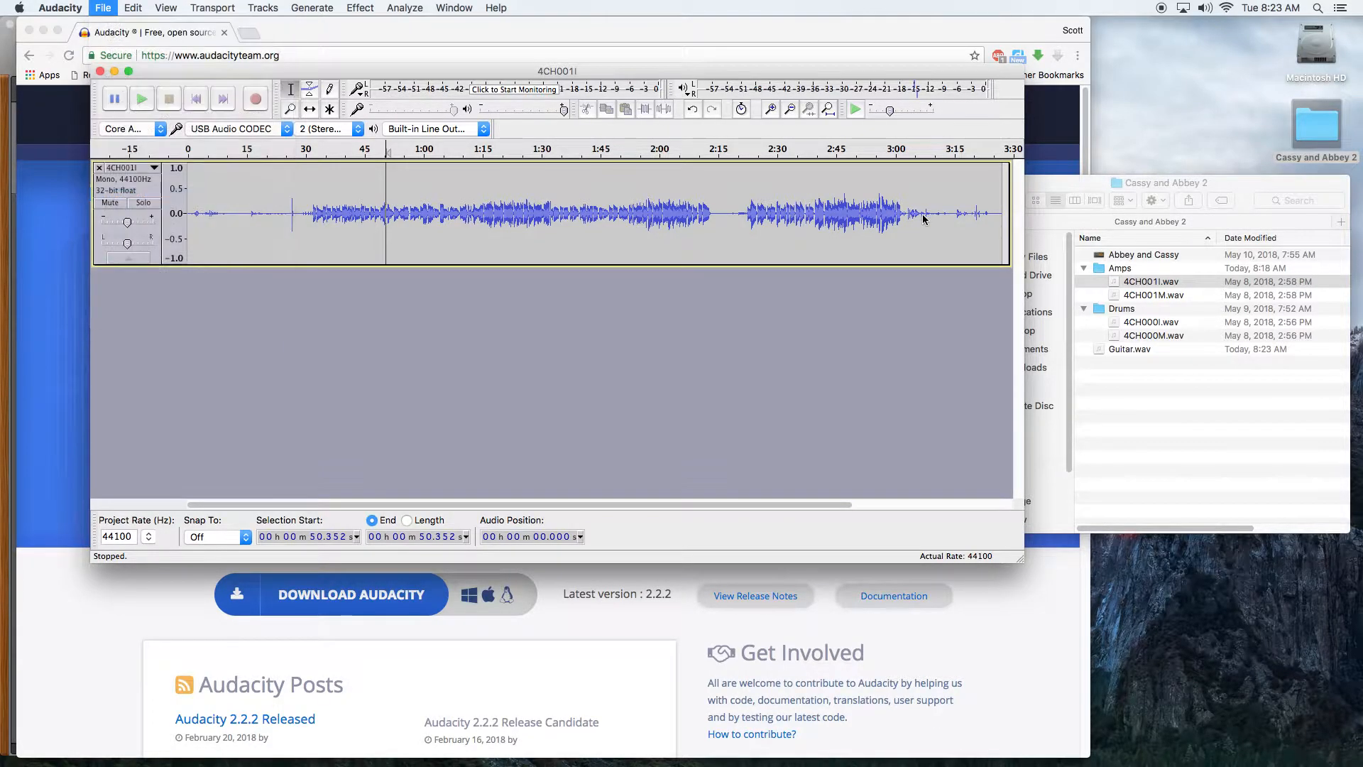
{"action": "left_click", "coordinate": [102, 8]}
{"action": "type", "text": "Bass"}
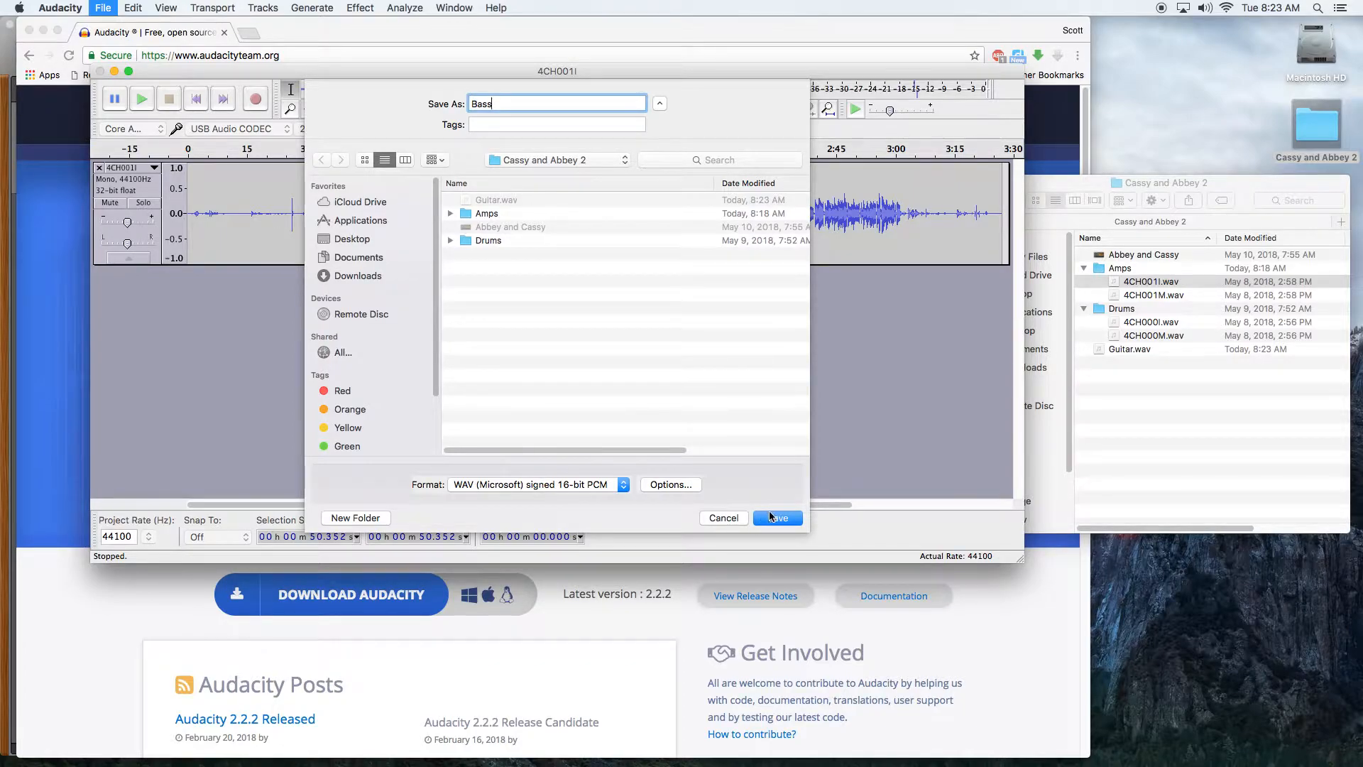
{"action": "left_click", "coordinate": [777, 517]}
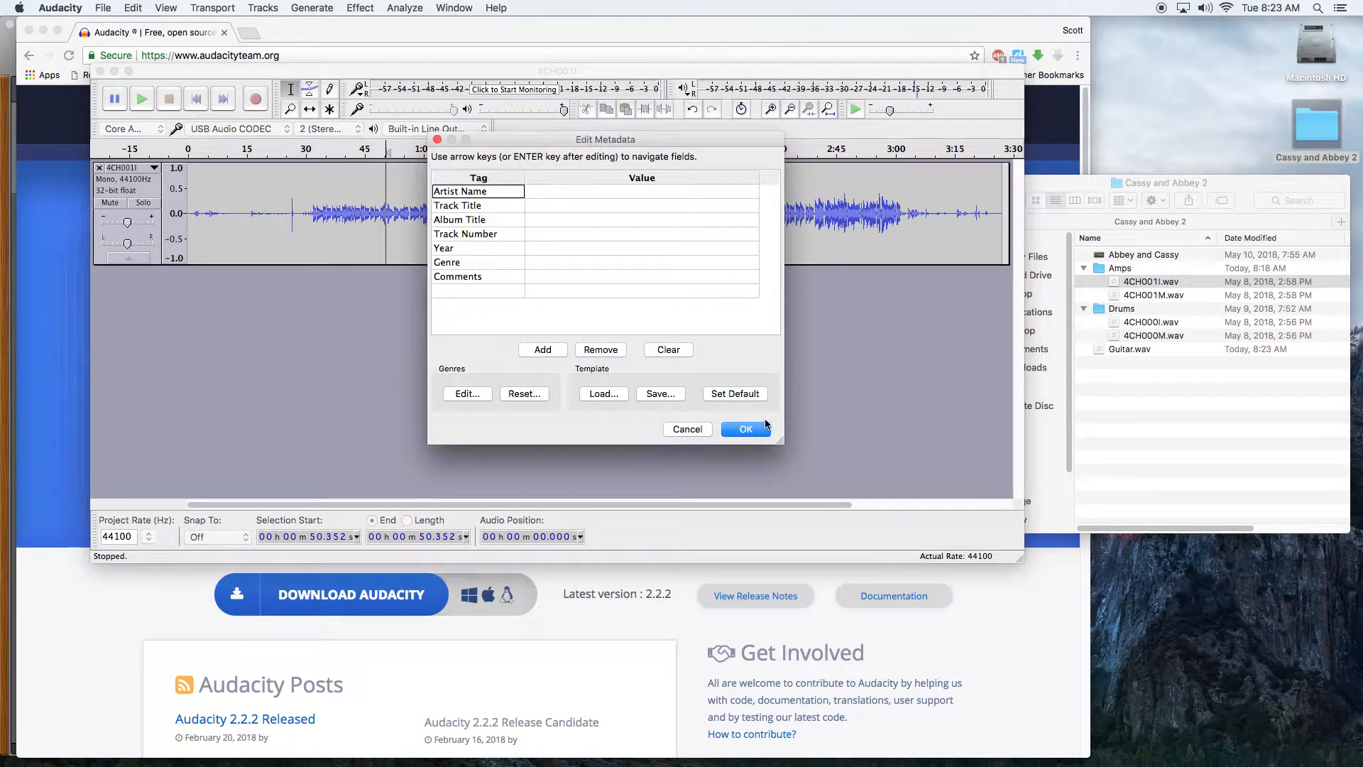
{"action": "left_click", "coordinate": [746, 428]}
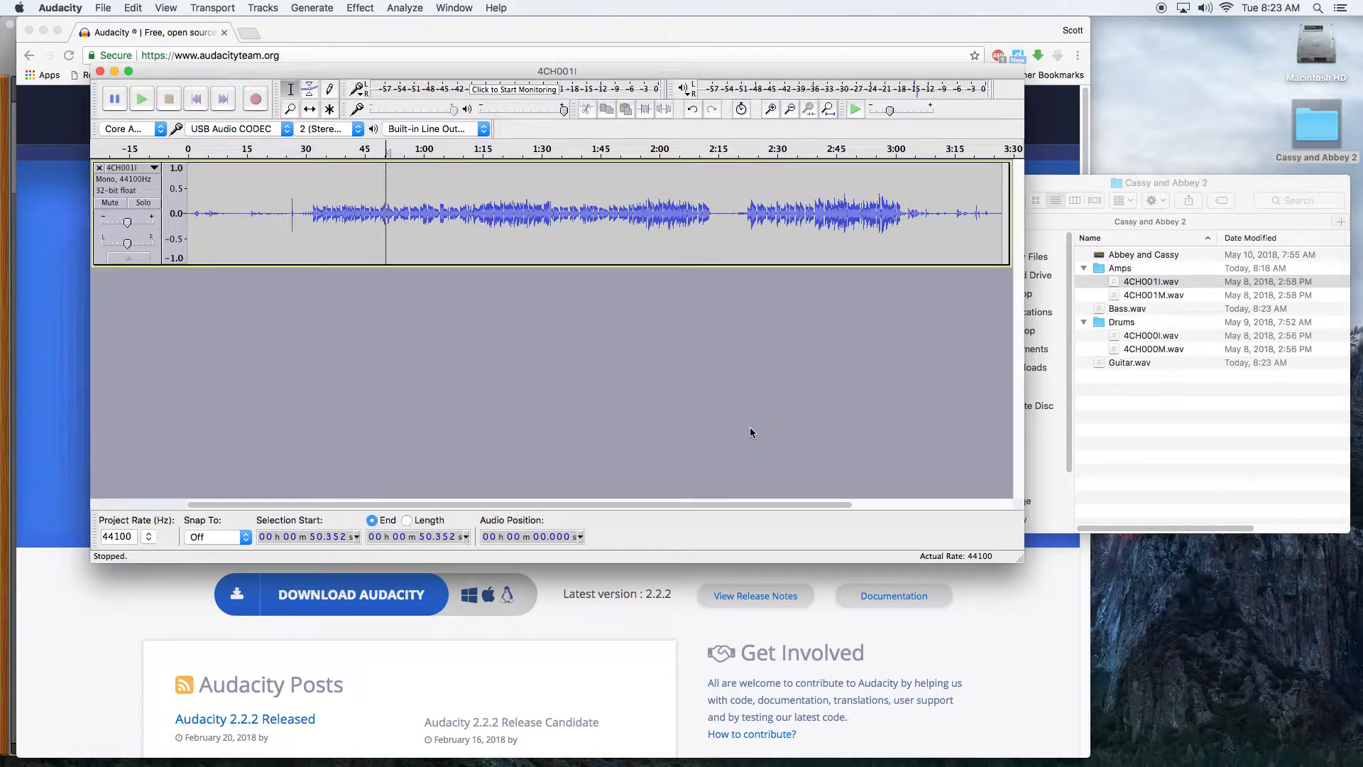
- Import Bass.wav and Guitar.wav into GarageBand as two tracks starting together
{"action": "left_click", "coordinate": [68, 9]}
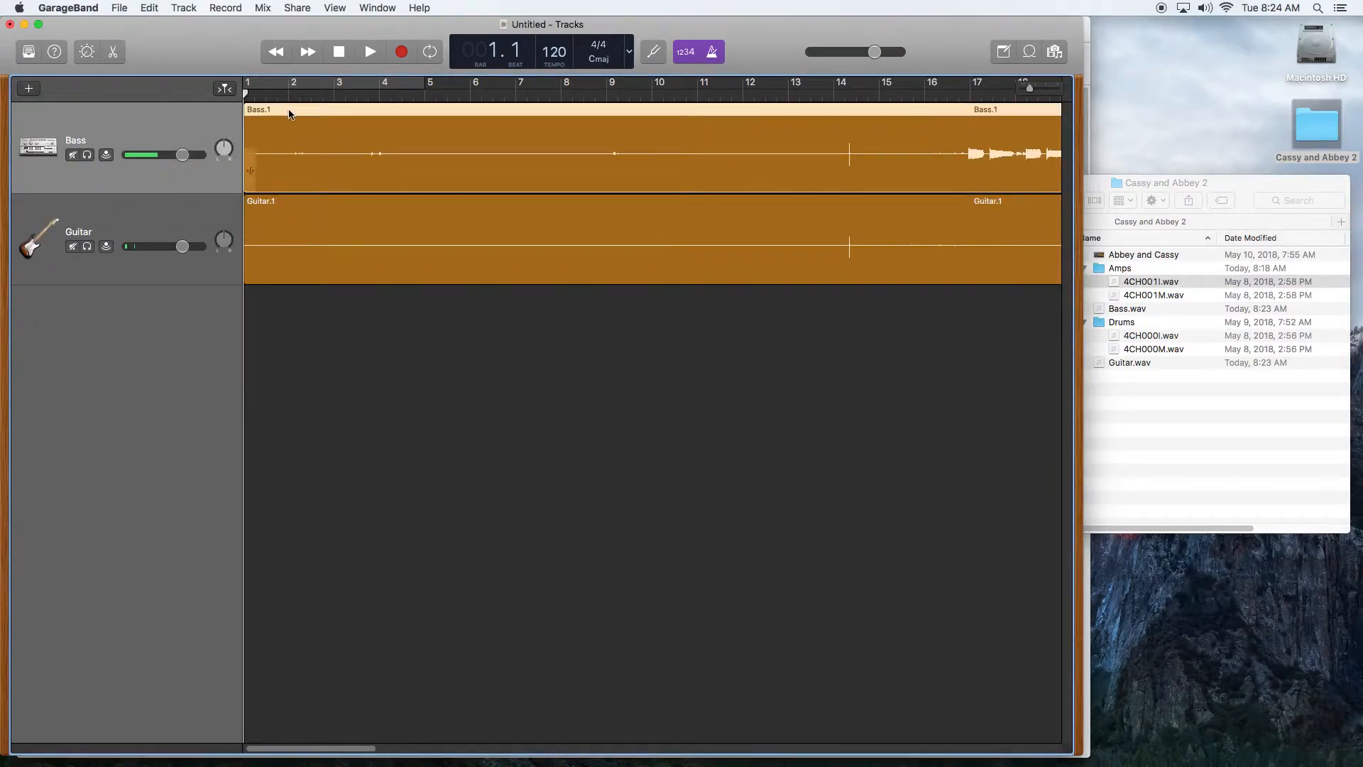
{"action": "left_click", "coordinate": [369, 51]}
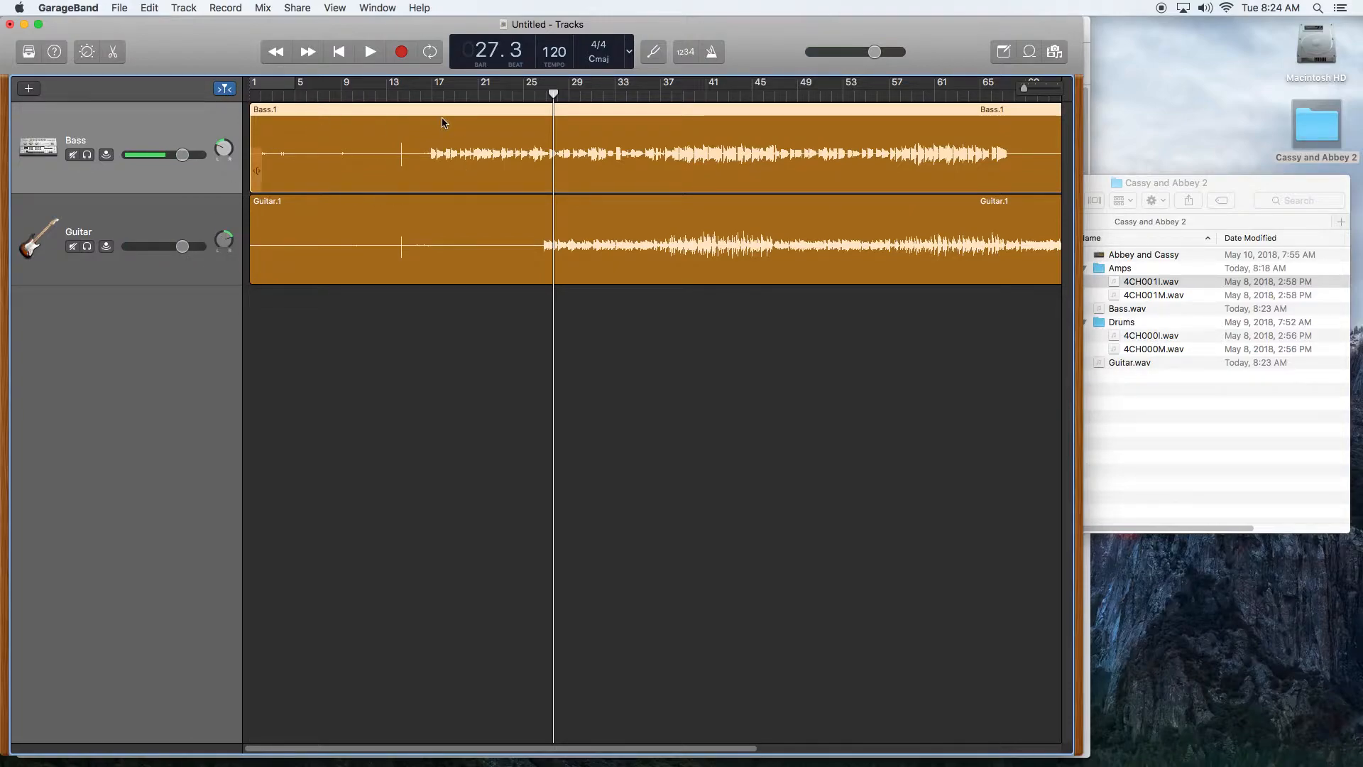
{"action": "mouse_move", "coordinate": [553, 153]}
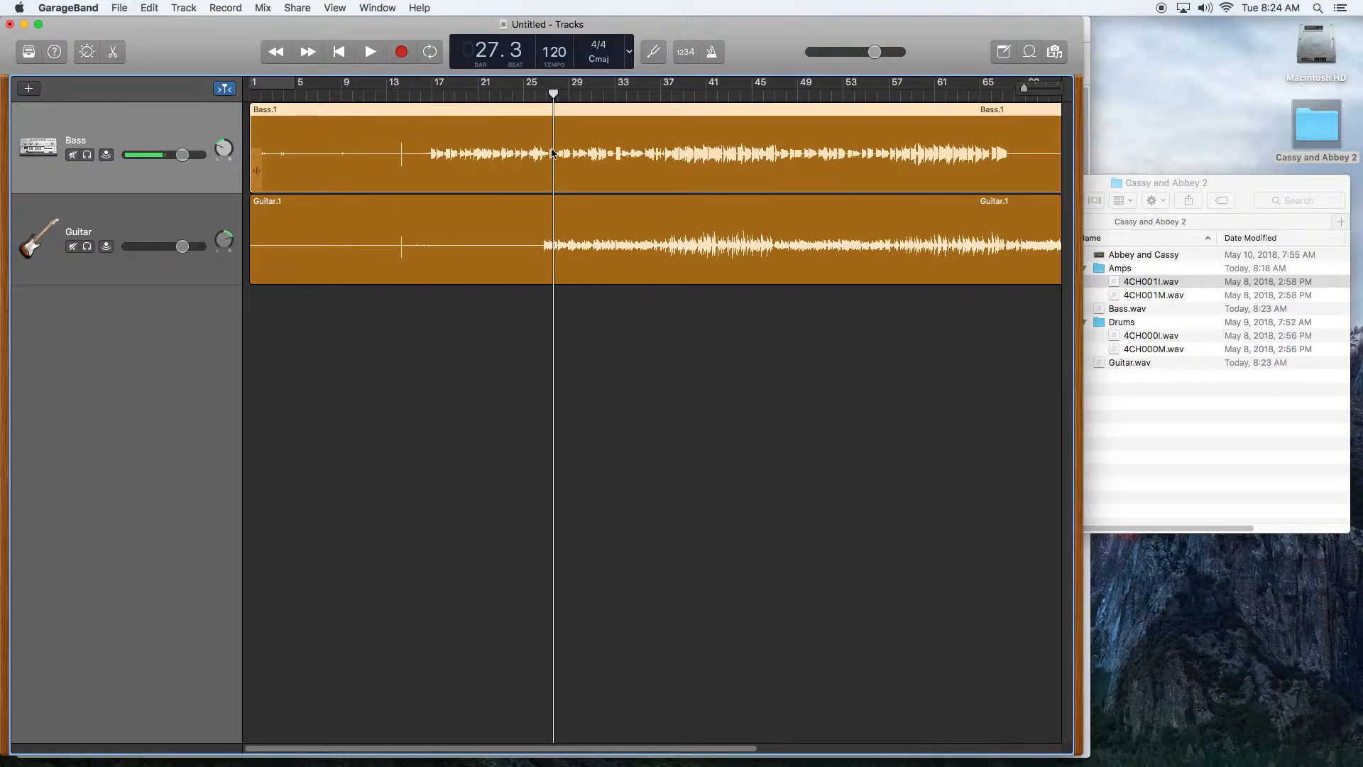
{"action": "mouse_move", "coordinate": [601, 172]}
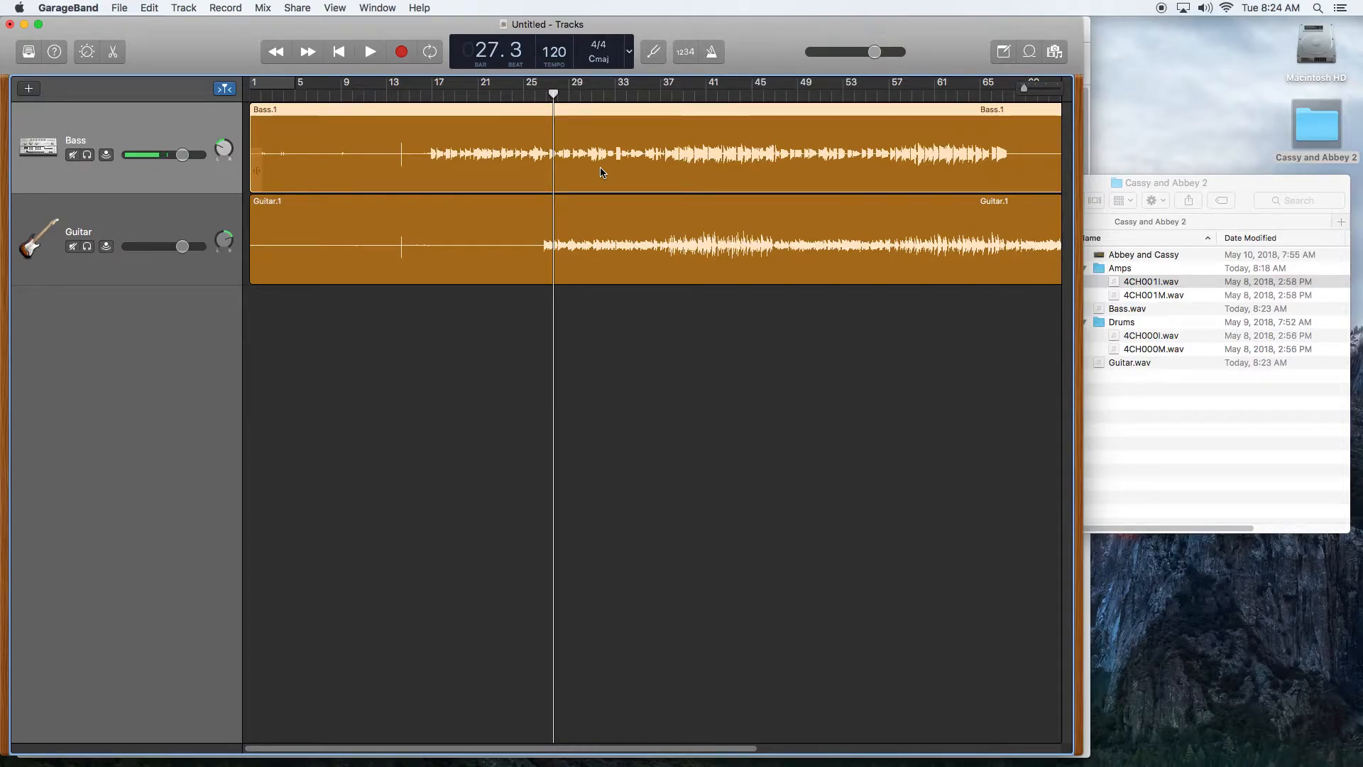
{"action": "left_click", "coordinate": [1150, 282]}
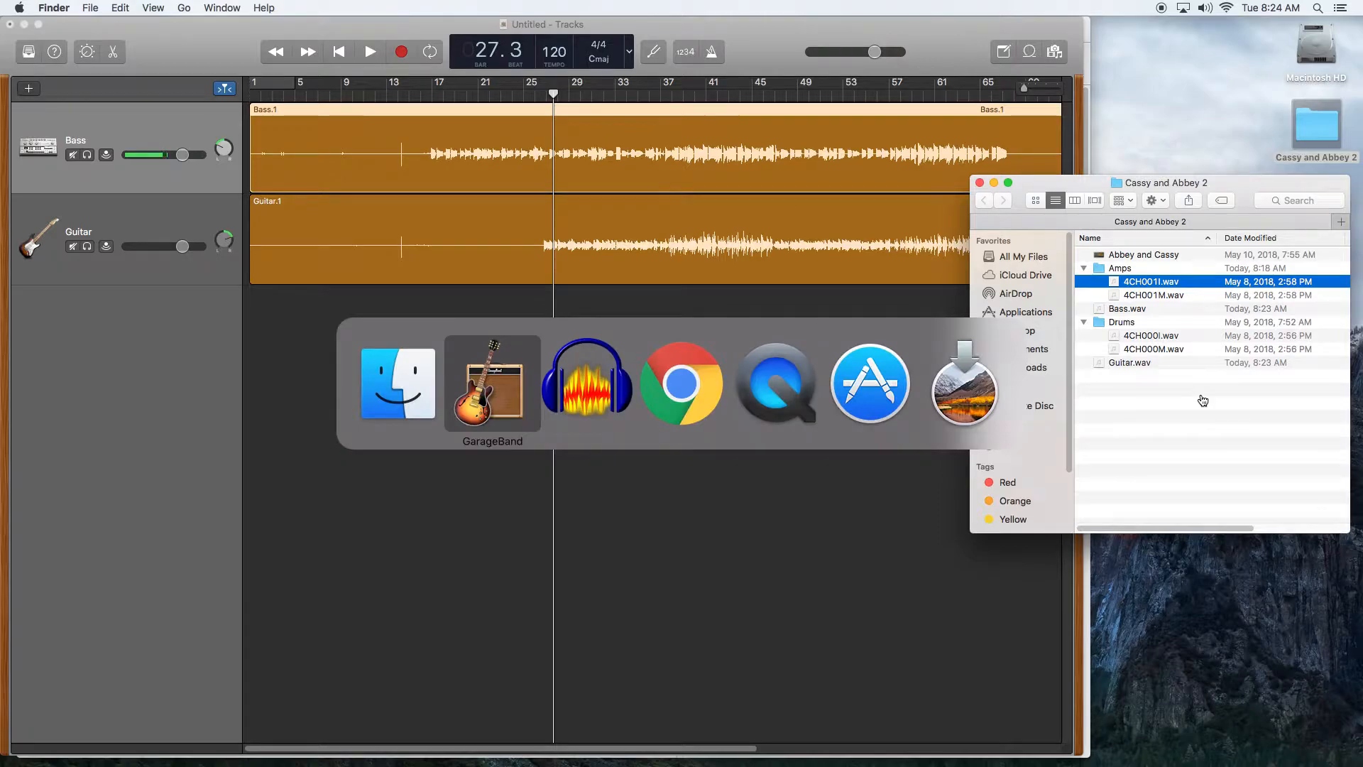
- Remove the 4CH001I track, leaving the Audacity project empty for the drums
{"action": "left_click", "coordinate": [586, 382]}
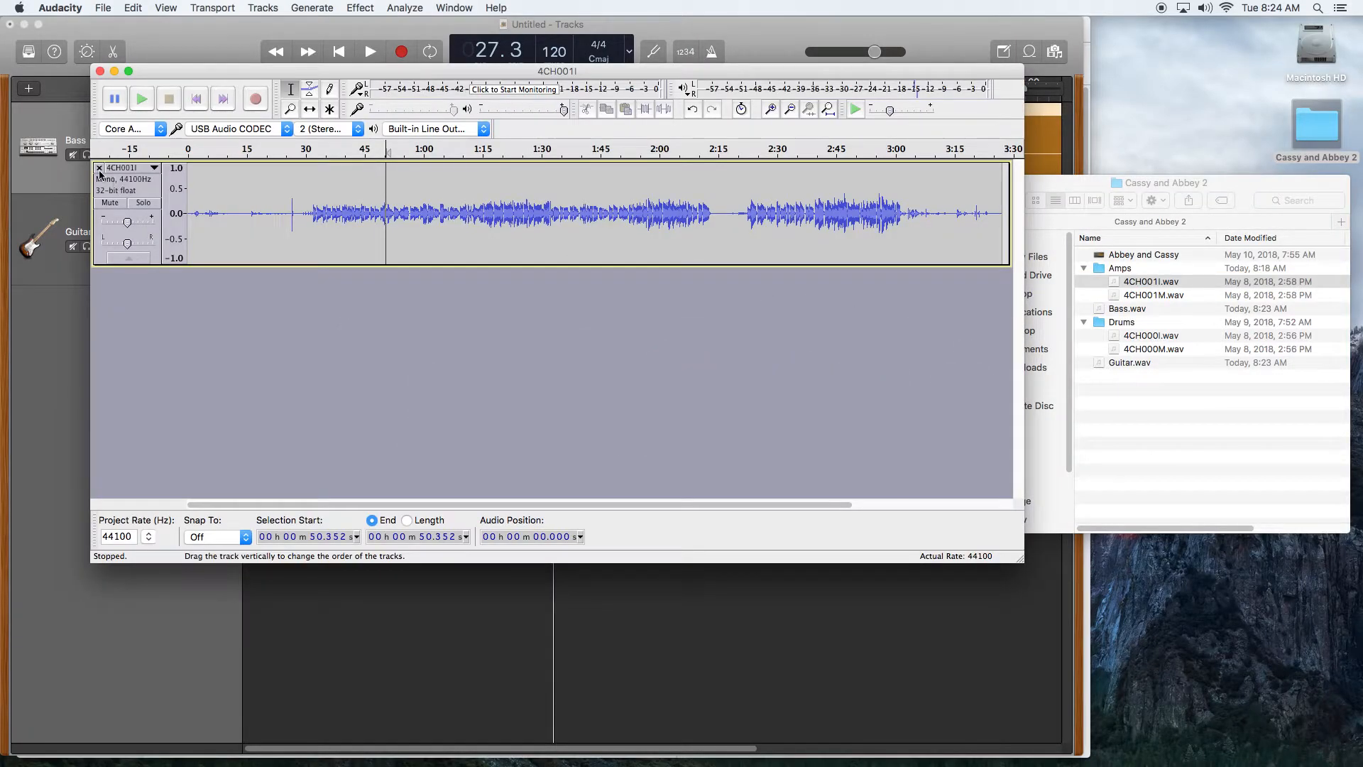
{"action": "left_click", "coordinate": [1150, 281]}
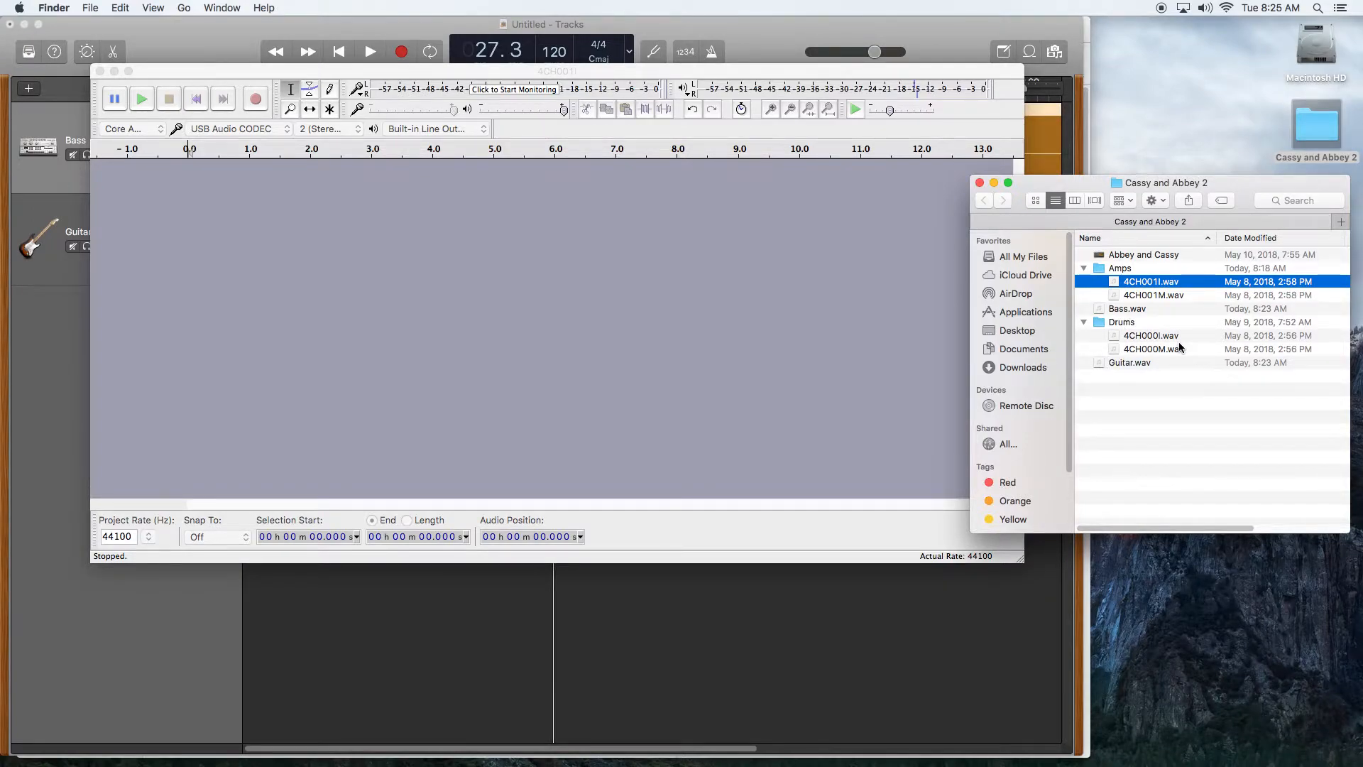
{"action": "mouse_move", "coordinate": [1160, 340]}
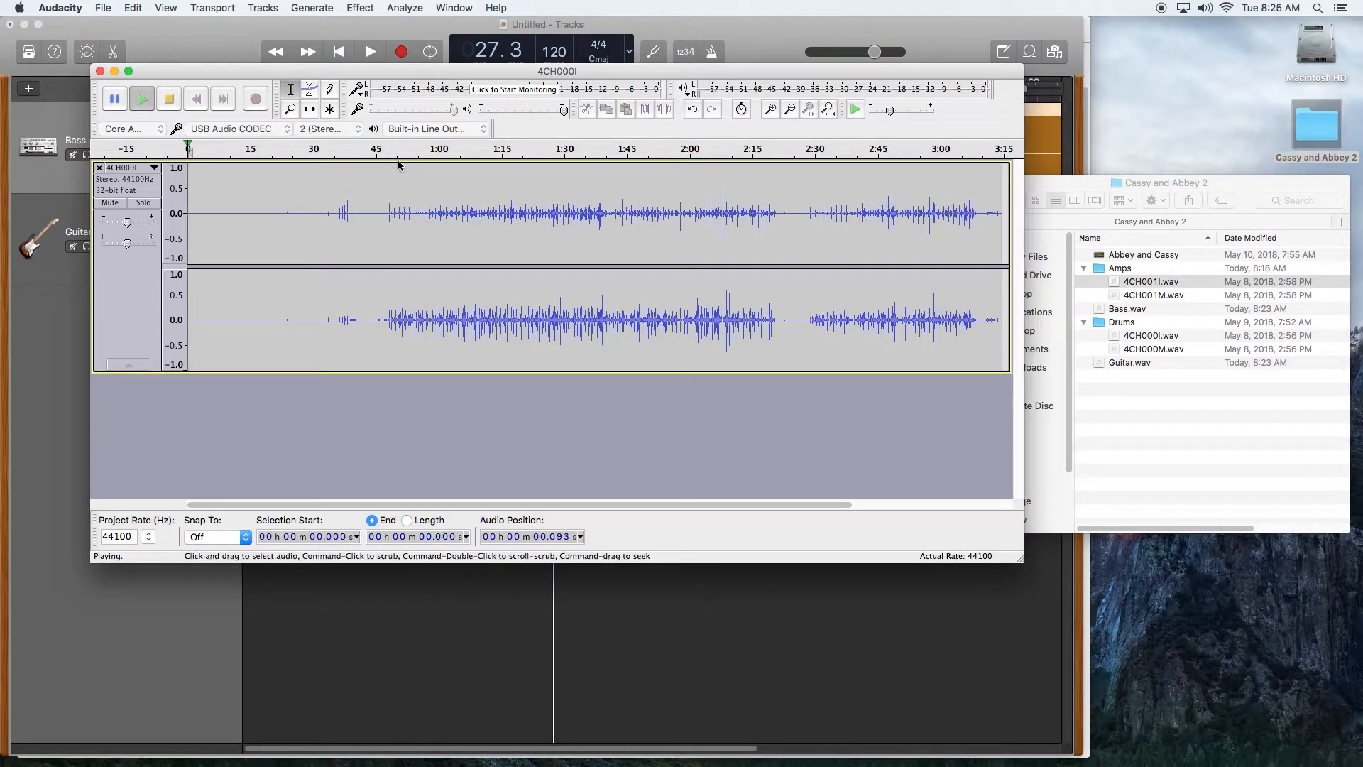
- Audition the 4CH000I drums, split the stereo track to mono and delete the second channel
{"action": "left_click", "coordinate": [401, 213]}
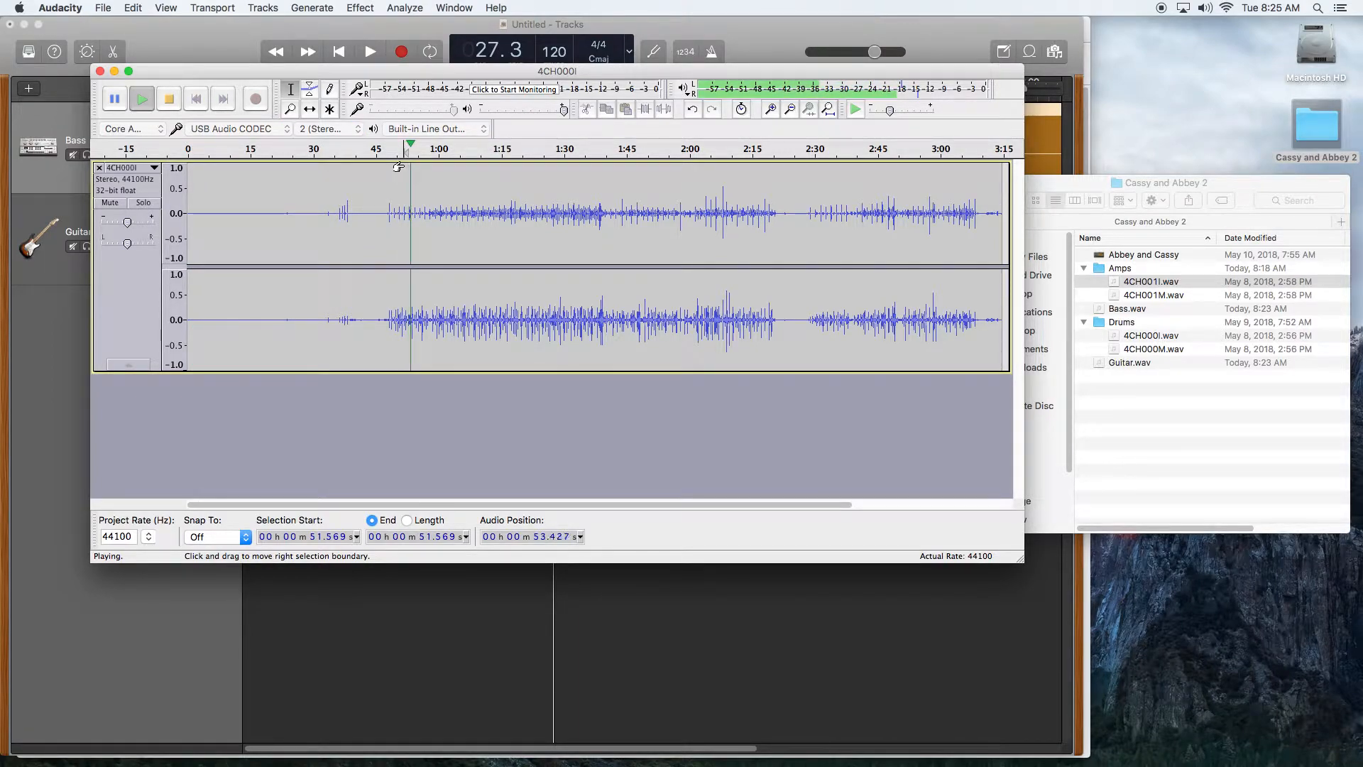
{"action": "left_click", "coordinate": [168, 98]}
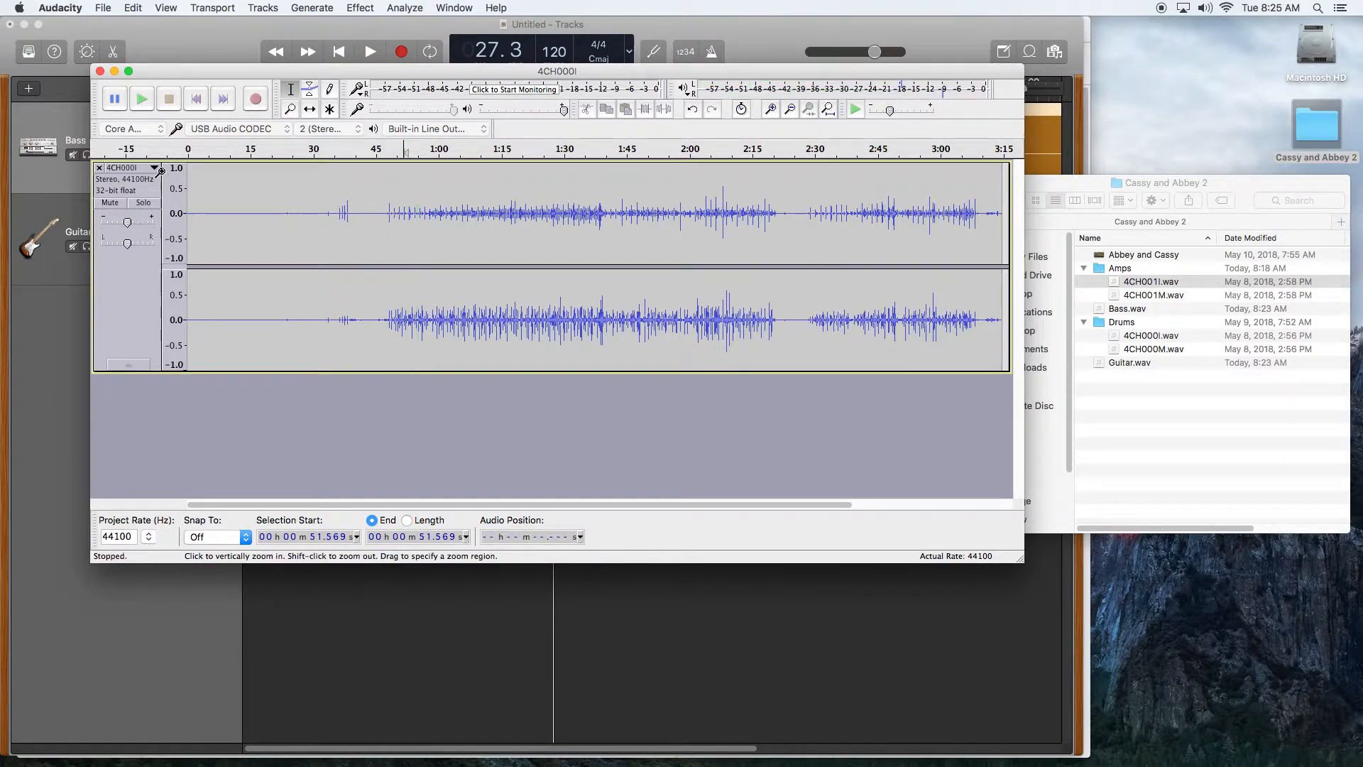
{"action": "left_click", "coordinate": [161, 168]}
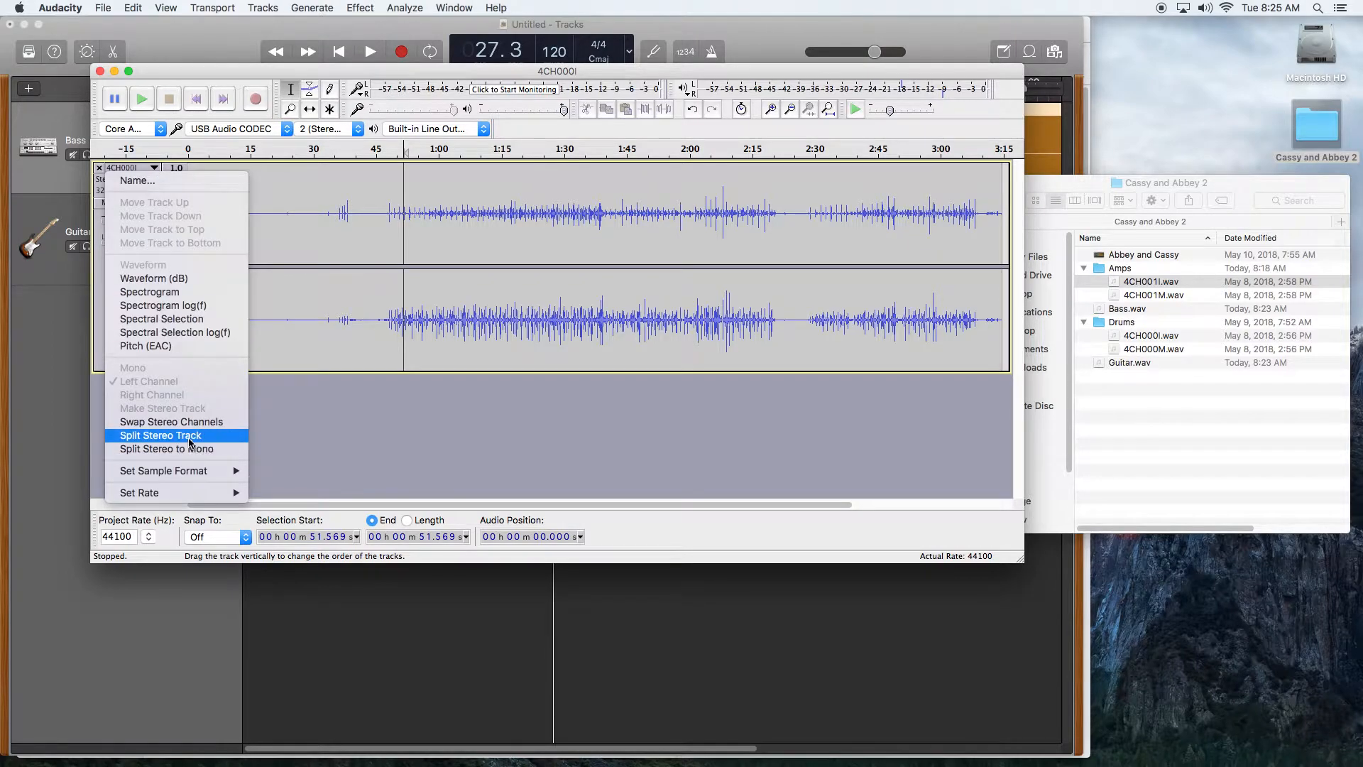
{"action": "left_click", "coordinate": [160, 435]}
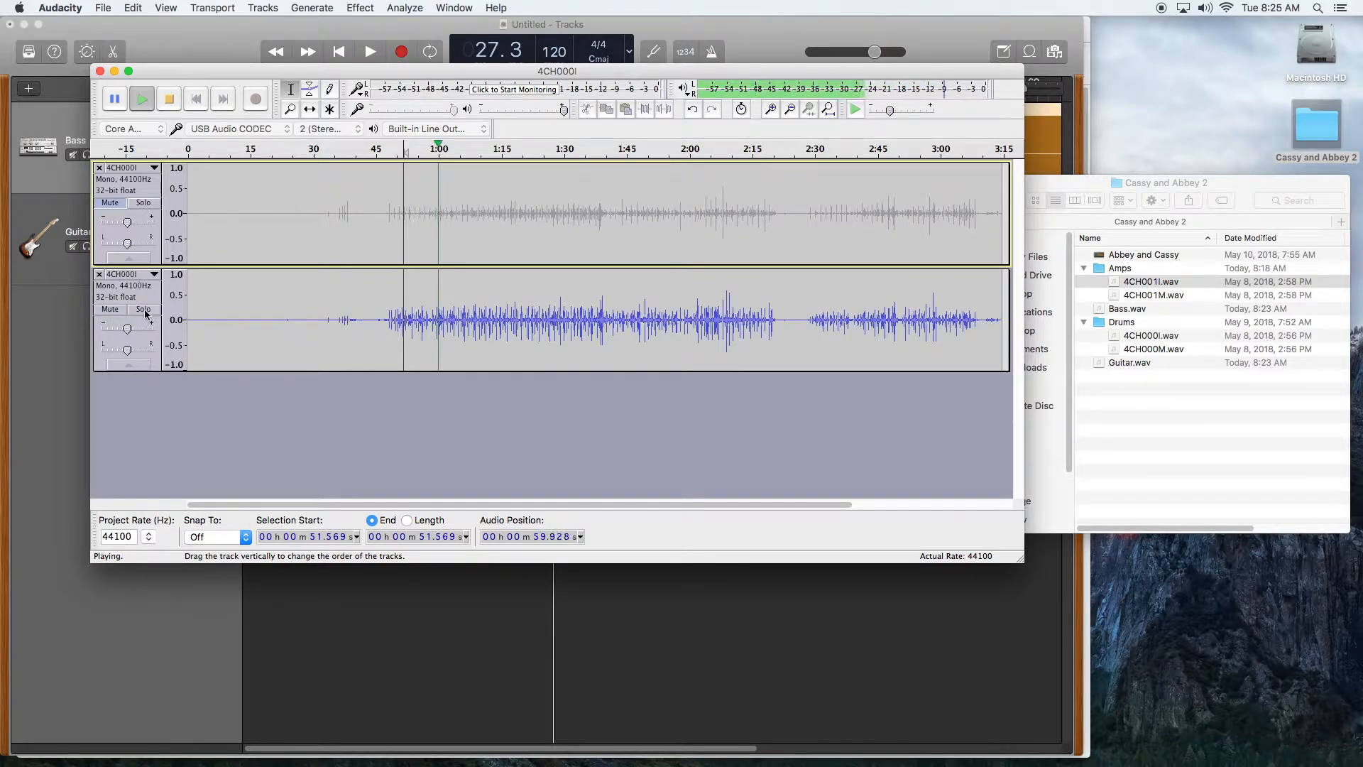
{"action": "left_click", "coordinate": [169, 98]}
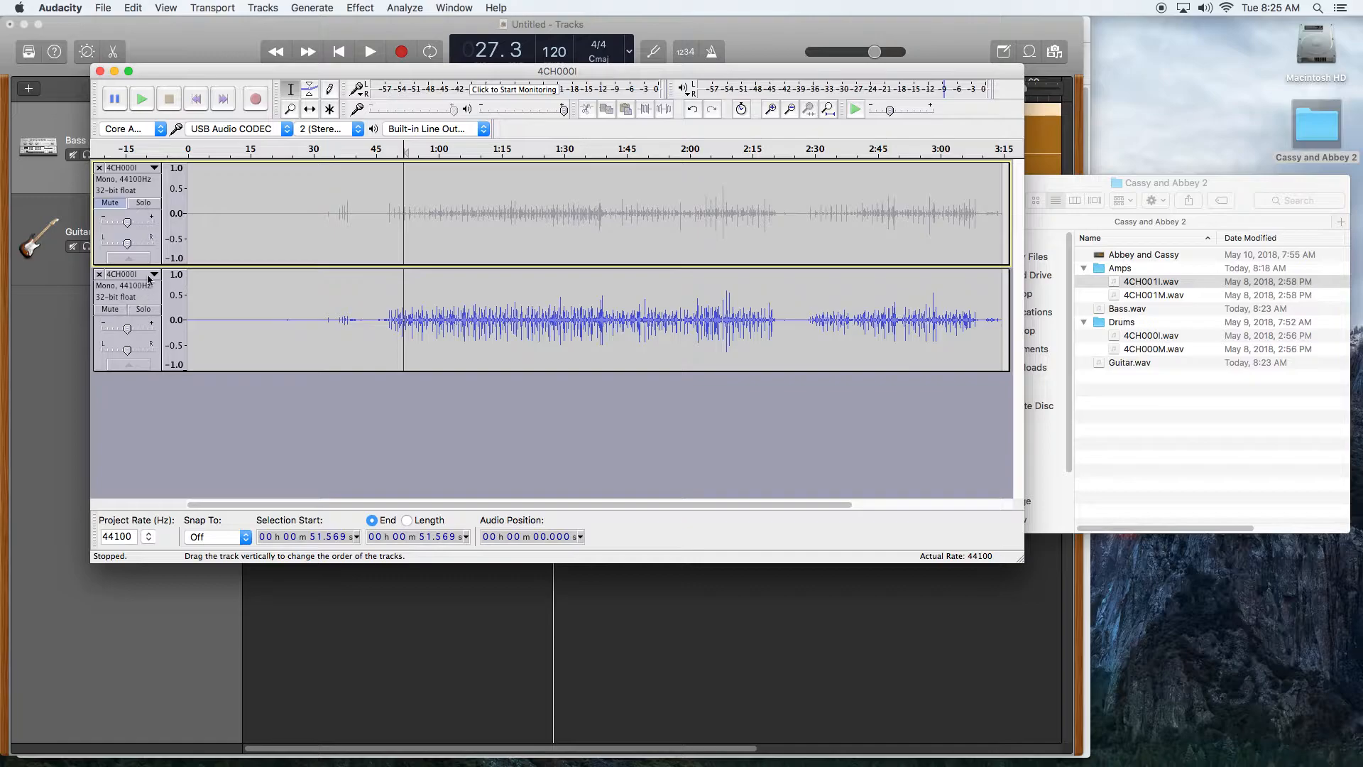
{"action": "left_click", "coordinate": [99, 274]}
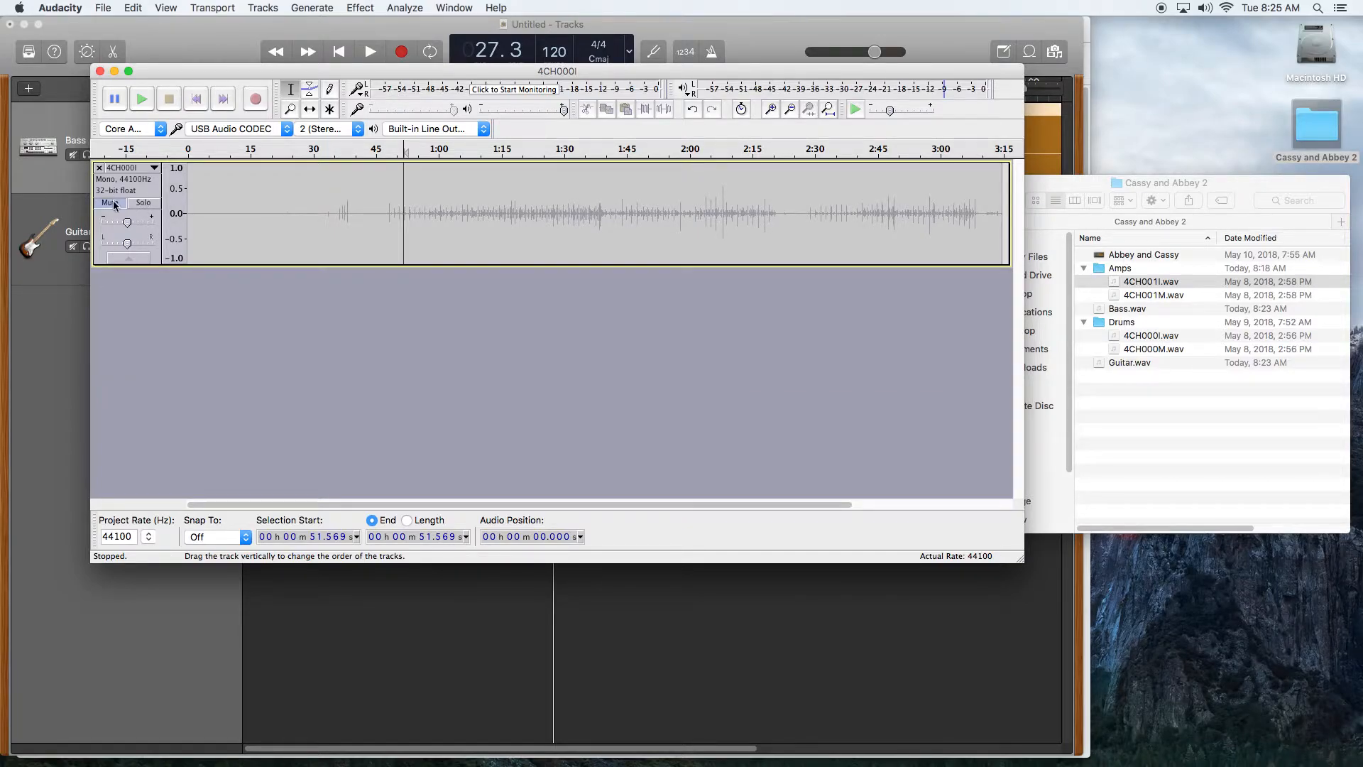
- Export the remaining drum channel as Kick.wav in 16-bit WAV without metadata
{"action": "left_click", "coordinate": [102, 7]}
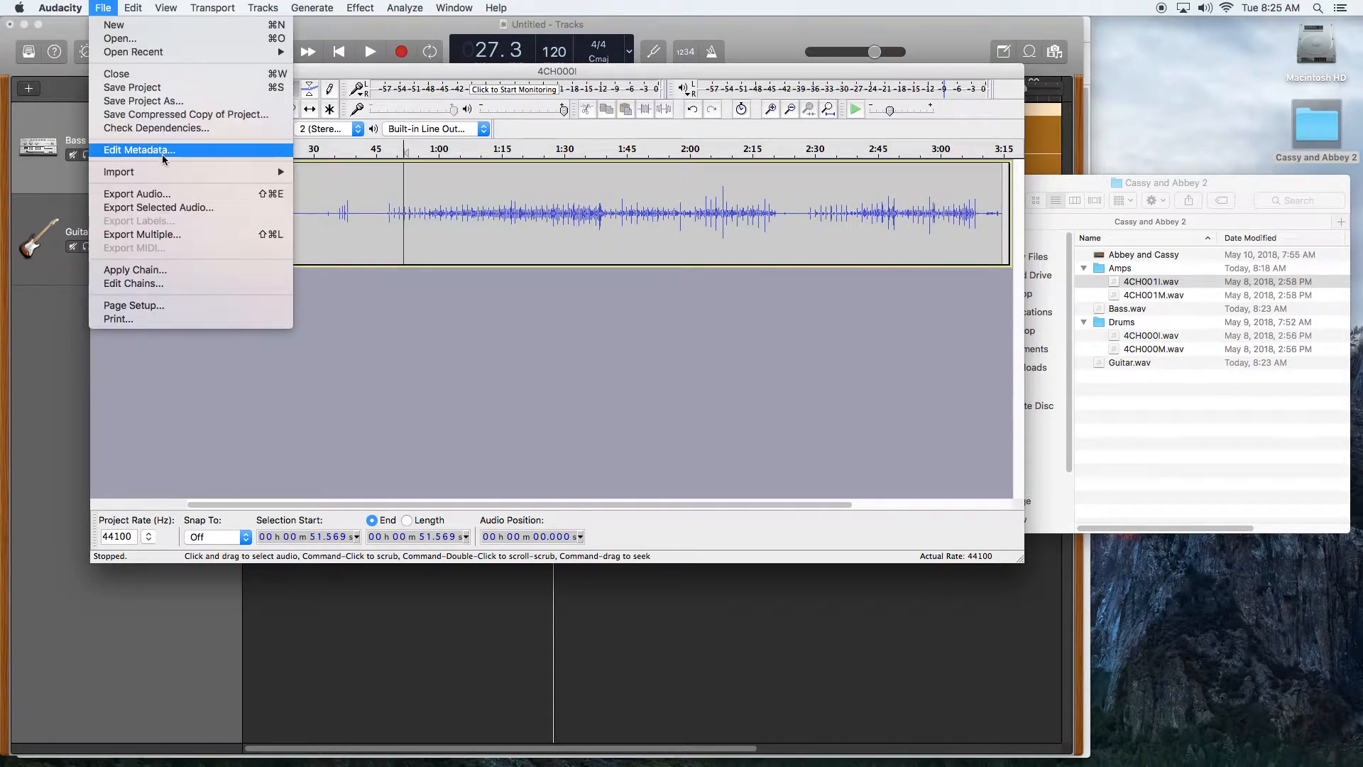
{"action": "left_click", "coordinate": [137, 193]}
{"action": "type", "text": "Kick"}
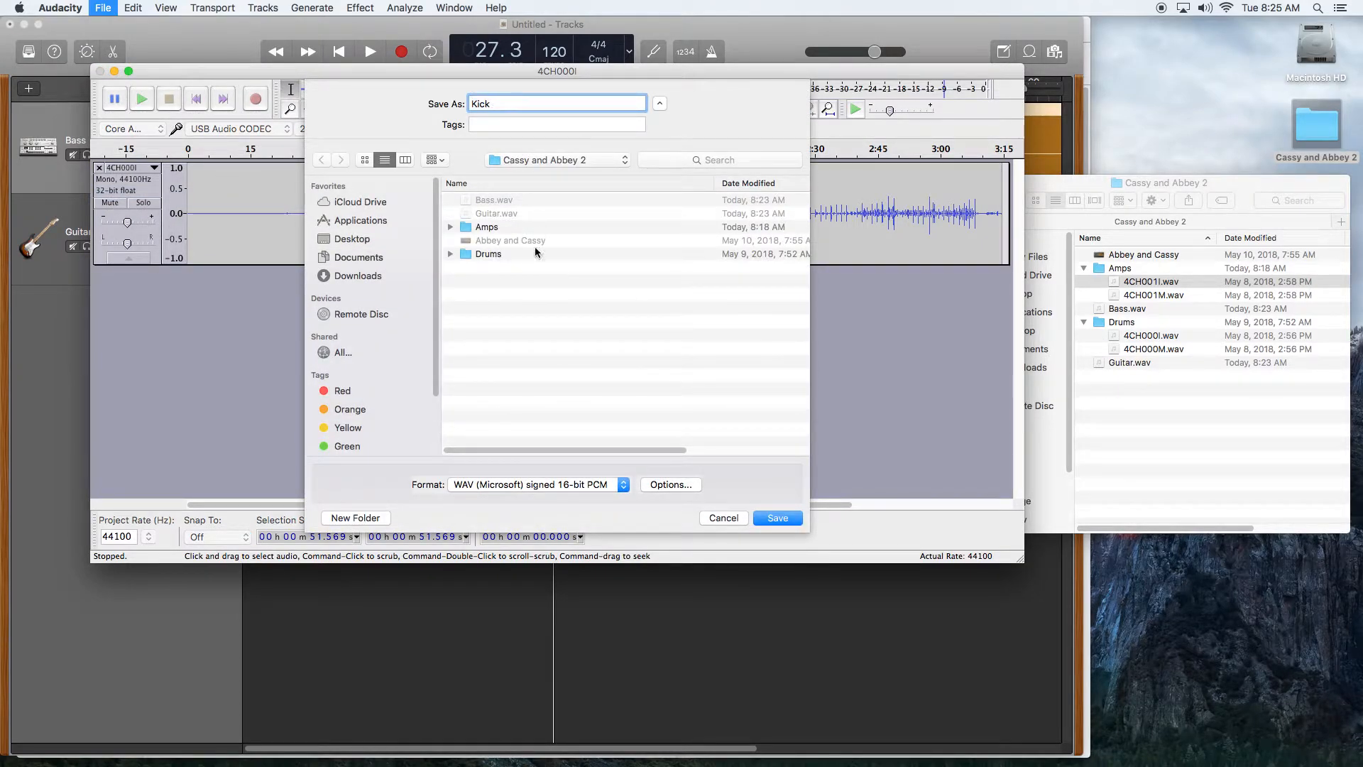
{"action": "mouse_move", "coordinate": [742, 487]}
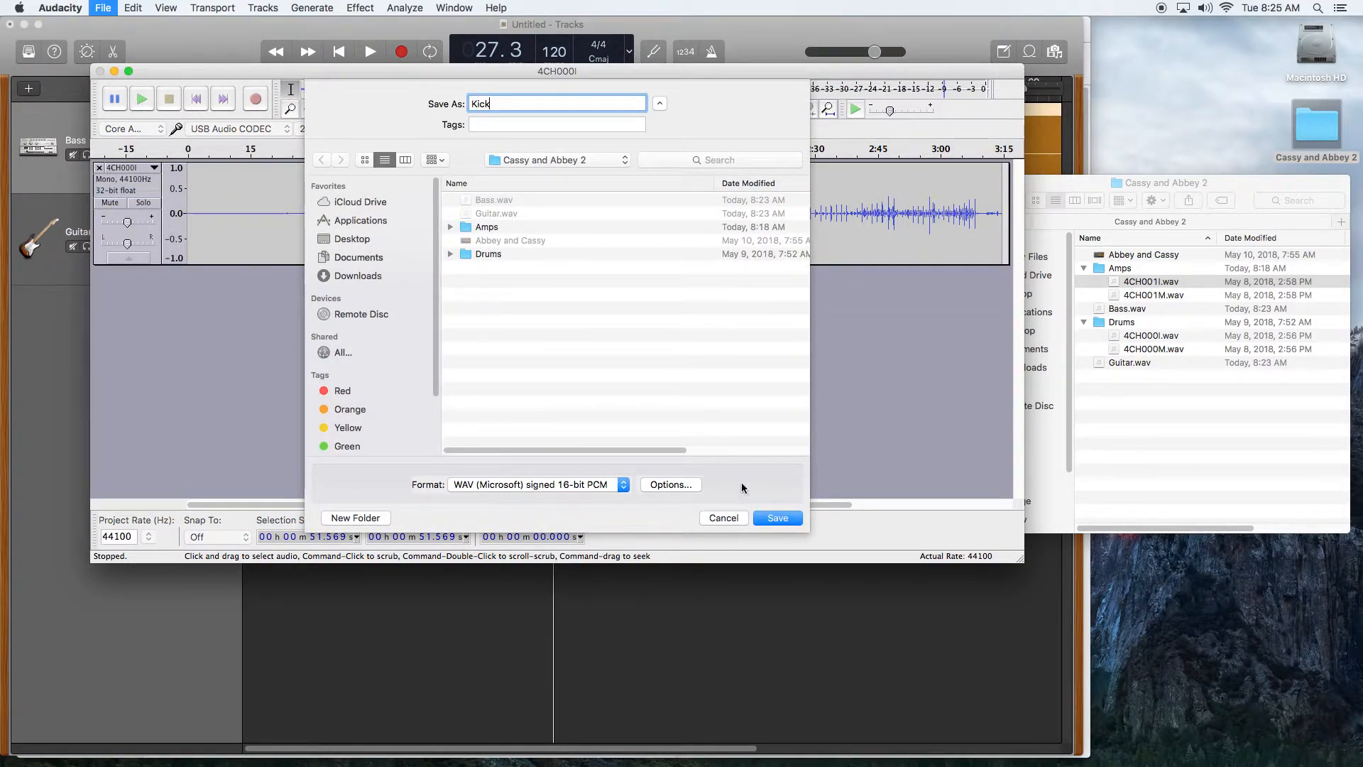
{"action": "left_click", "coordinate": [776, 517]}
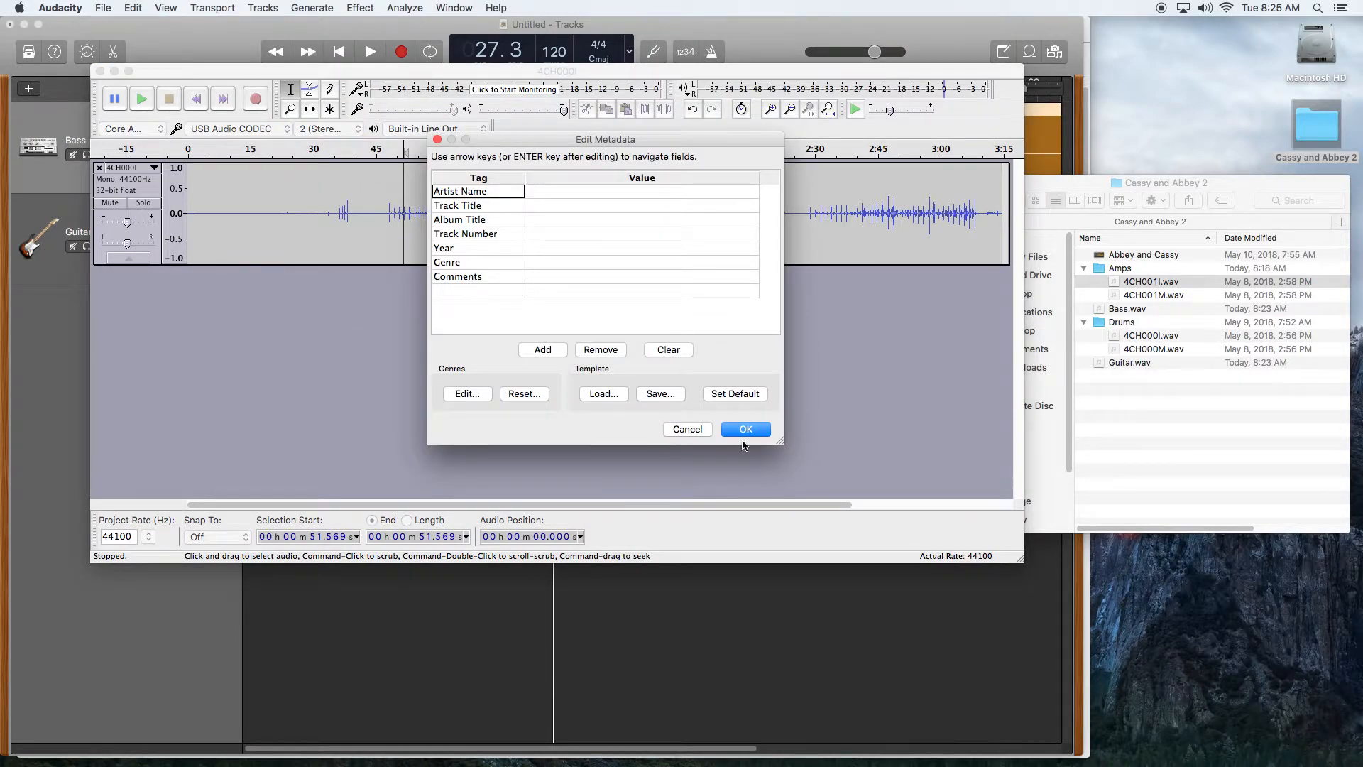
{"action": "left_click", "coordinate": [744, 429]}
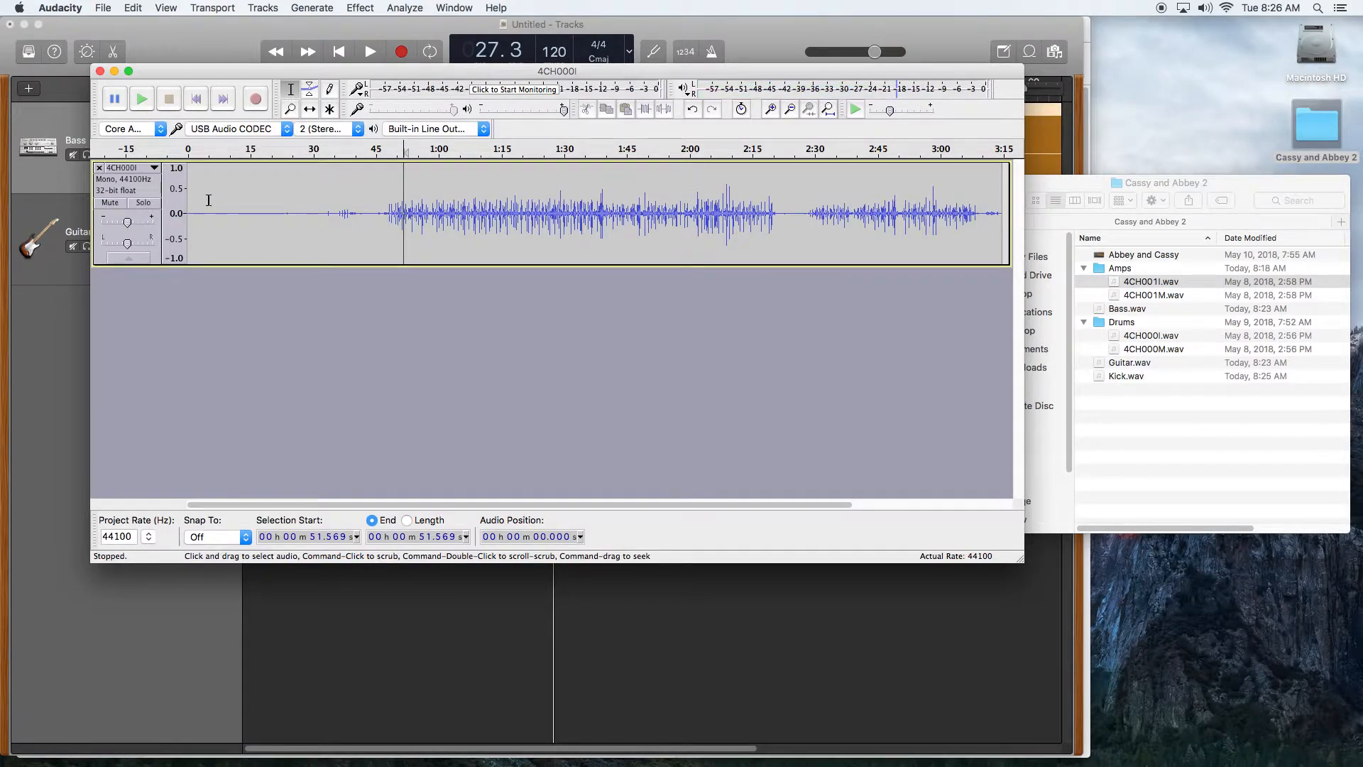
- Audition the drum channel and rename the earlier export from Kick.wav to Snare.wav
{"action": "left_click", "coordinate": [102, 9]}
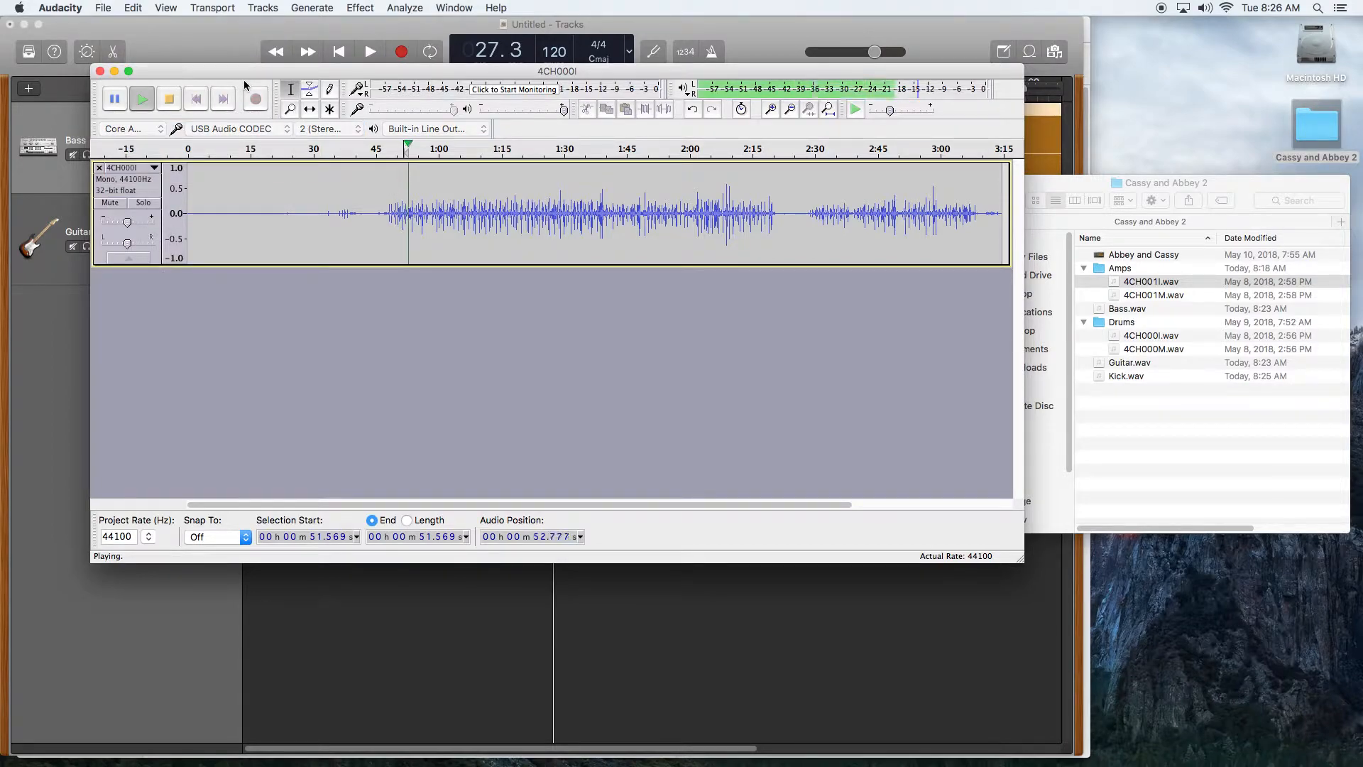
{"action": "left_click", "coordinate": [169, 98]}
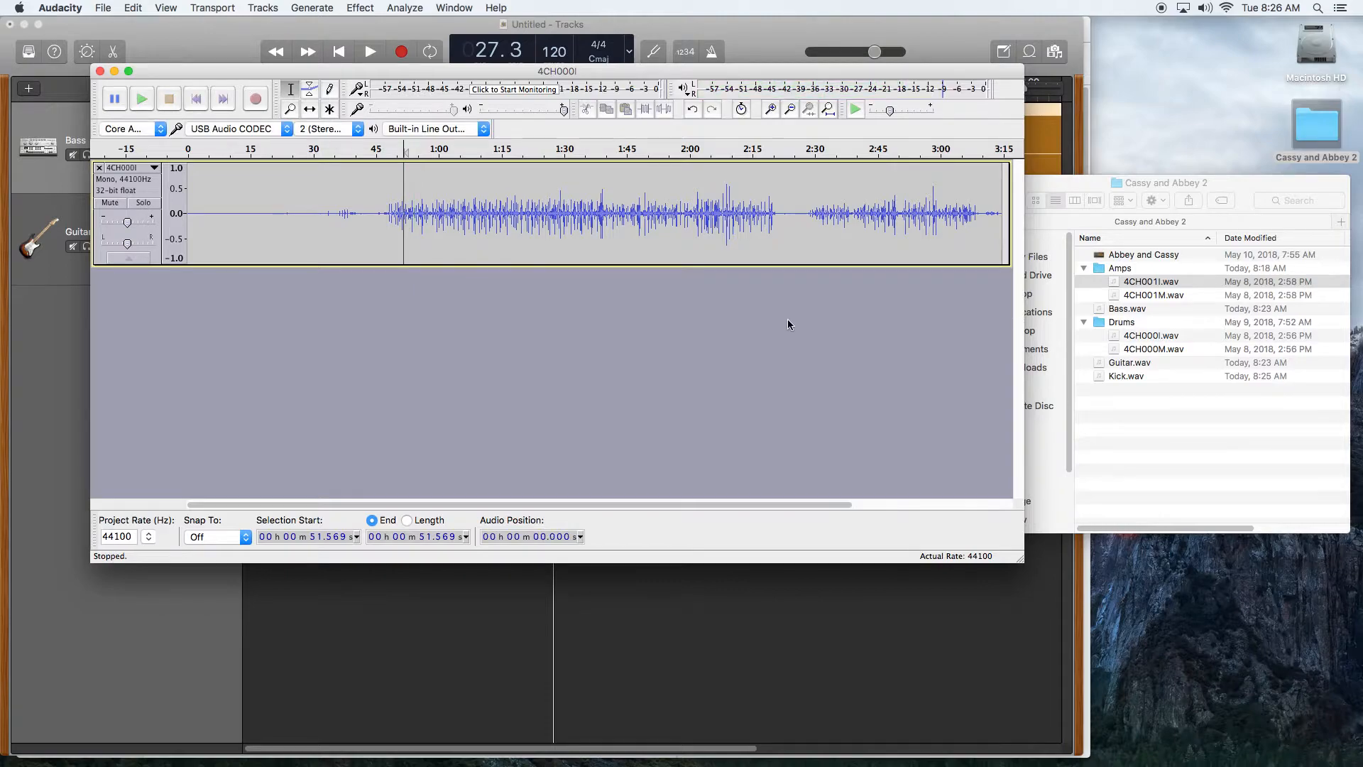
{"action": "left_click", "coordinate": [1126, 375]}
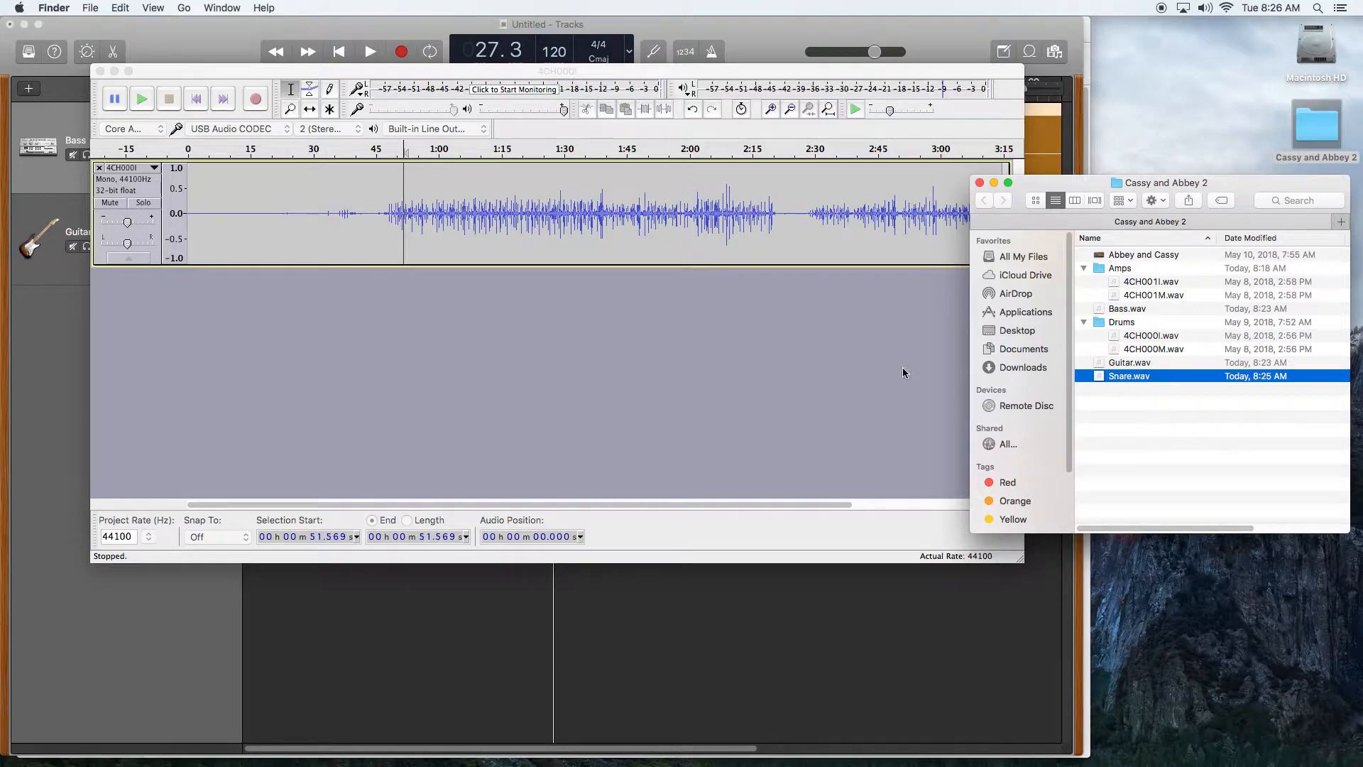
- Export the second drum channel as Kick.wav and close the drum project window
{"action": "left_click", "coordinate": [91, 7]}
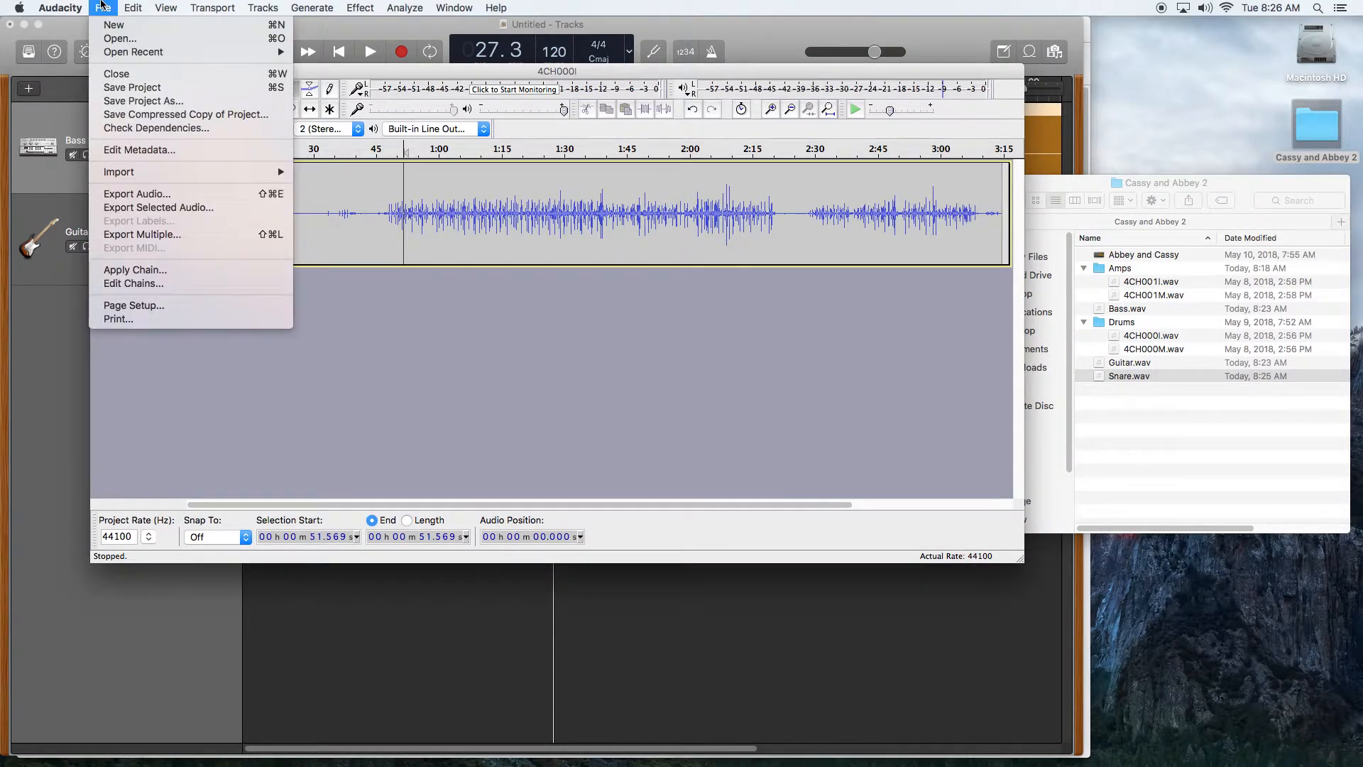
{"action": "left_click", "coordinate": [137, 193]}
{"action": "type", "text": "Kick"}
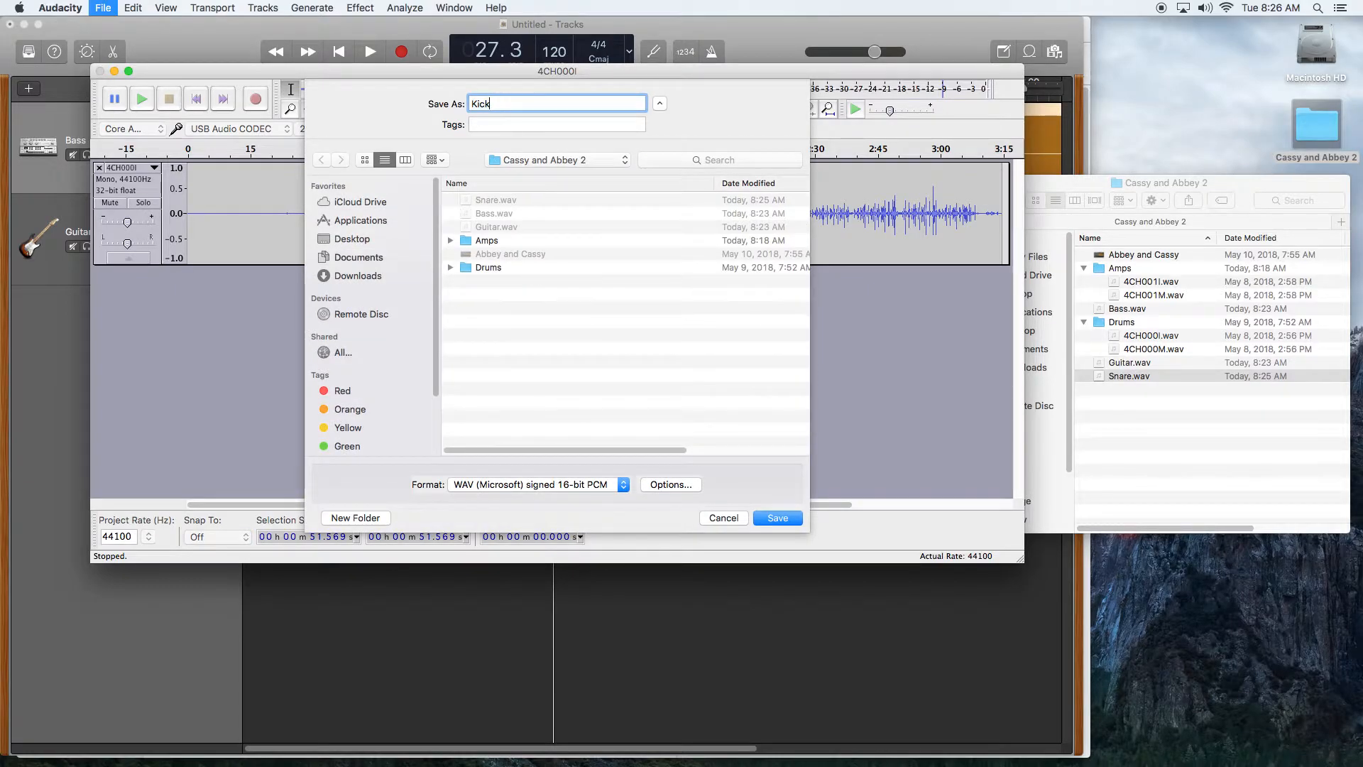
{"action": "left_click", "coordinate": [777, 517]}
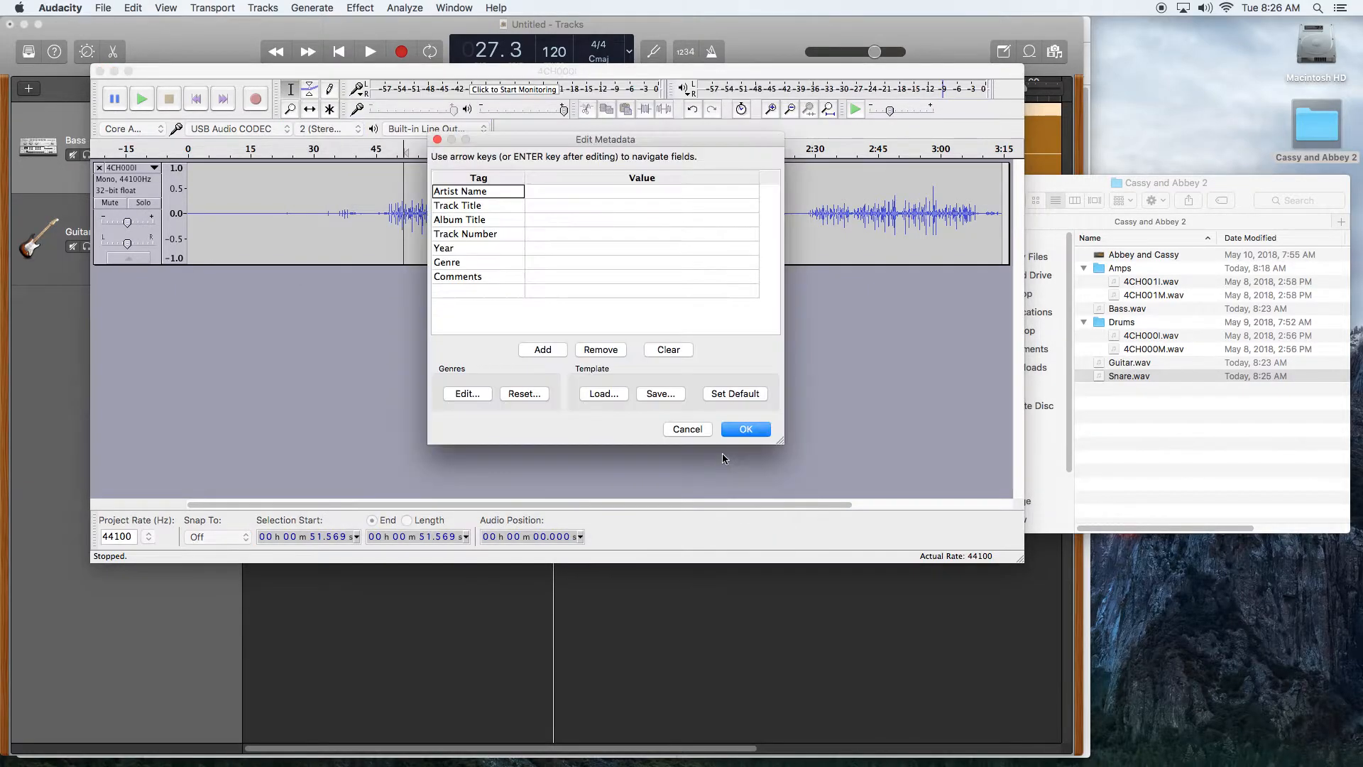
{"action": "left_click", "coordinate": [746, 429]}
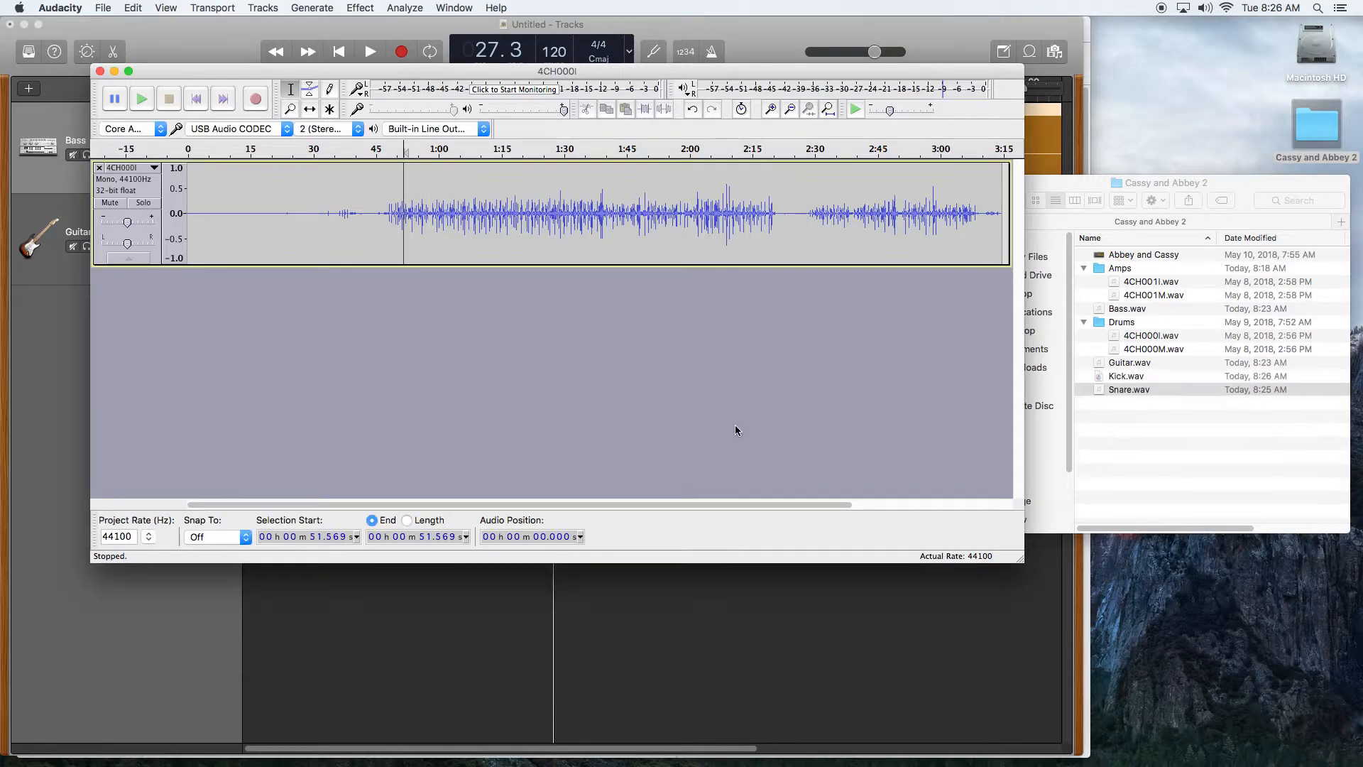
{"action": "mouse_move", "coordinate": [102, 71]}
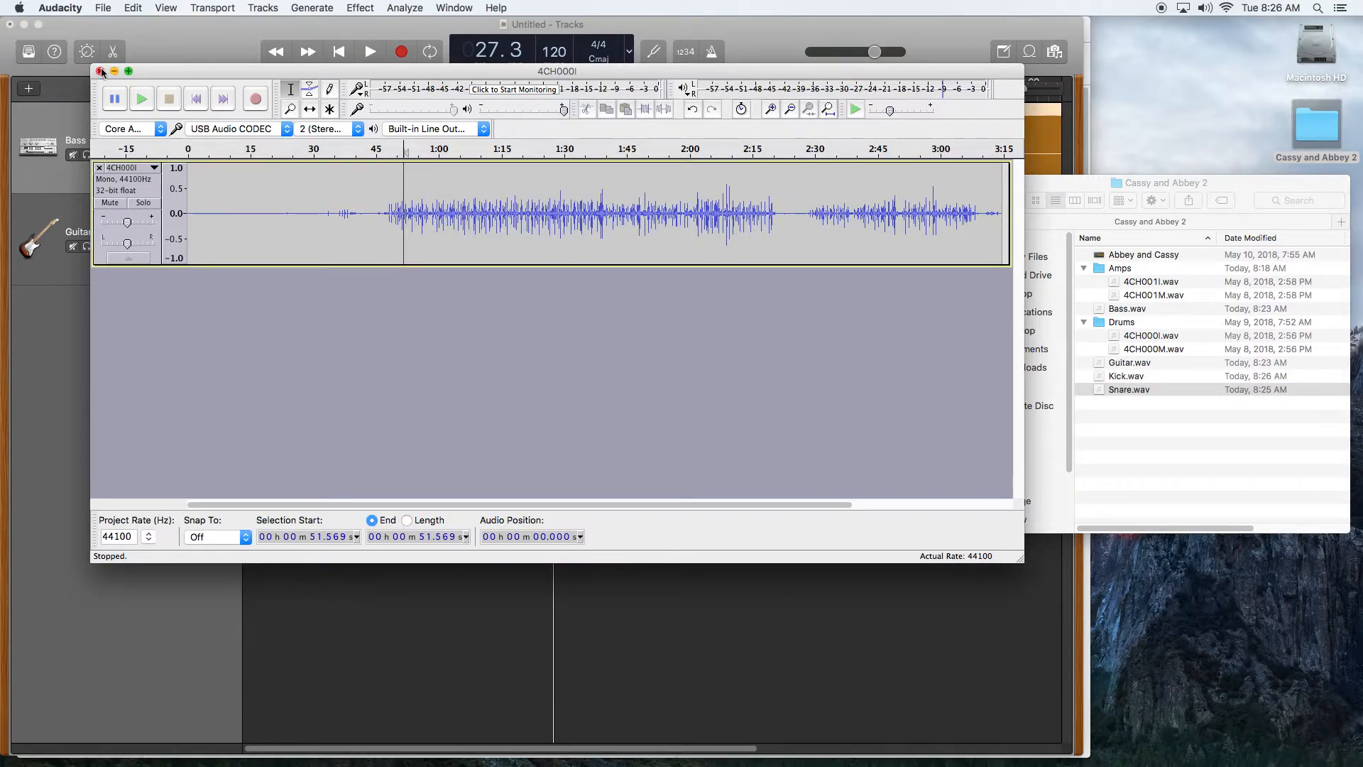
{"action": "left_click", "coordinate": [101, 71]}
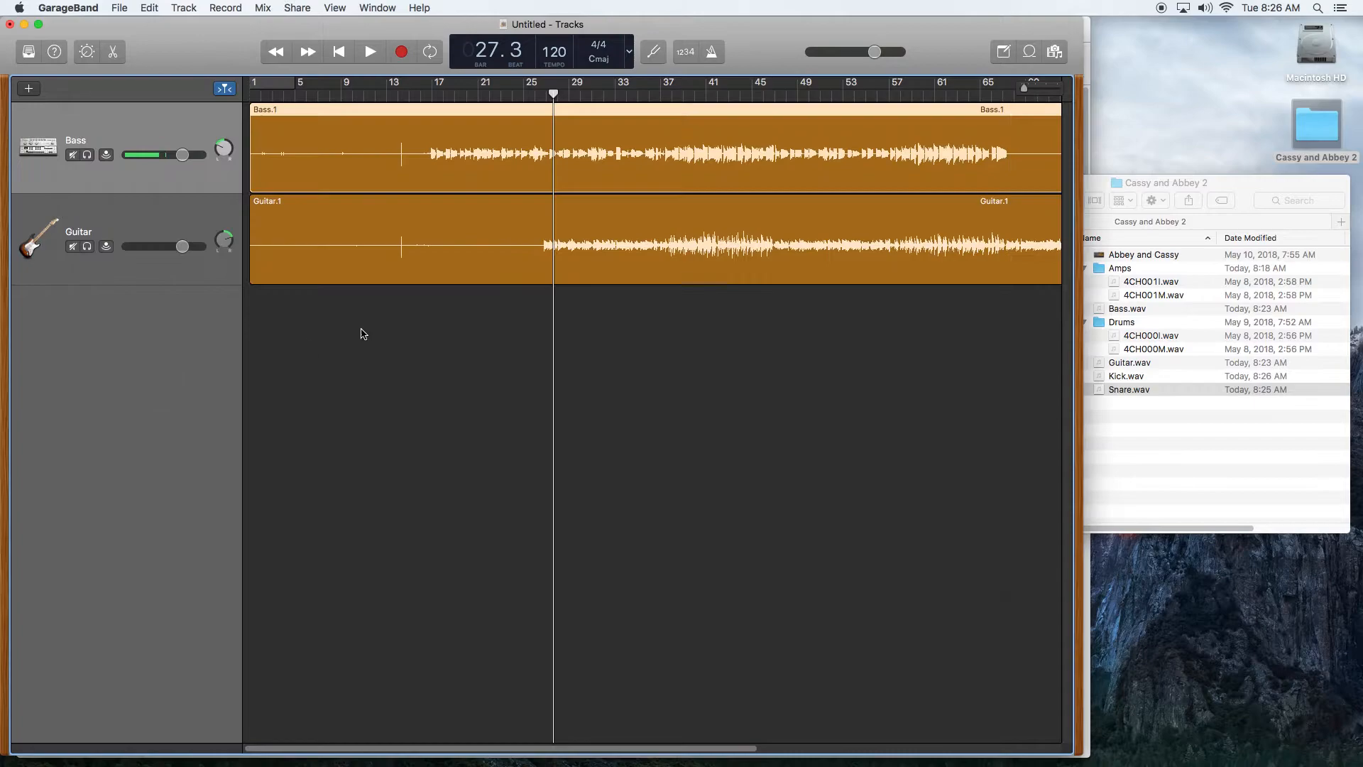
{"action": "mouse_move", "coordinate": [1141, 403]}
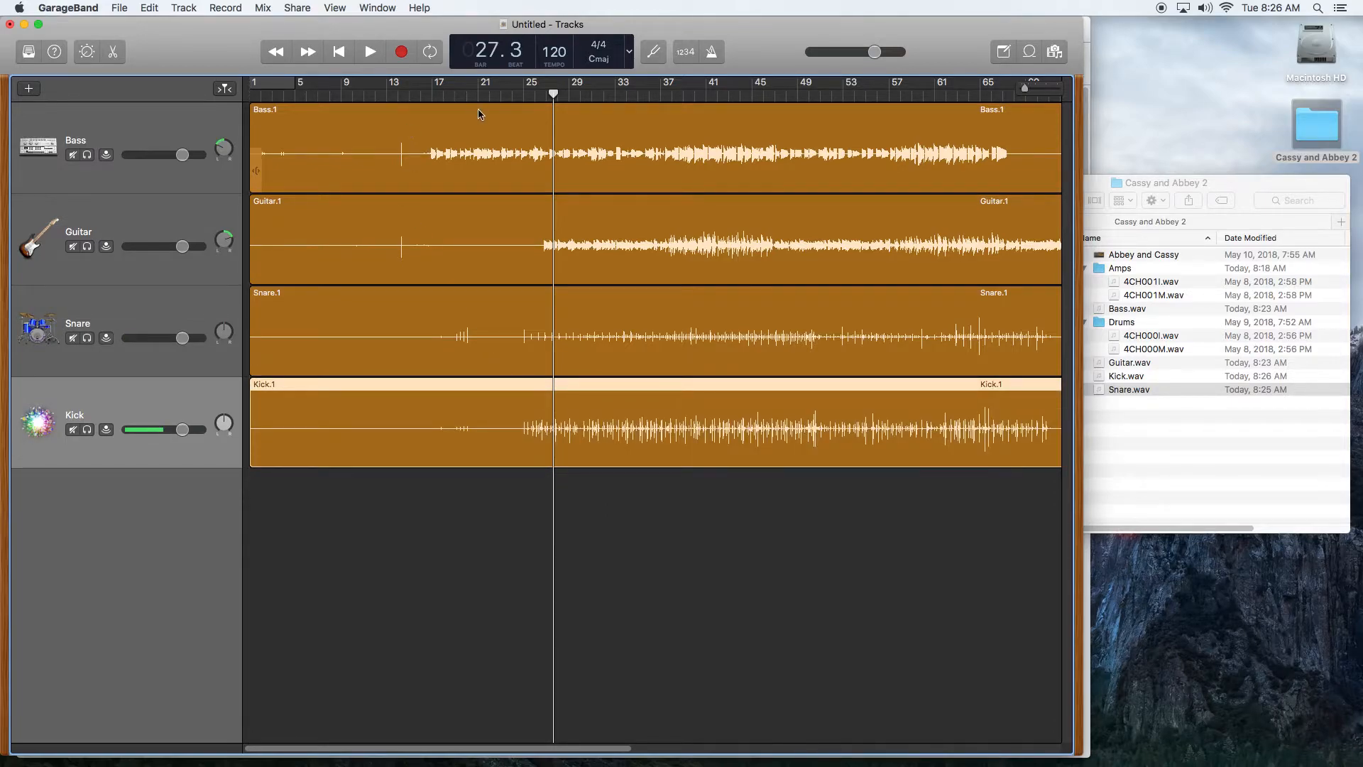
{"action": "mouse_move", "coordinate": [1059, 95]}
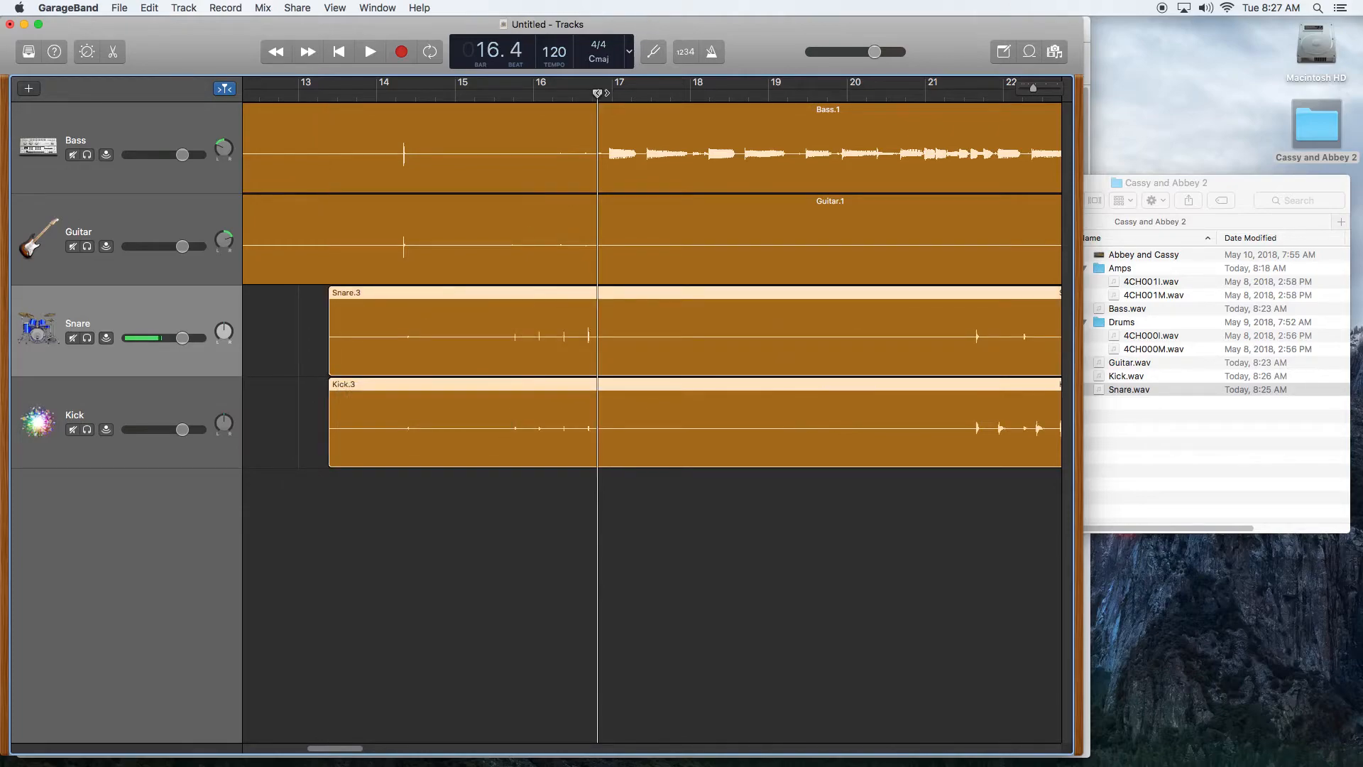
- Drag the Snare and Kick regions so their click transients line up with Bass and Guitar
{"action": "left_click", "coordinate": [400, 94]}
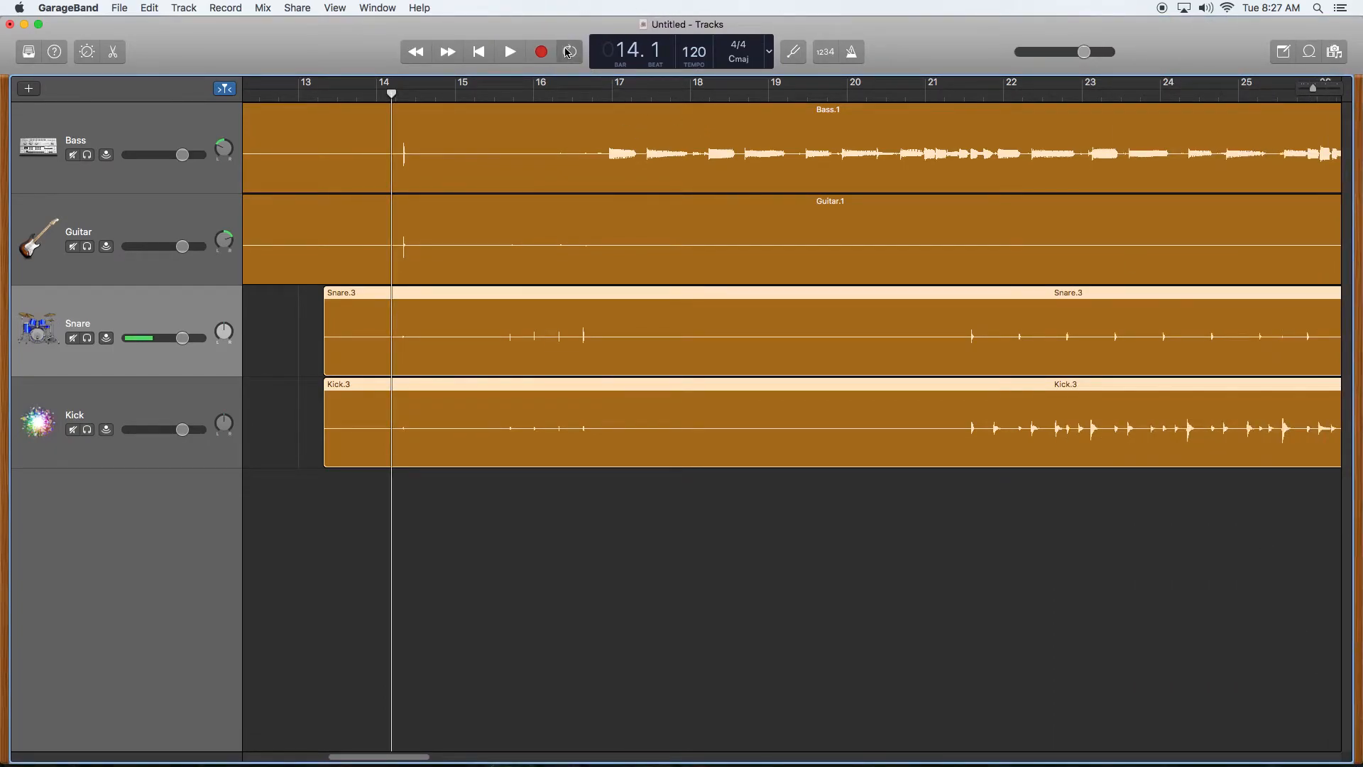
- Set a cycle range over bars 12–16 and nudge the Snare and Kick regions later to start at 14.3
{"action": "left_click", "coordinate": [569, 51]}
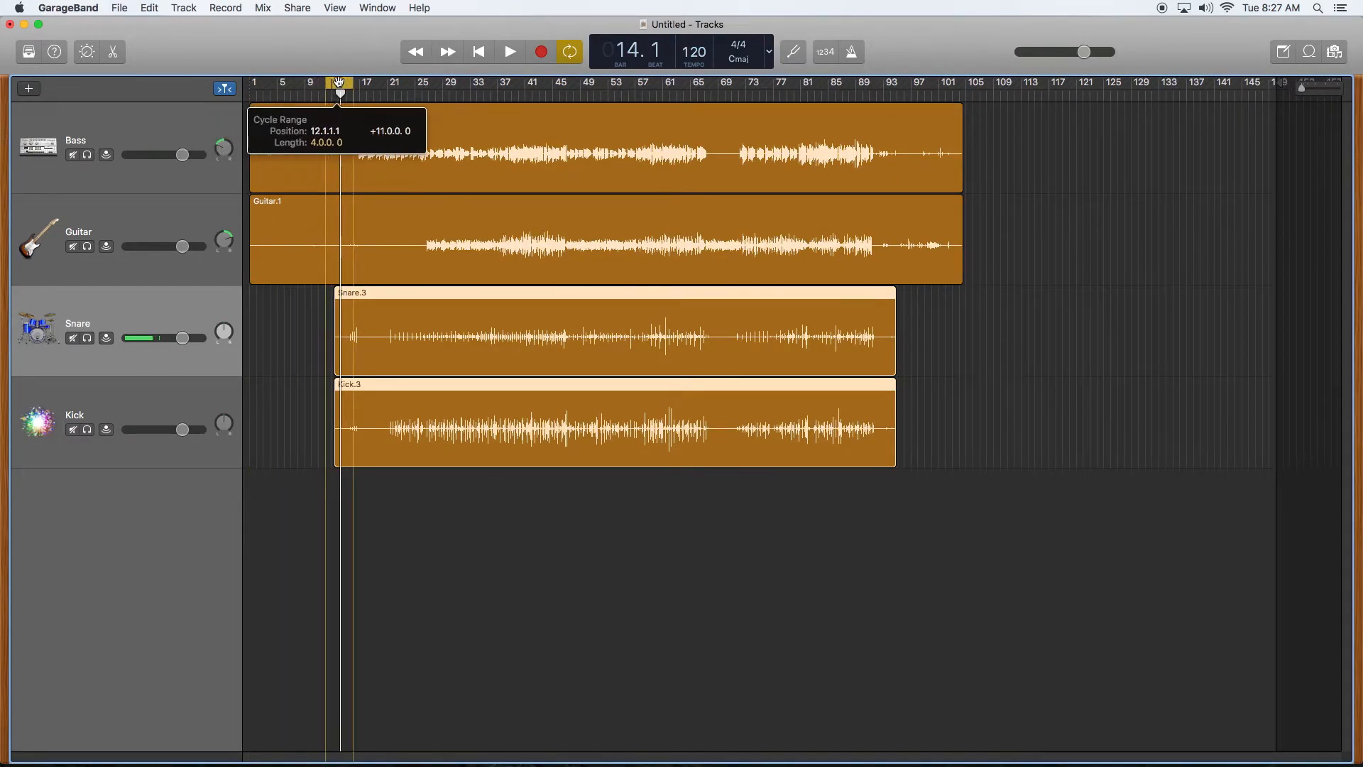
{"action": "left_click", "coordinate": [510, 51]}
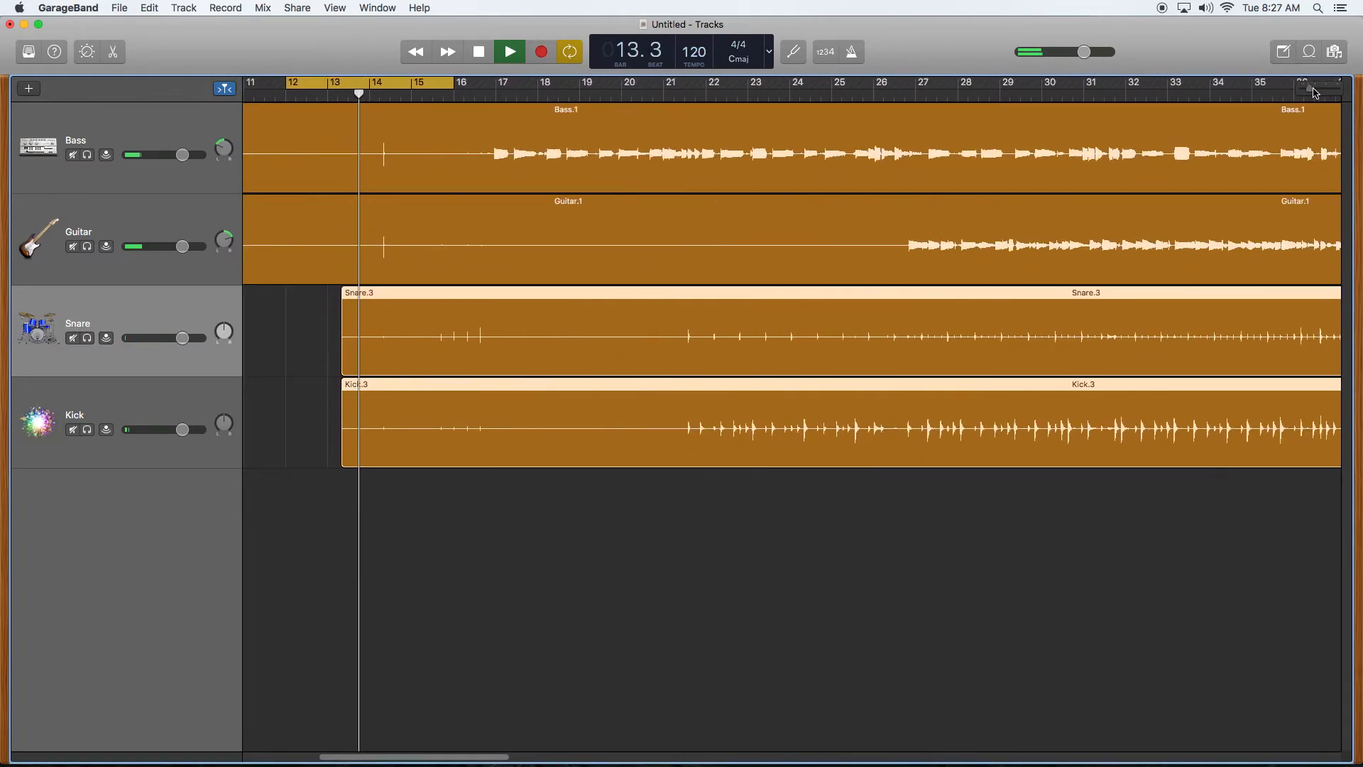
{"action": "left_click", "coordinate": [508, 51]}
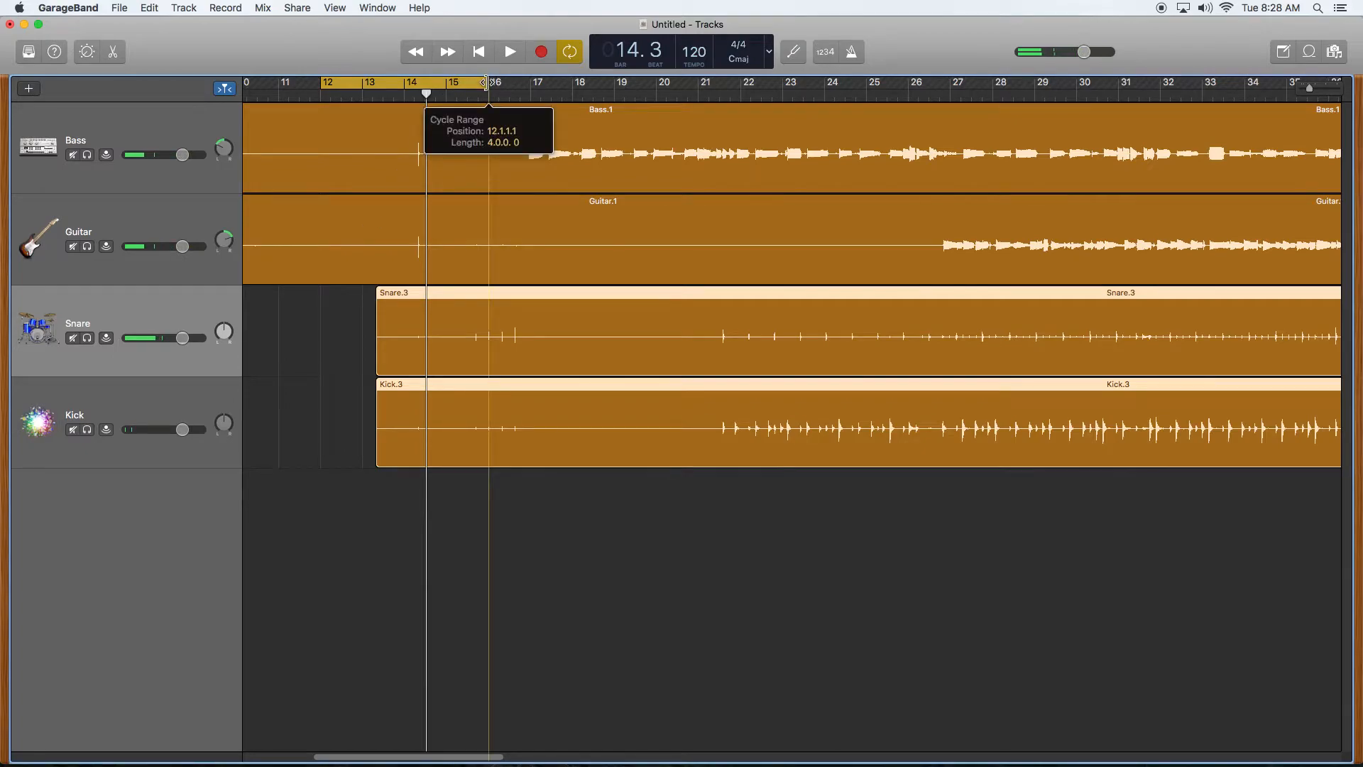
{"action": "left_click_drag", "start_coordinate": [482, 82], "coordinate": [323, 82]}
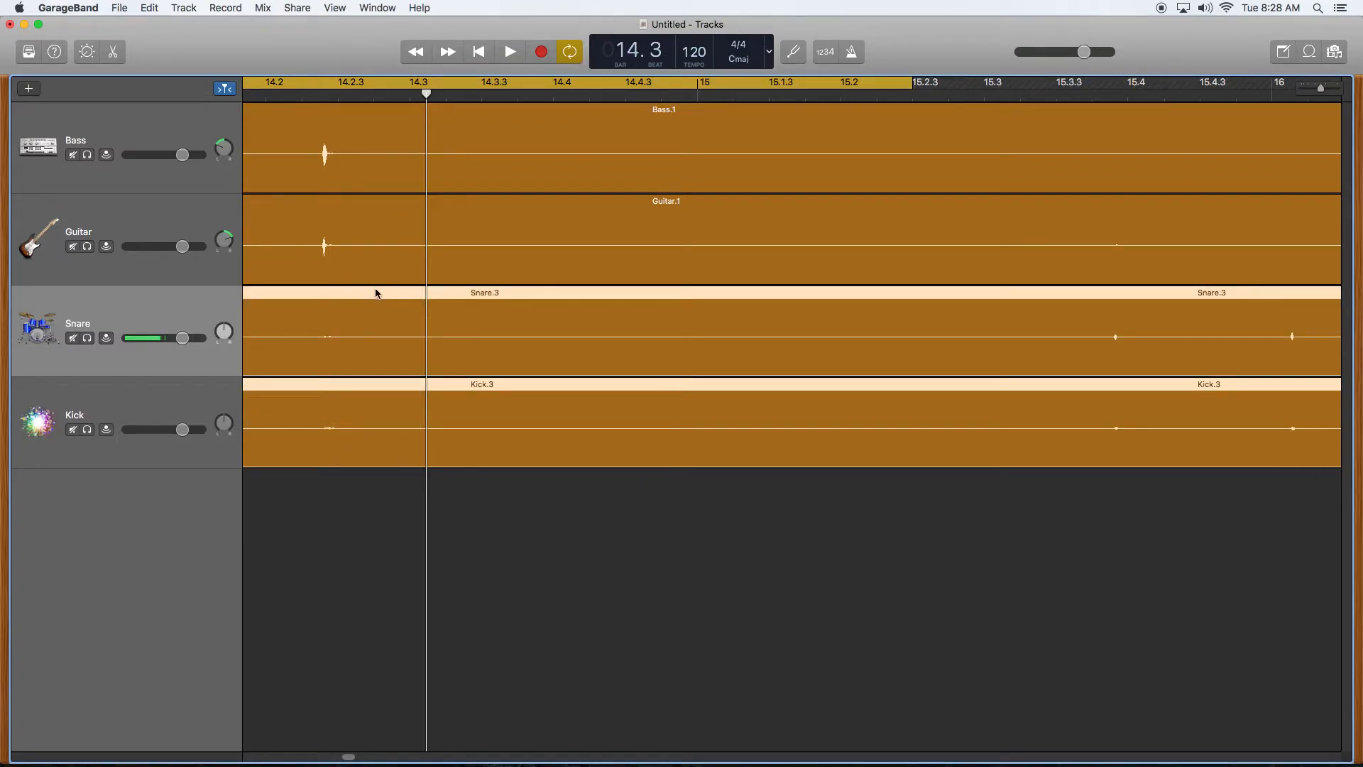
{"action": "mouse_move", "coordinate": [371, 321]}
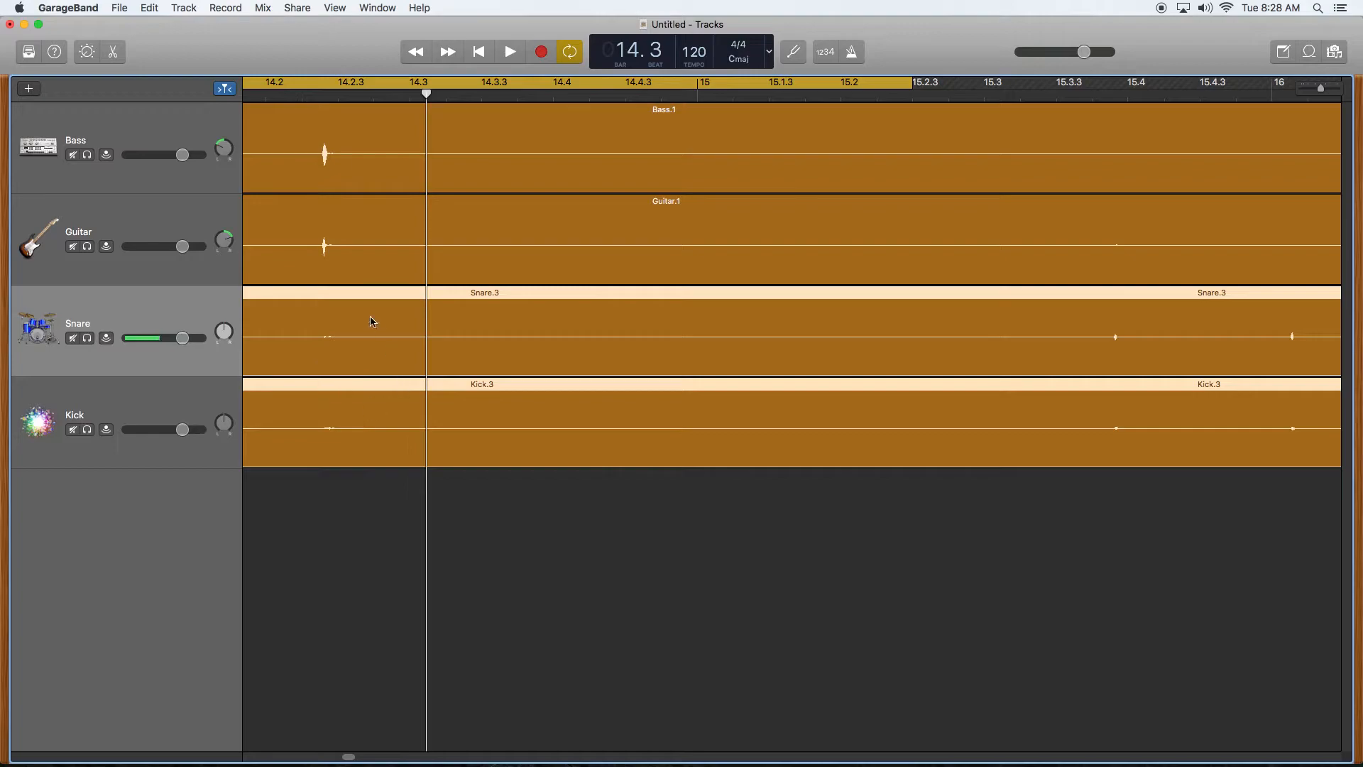
{"action": "left_click_drag", "start_coordinate": [372, 321], "coordinate": [356, 299]}
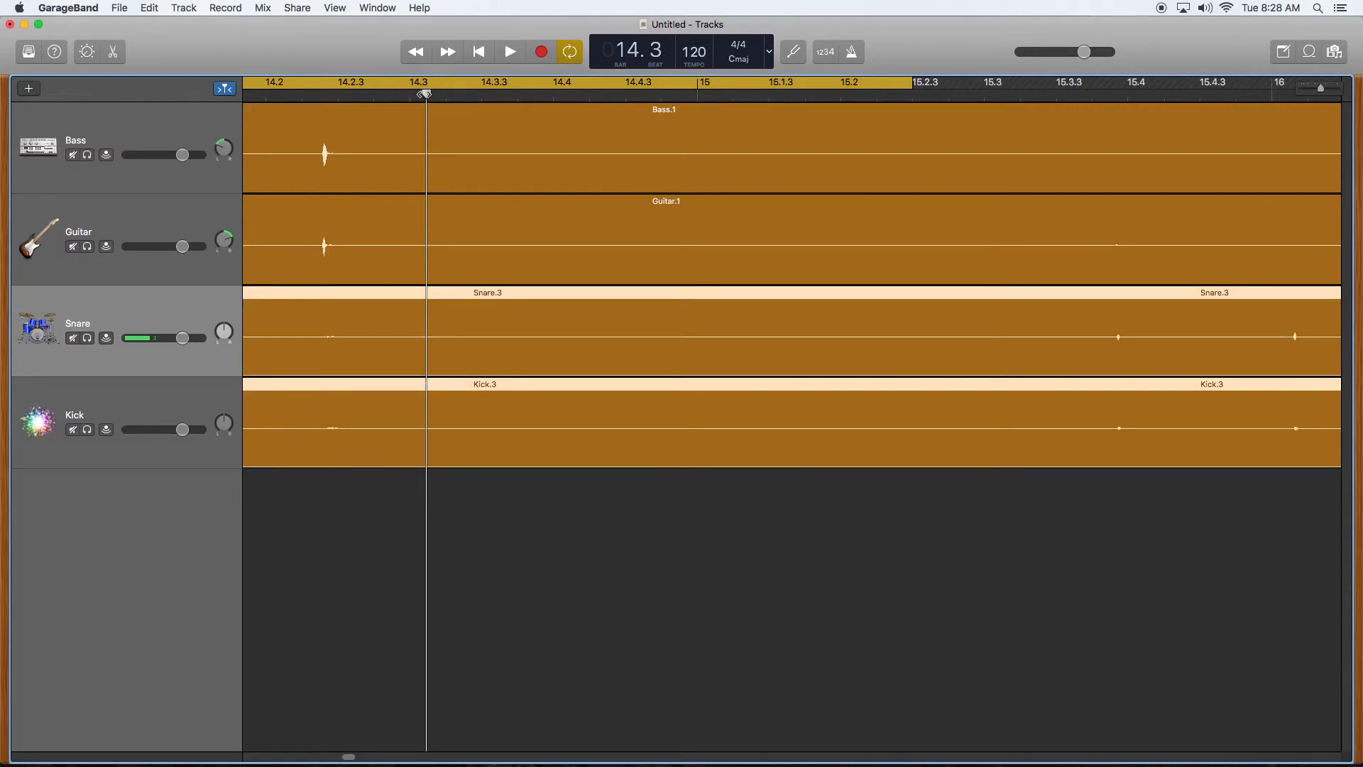
- Audition the aligned tracks briefly, then switch the cycle (looping) off
{"action": "left_click", "coordinate": [510, 51]}
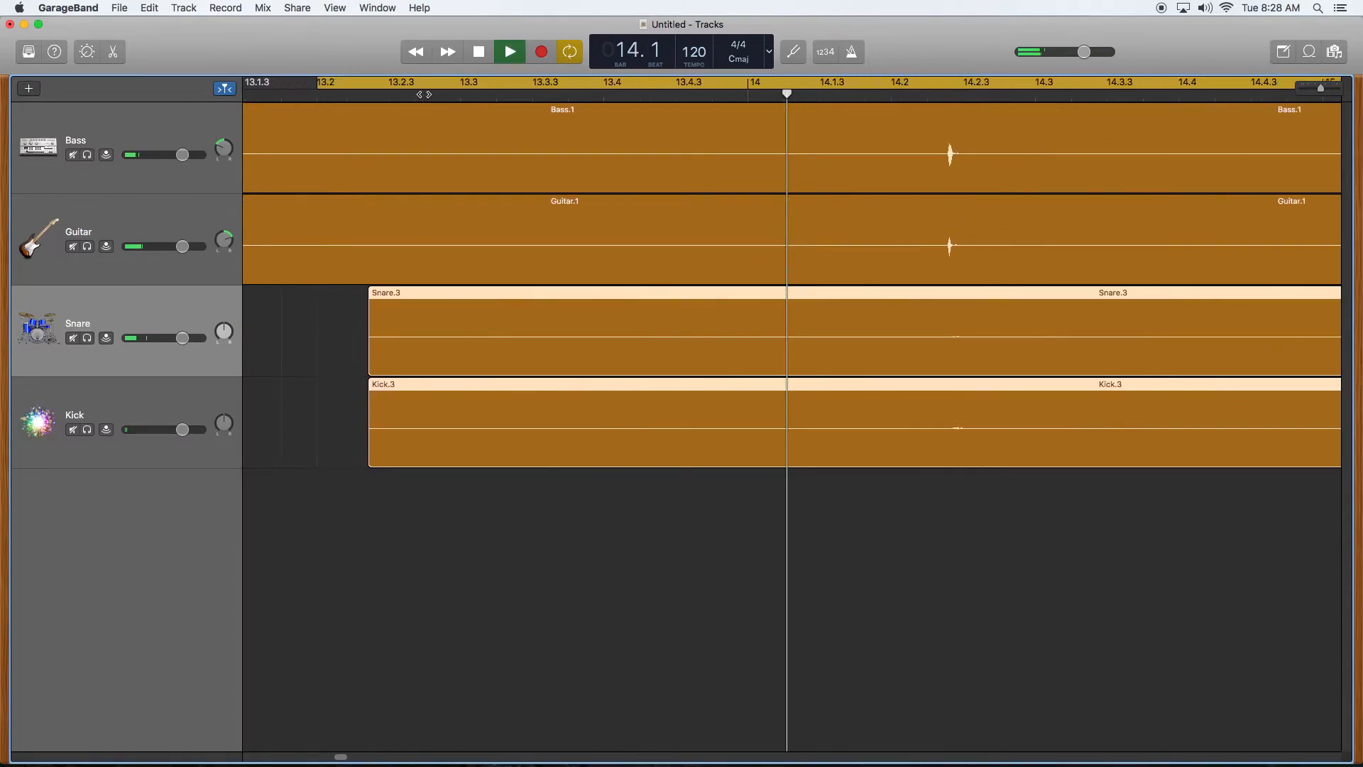
{"action": "left_click", "coordinate": [509, 51]}
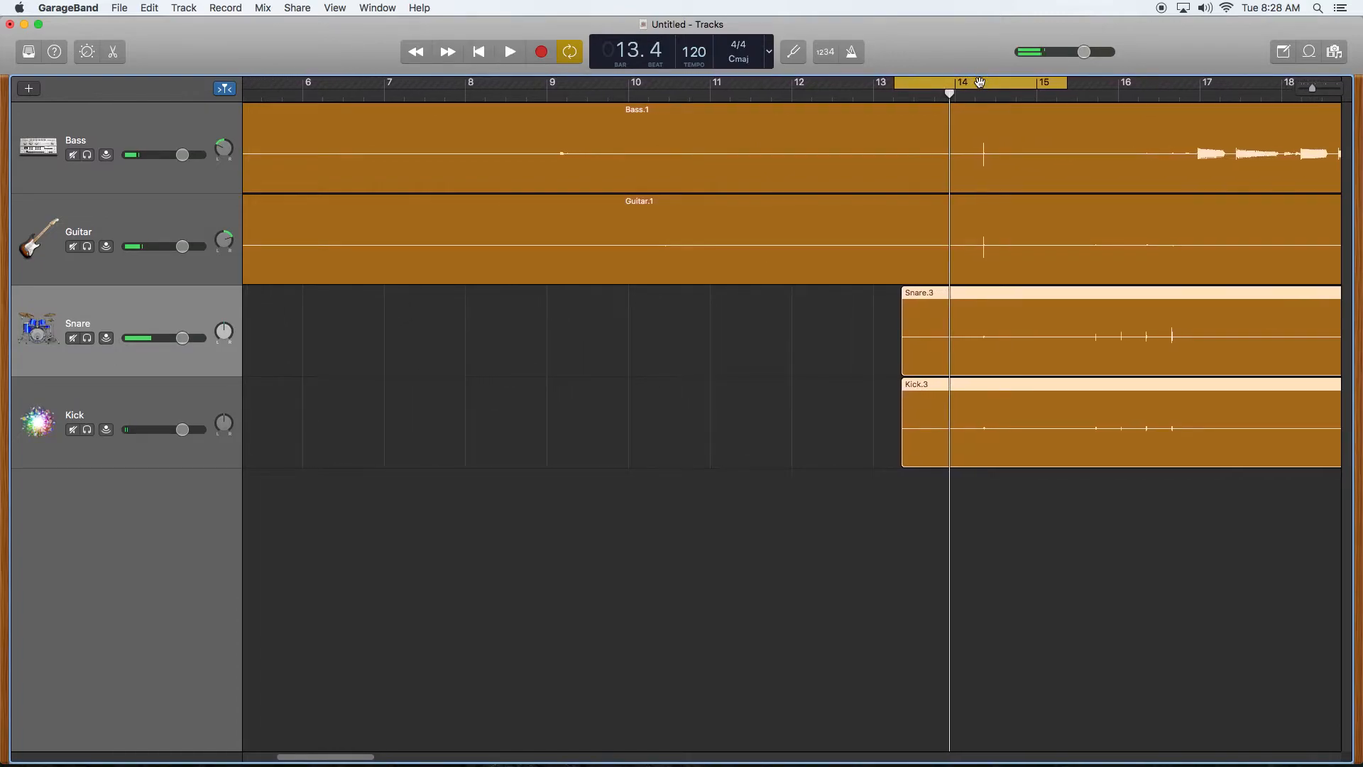
{"action": "left_click", "coordinate": [510, 51]}
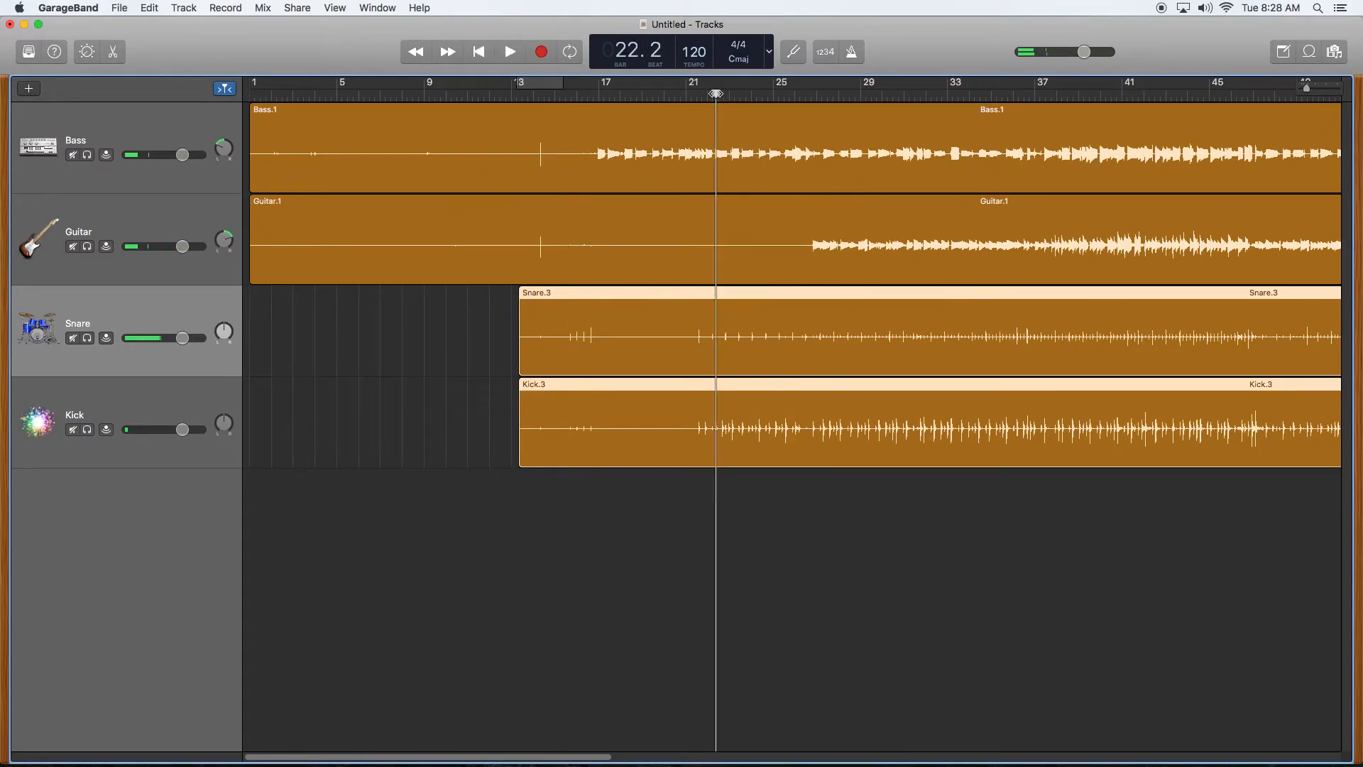
- Play the song from bar 24 to about bar 29 without looping, then stop
{"action": "left_click", "coordinate": [510, 51]}
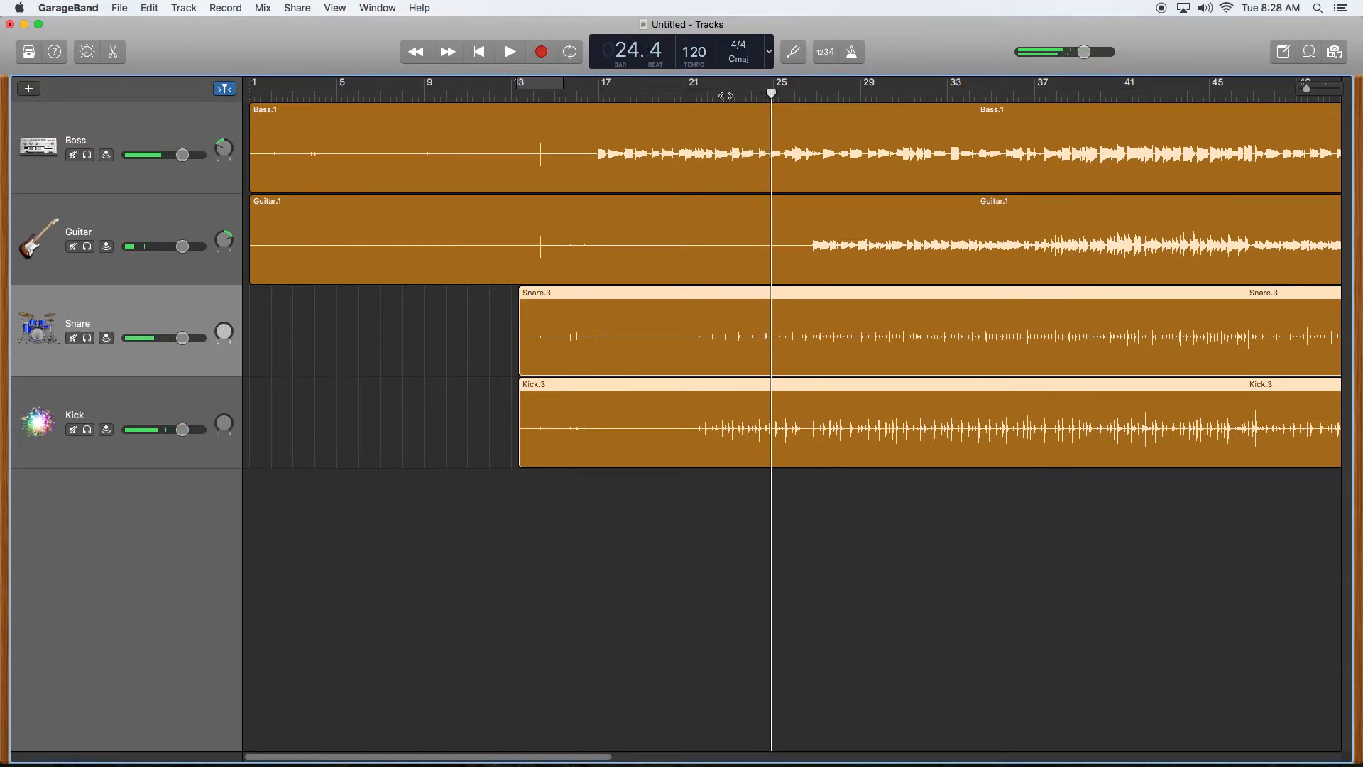
{"action": "left_click", "coordinate": [509, 51]}
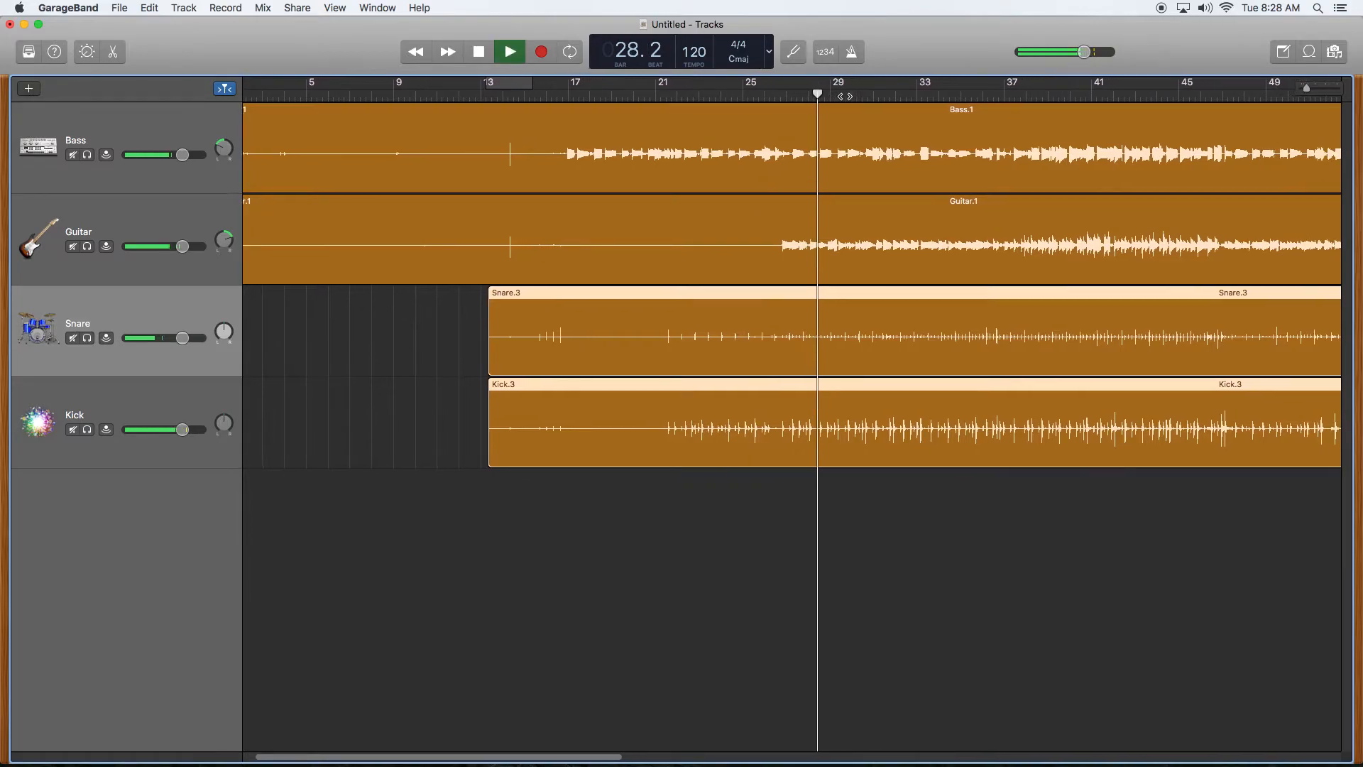
{"action": "left_click", "coordinate": [508, 51]}
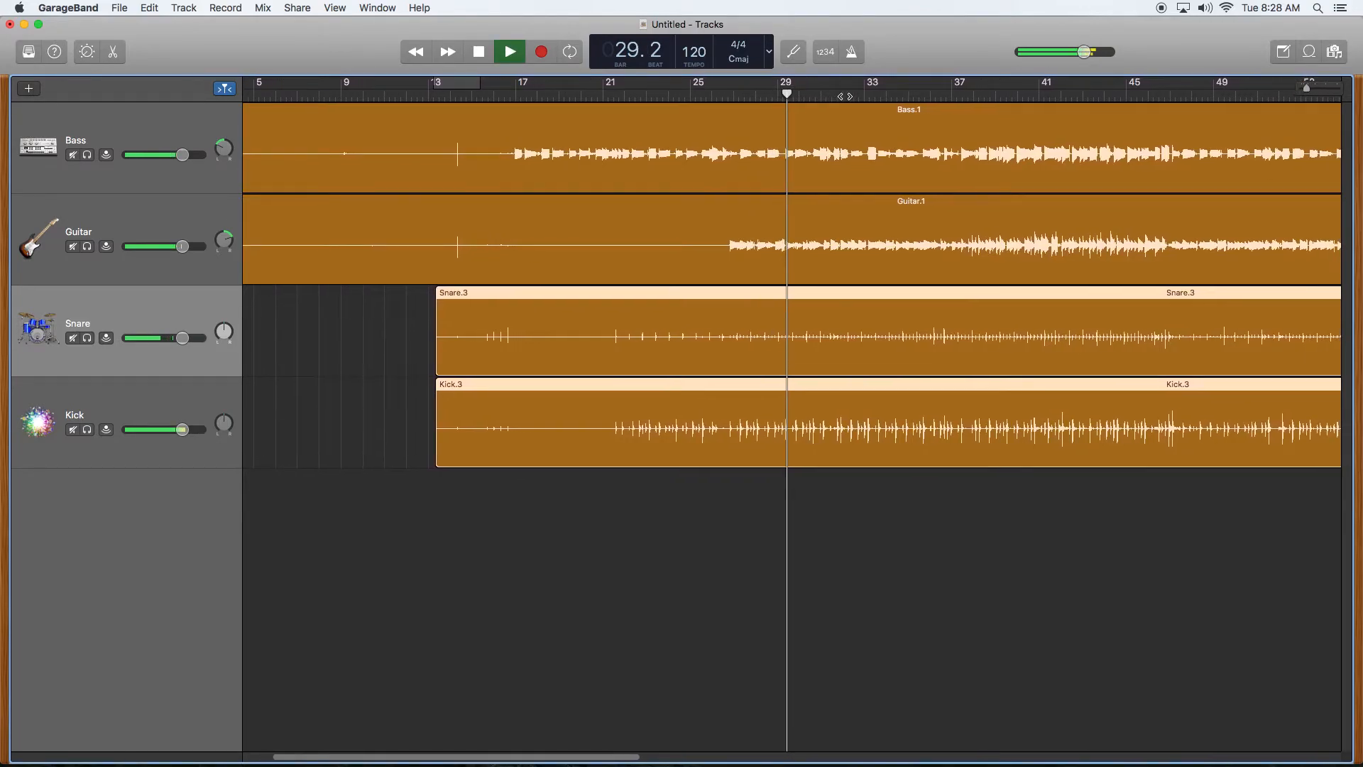
{"action": "left_click", "coordinate": [509, 51]}
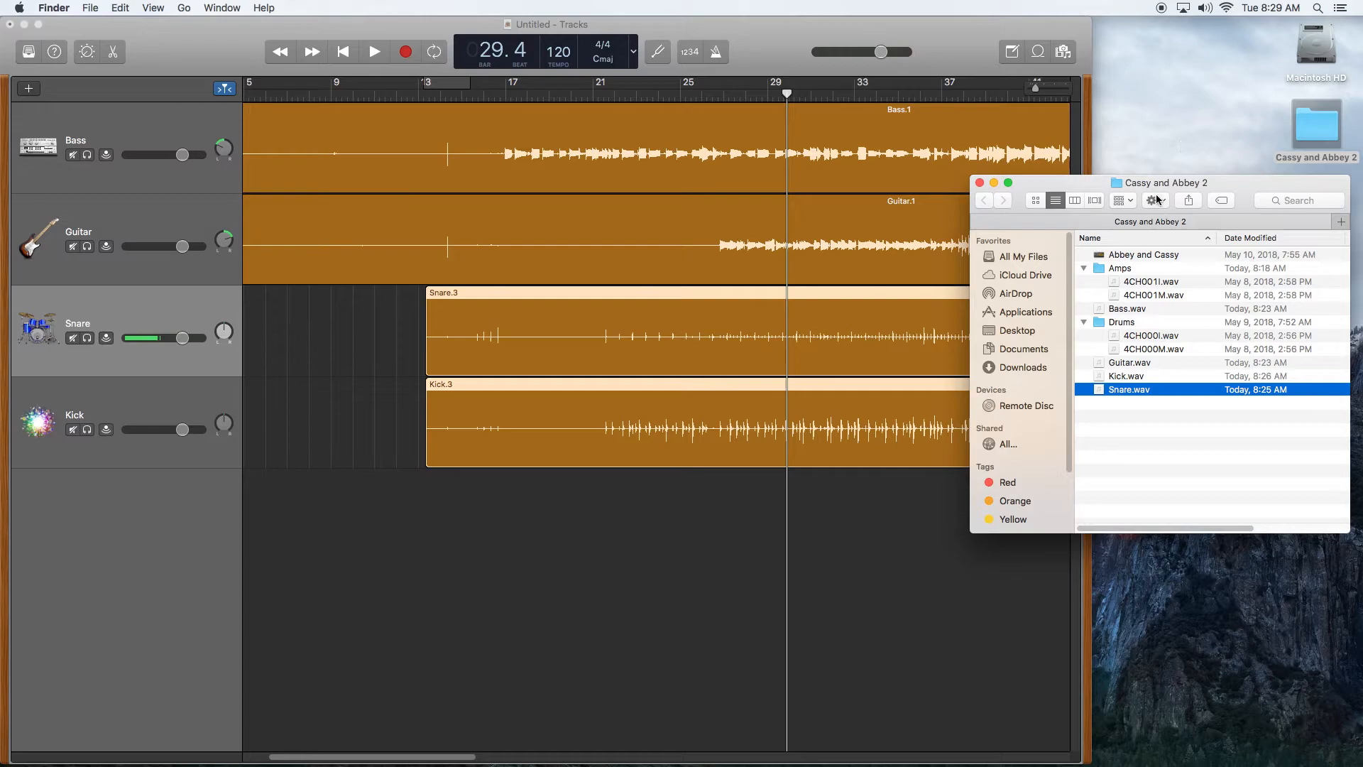
{"action": "mouse_move", "coordinate": [1164, 352]}
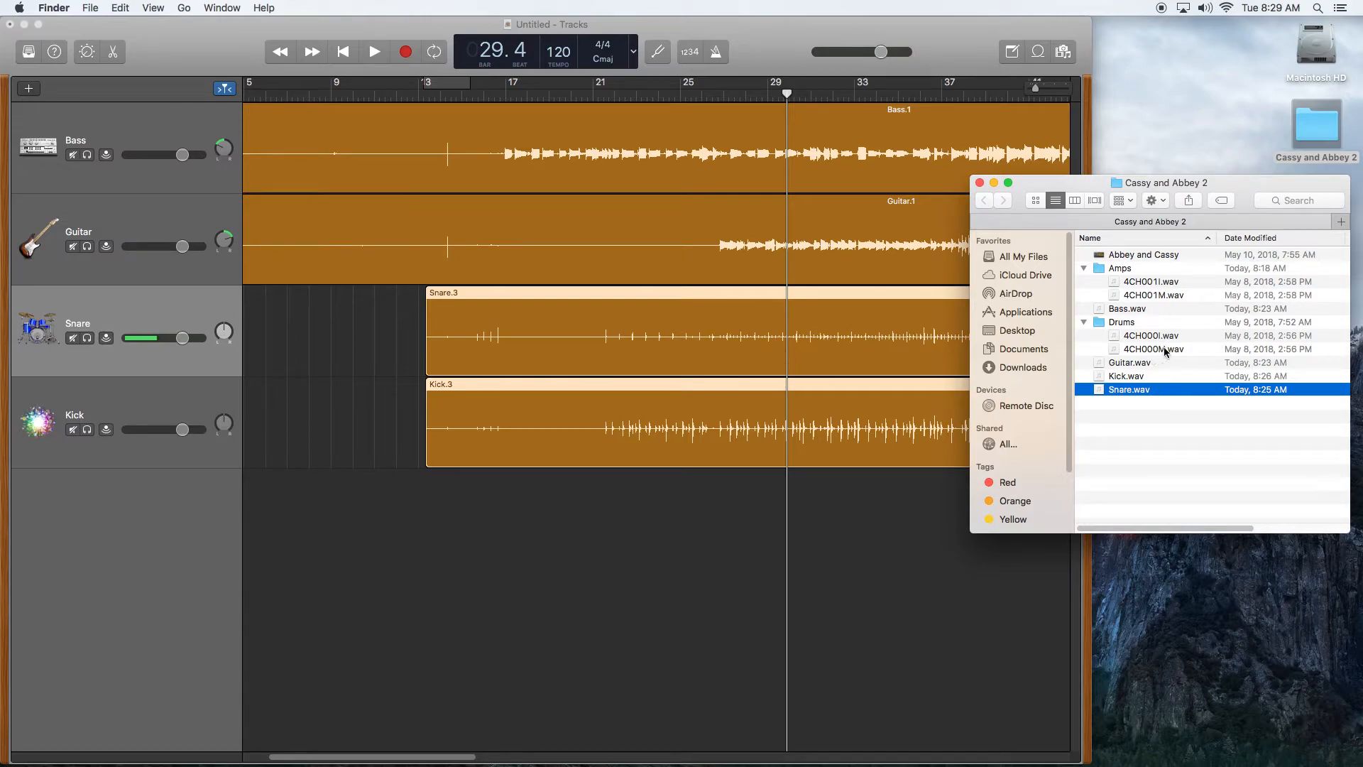
- Bring 4CH000M.wav from the Drums folder into GarageBand as a new fifth track
{"action": "left_click", "coordinate": [1151, 350]}
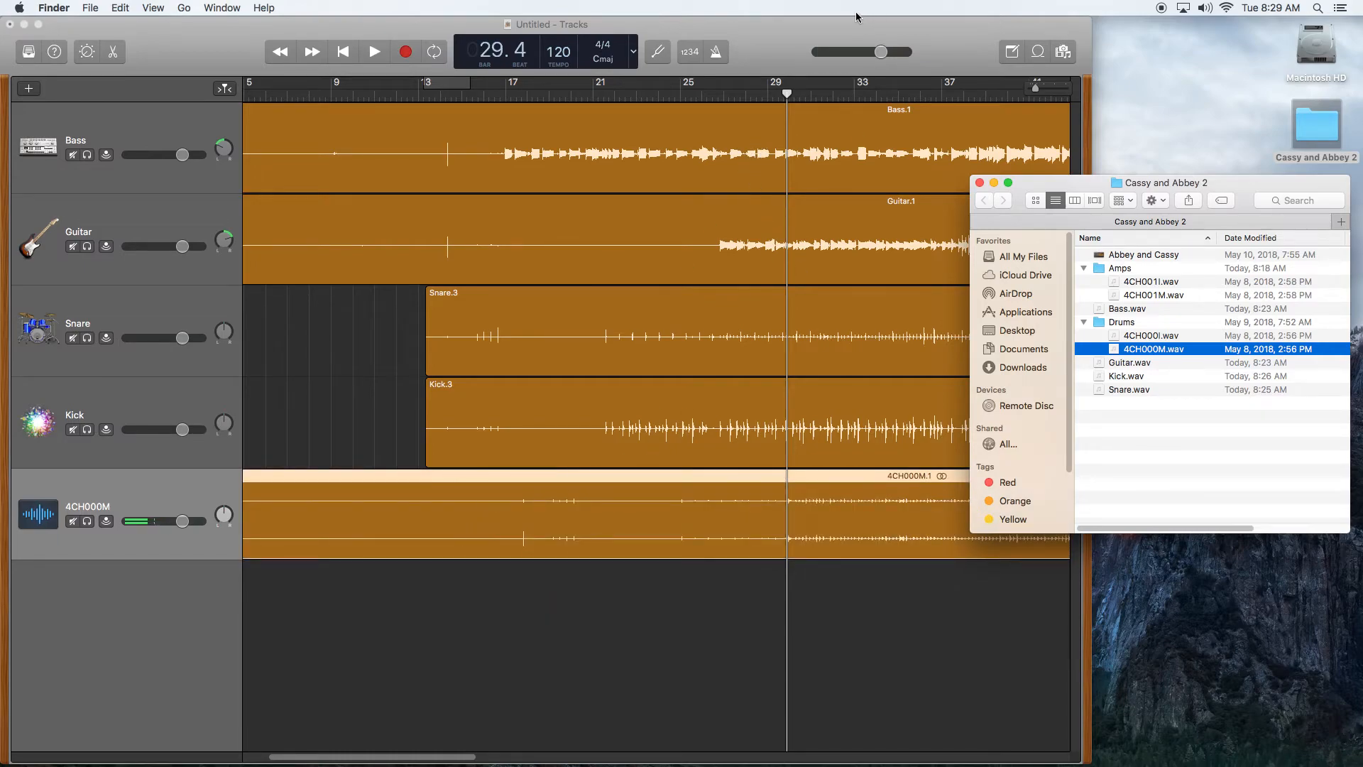
- Align the 4CH000M region's click near bar 14 with the other tracks and start playback
{"action": "left_click", "coordinate": [499, 93]}
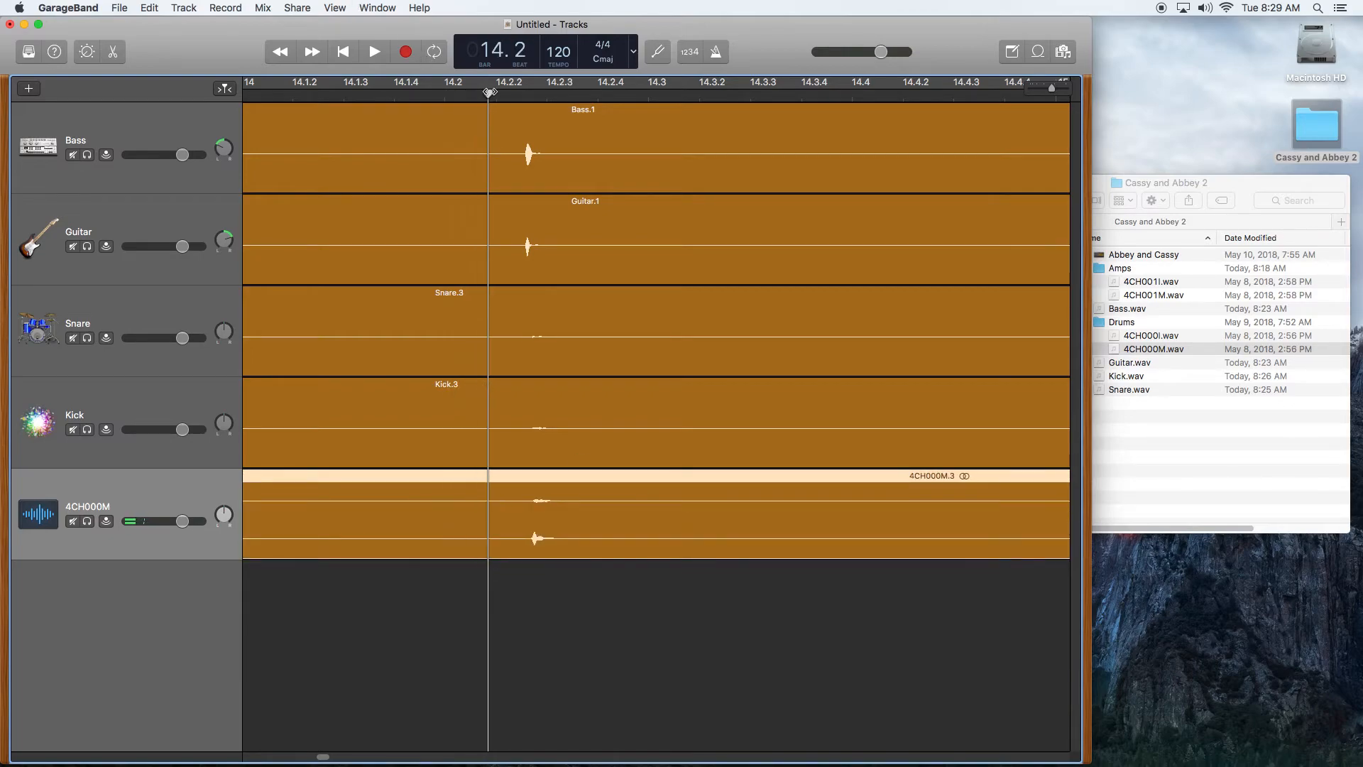
{"action": "left_click", "coordinate": [522, 89]}
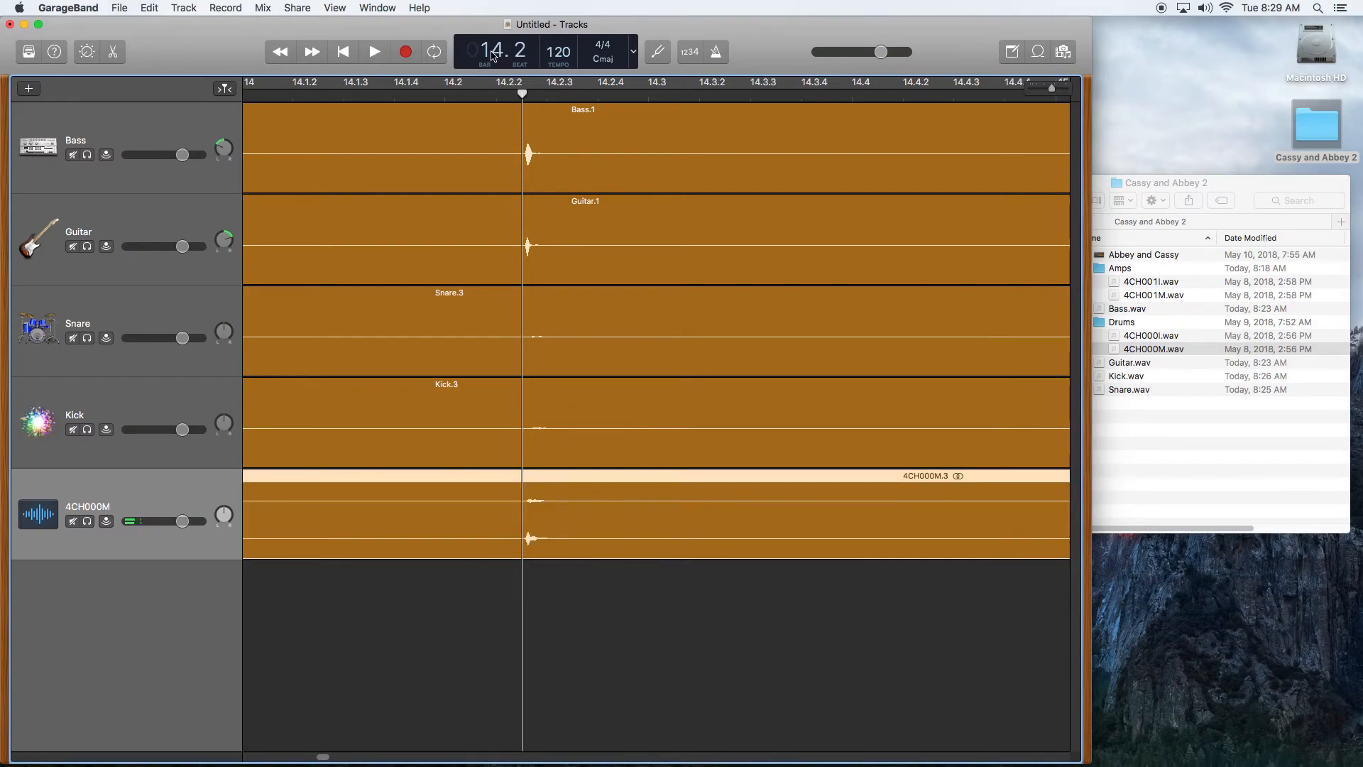
{"action": "left_click", "coordinate": [374, 51]}
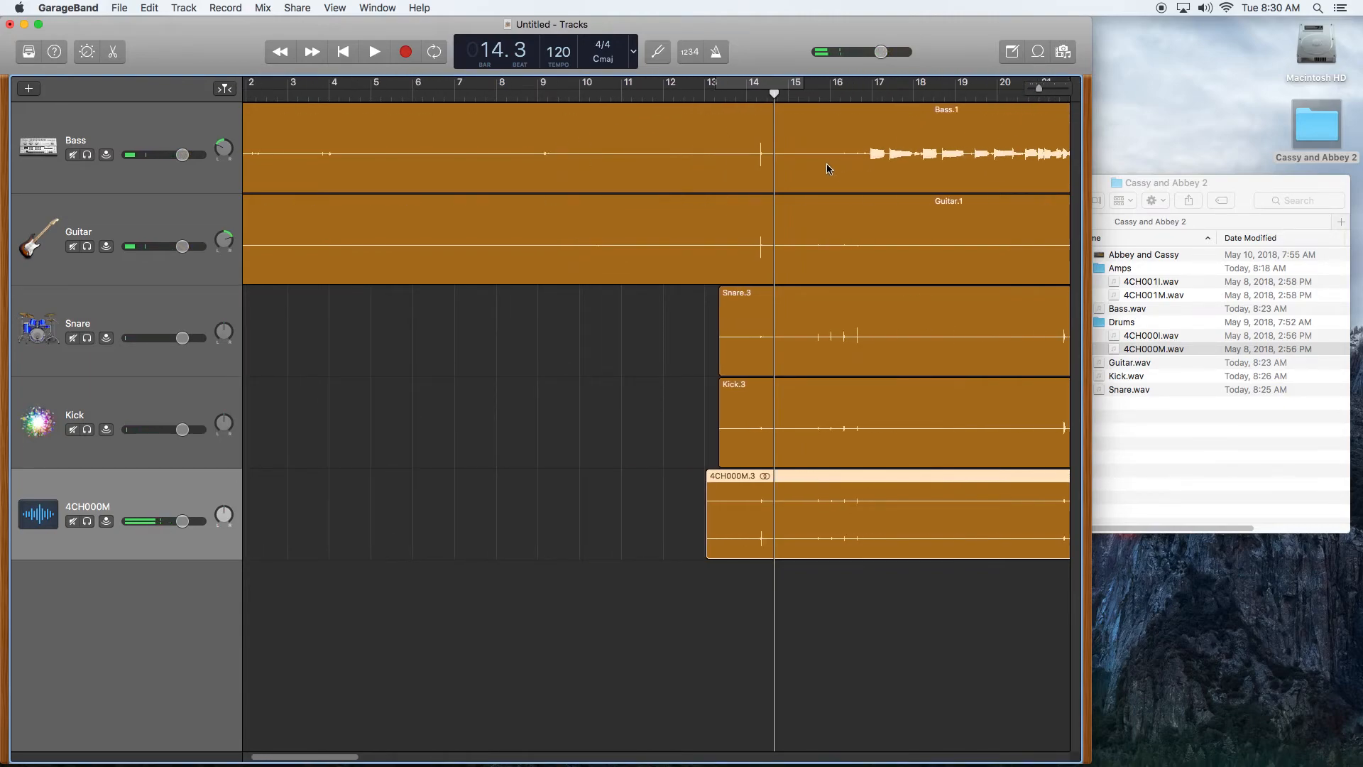
{"action": "left_click", "coordinate": [374, 51]}
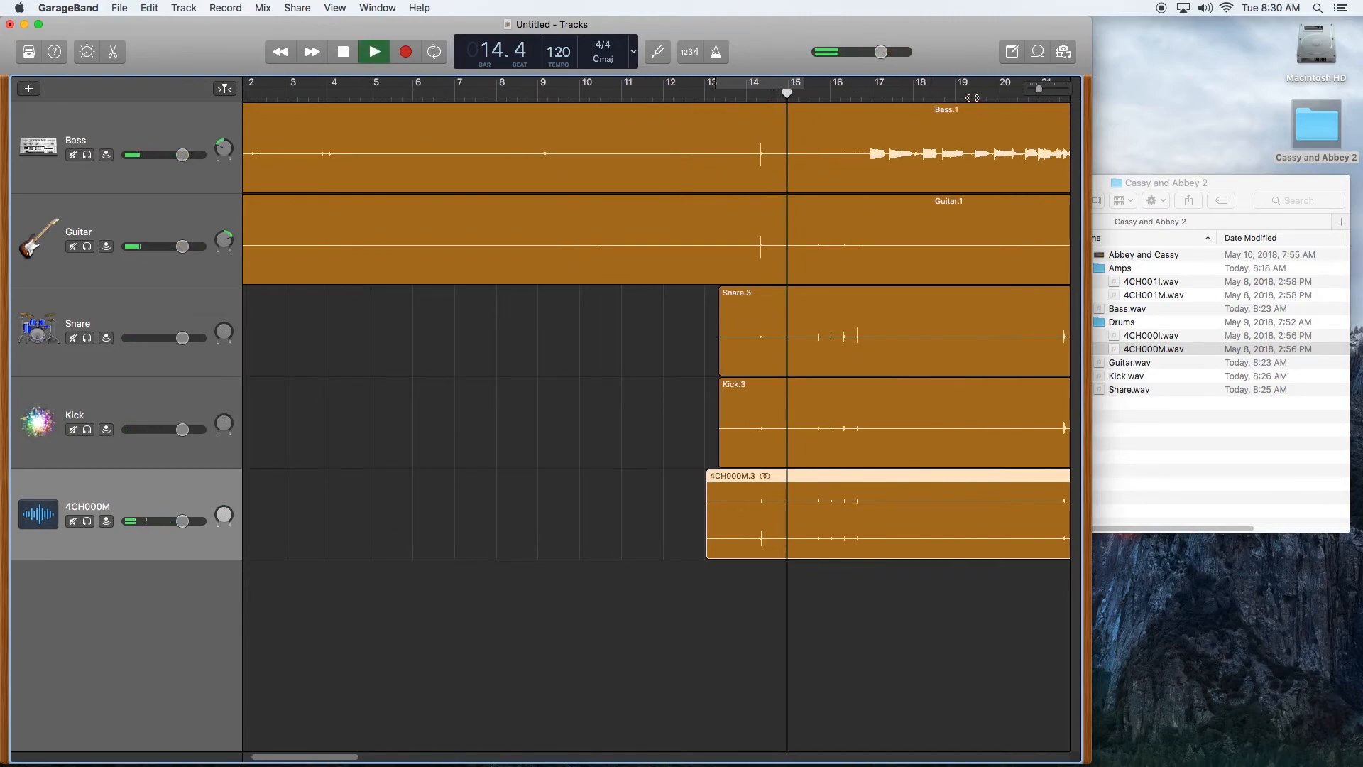
- Solo the Kick, 4CH000M and Snare tracks so Bass and Guitar are silenced
{"action": "left_click", "coordinate": [373, 51]}
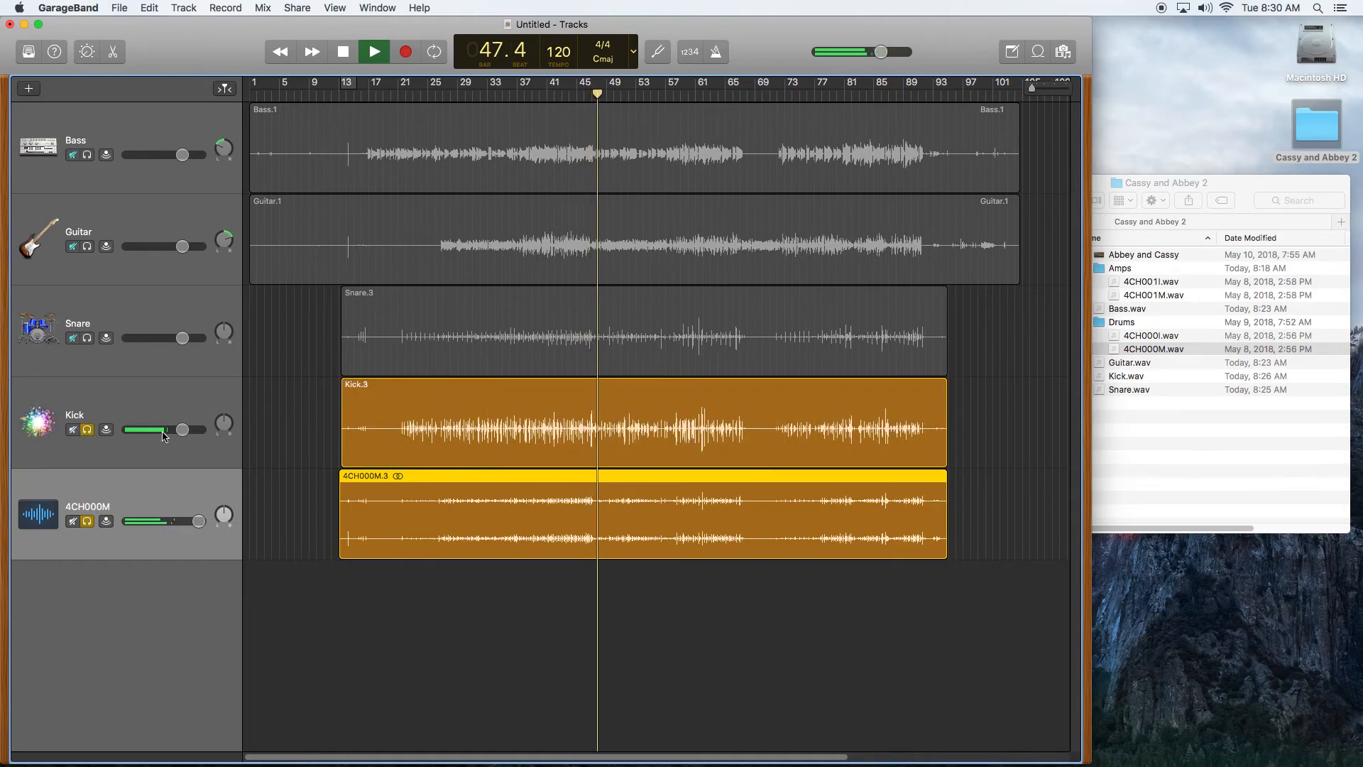
{"action": "left_click", "coordinate": [478, 335]}
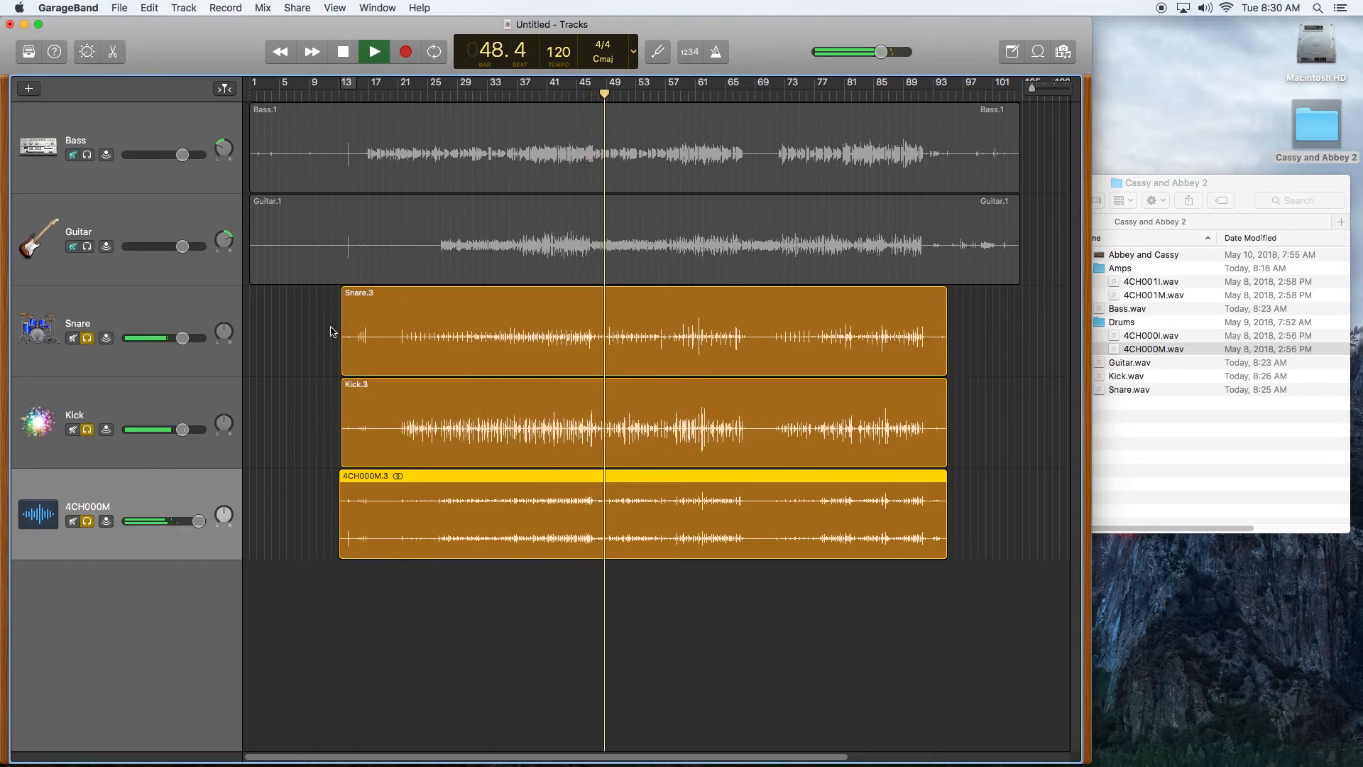
{"action": "left_click", "coordinate": [373, 51]}
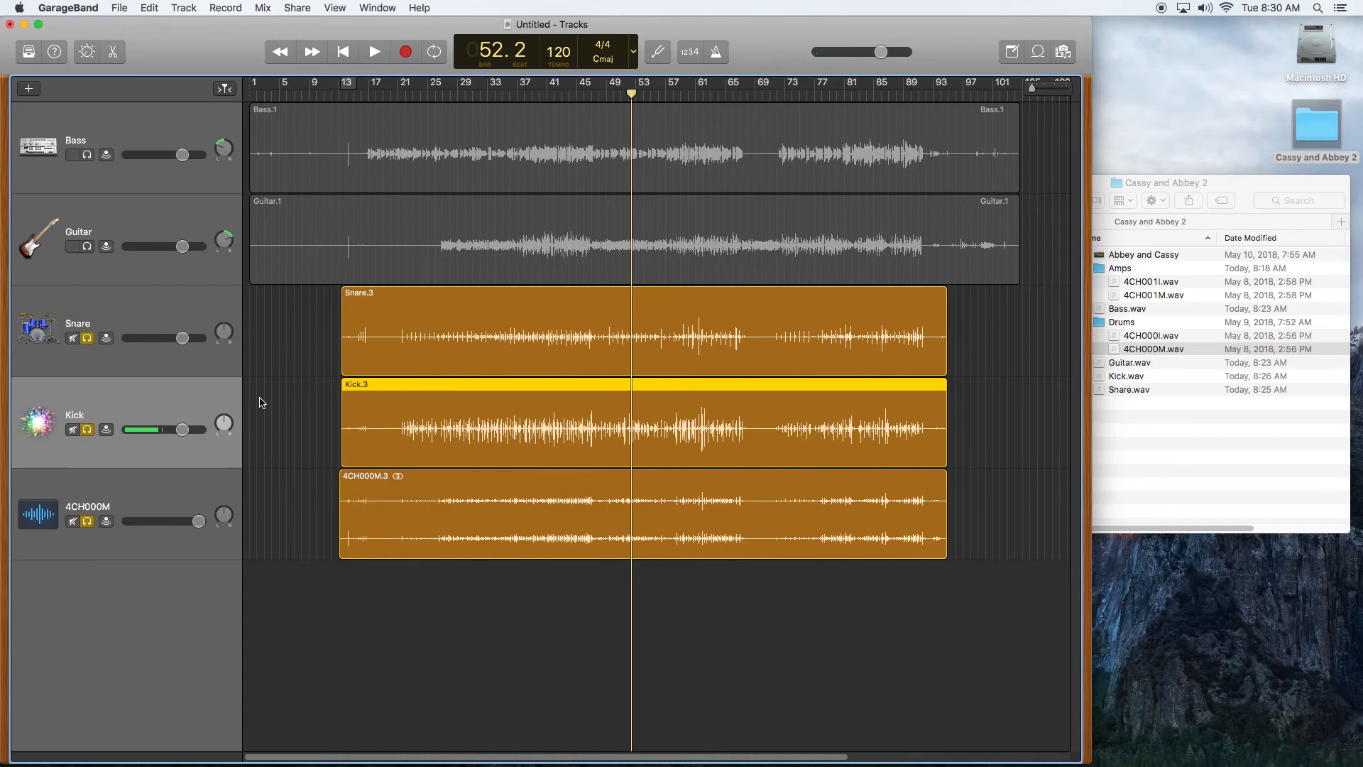
{"action": "mouse_move", "coordinate": [139, 31]}
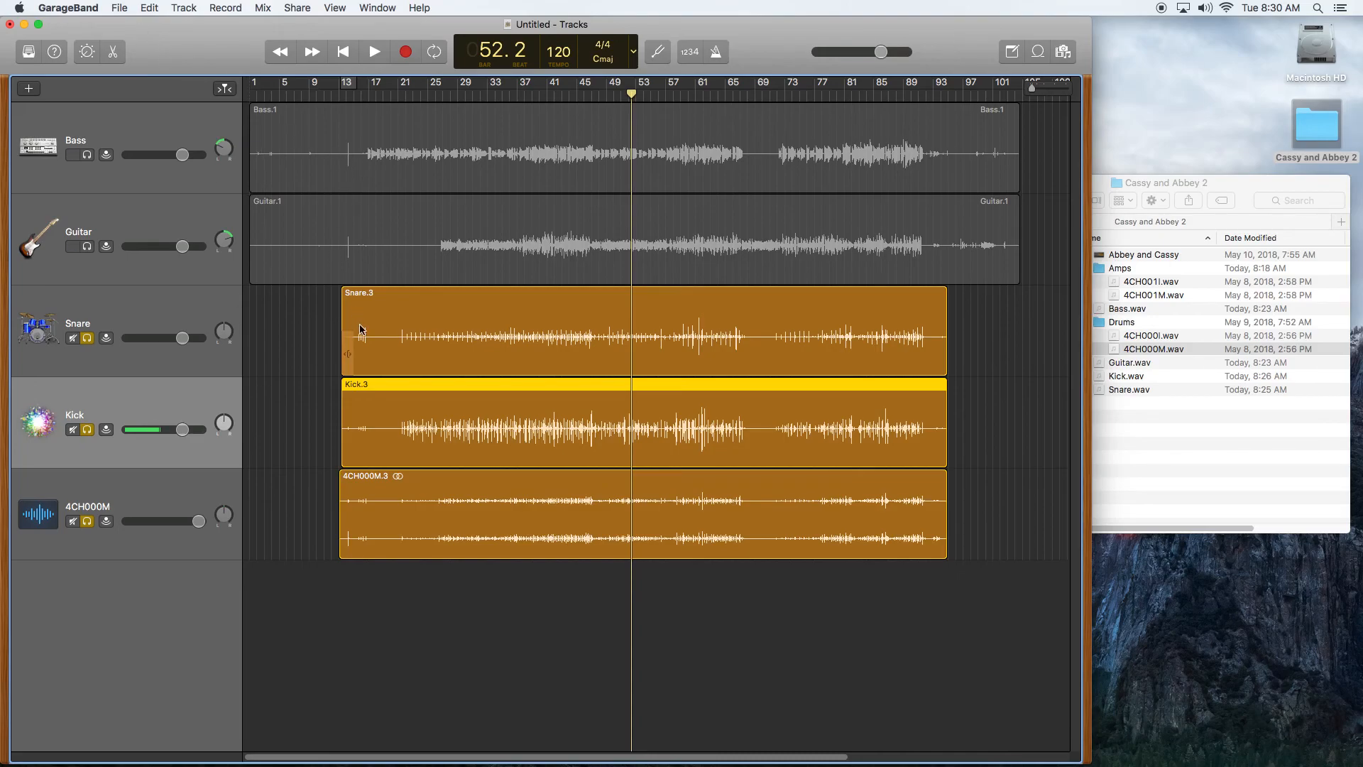
{"action": "mouse_move", "coordinate": [375, 349]}
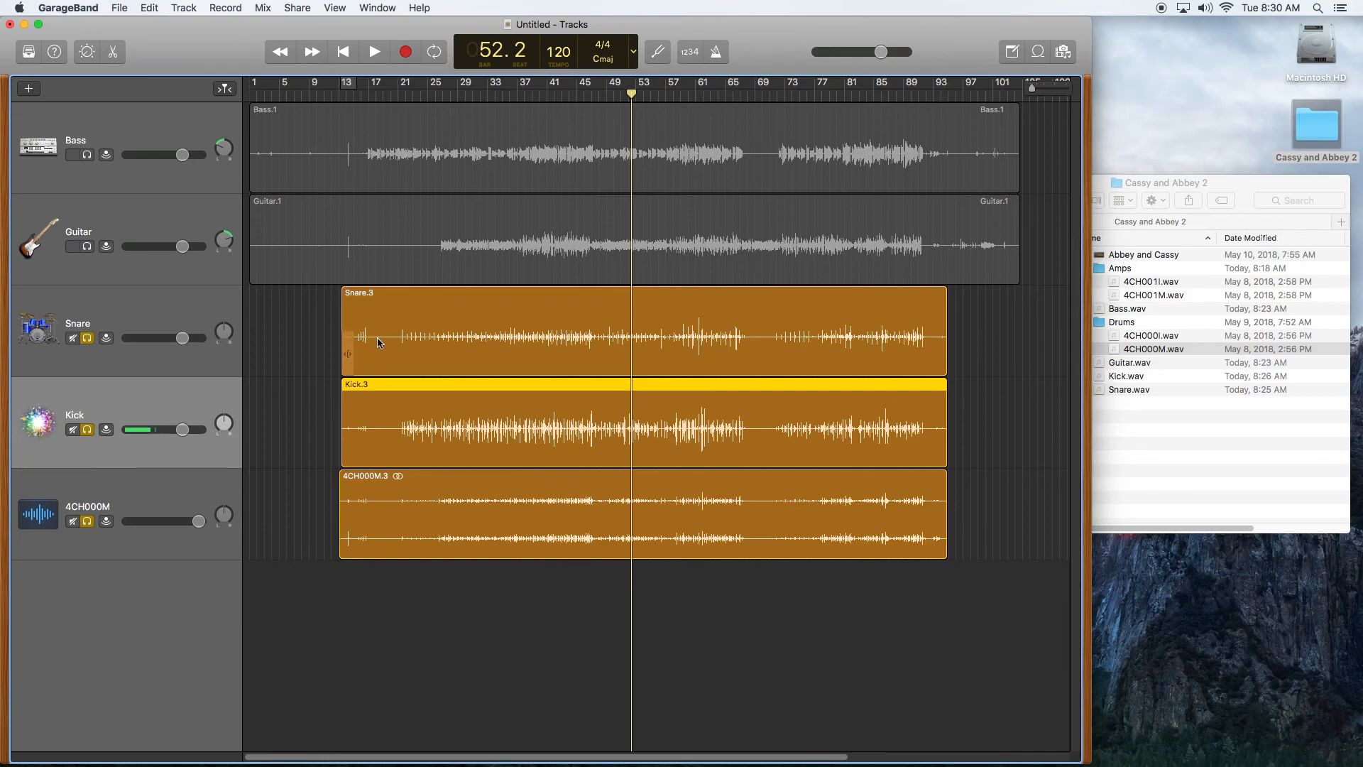
{"action": "mouse_move", "coordinate": [369, 349]}
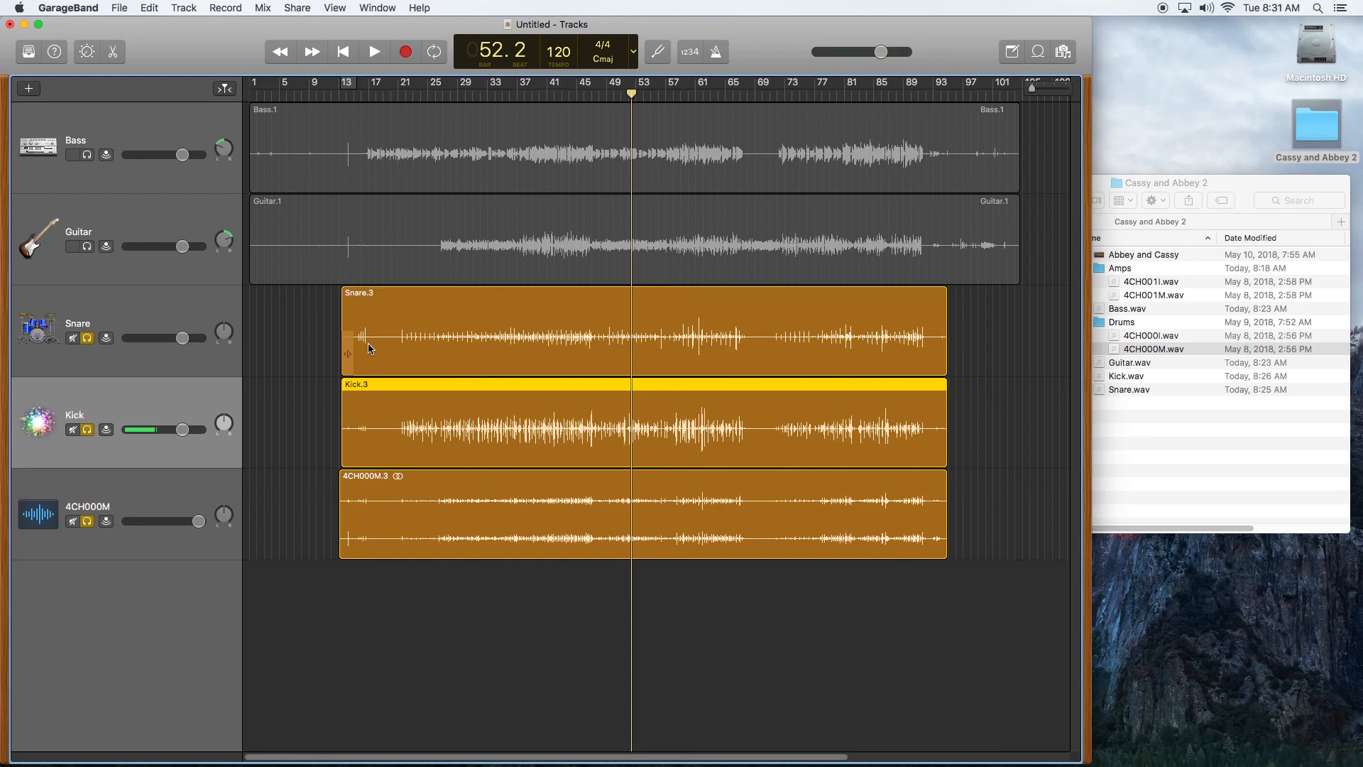
{"action": "mouse_move", "coordinate": [392, 208]}
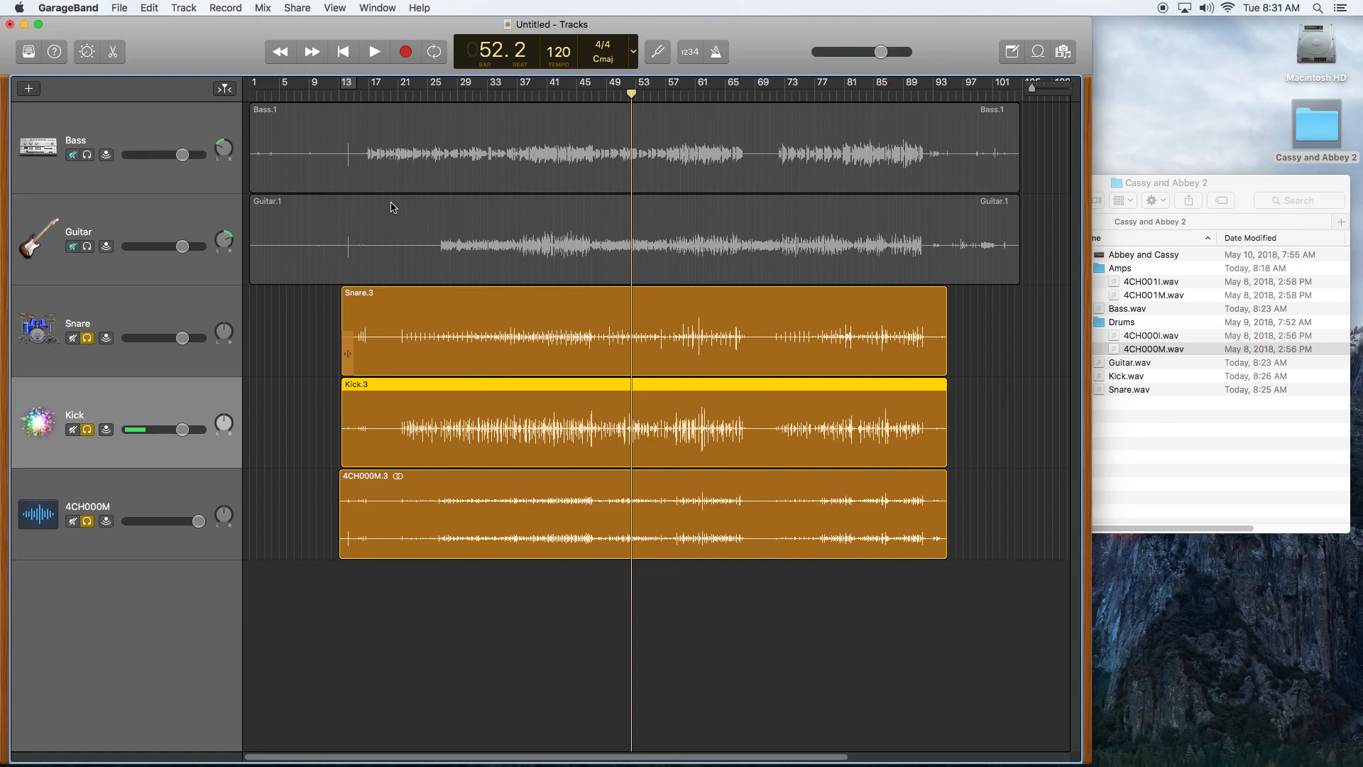